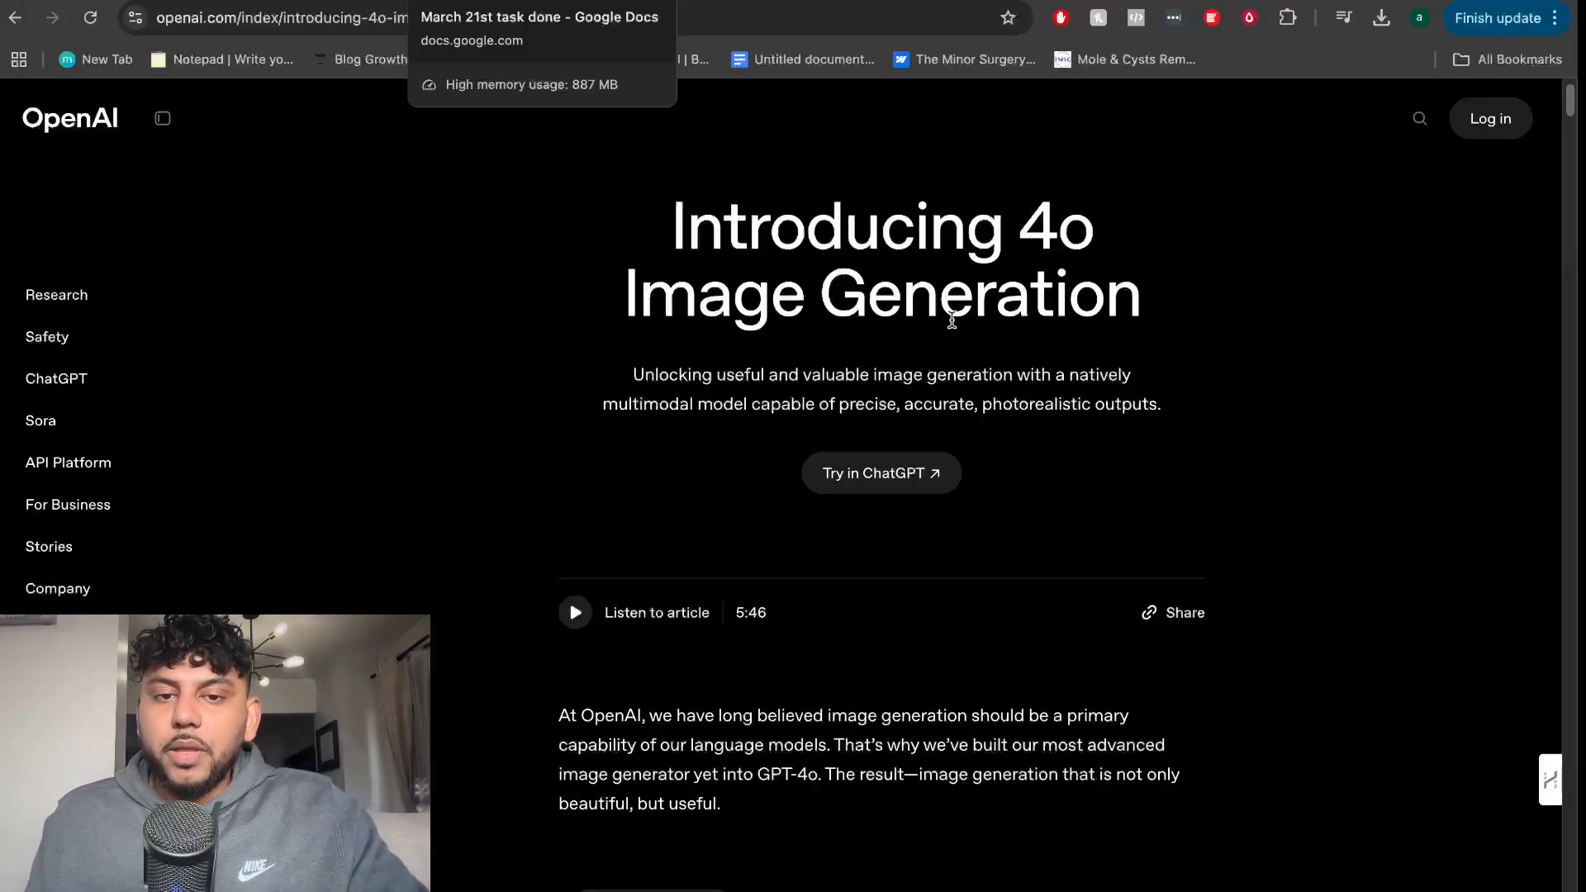
{"action": "mouse_move", "coordinate": [1143, 294]}
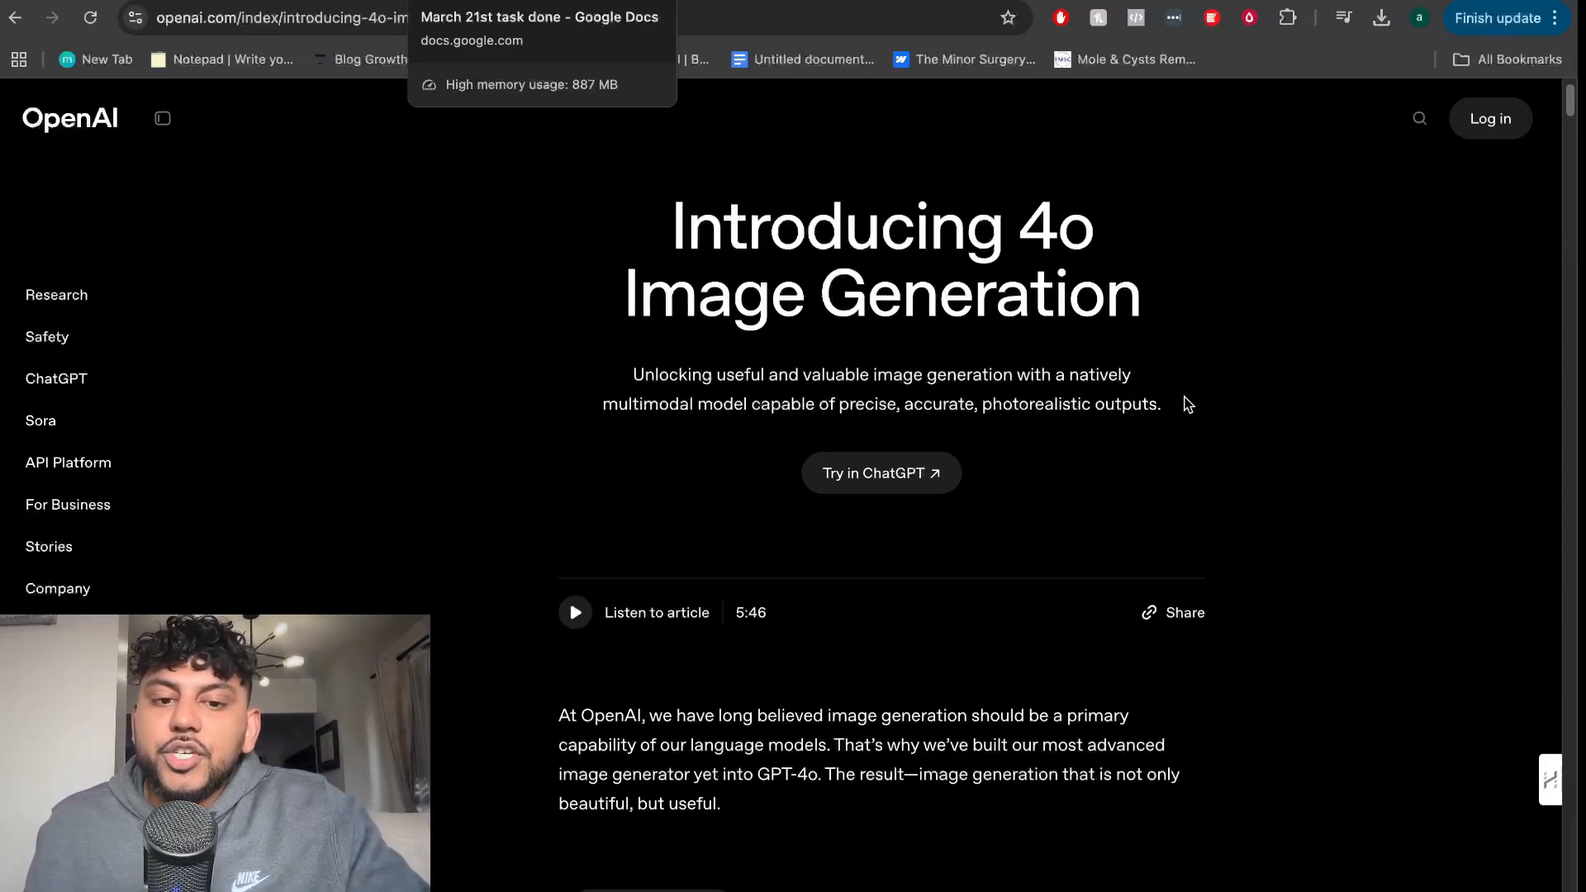
- Scroll the 4o Image Generation announcement down to the witches street-sign photorealistic example
{"action": "scroll", "scroll_direction": "down", "scroll_amount": 3}
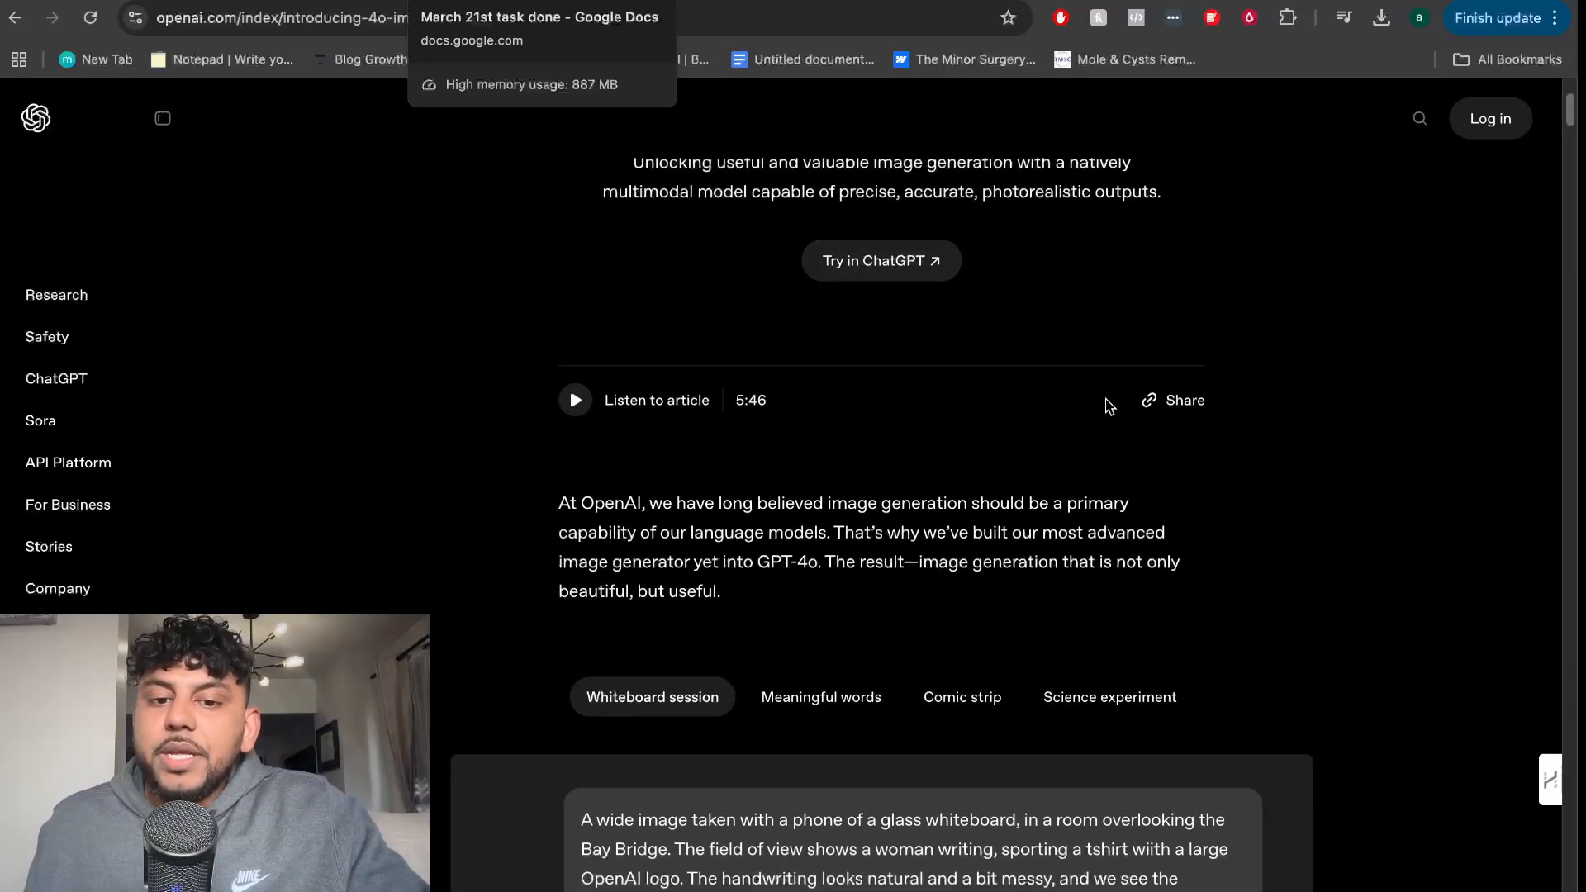
{"action": "scroll", "scroll_direction": "down", "scroll_amount": 3}
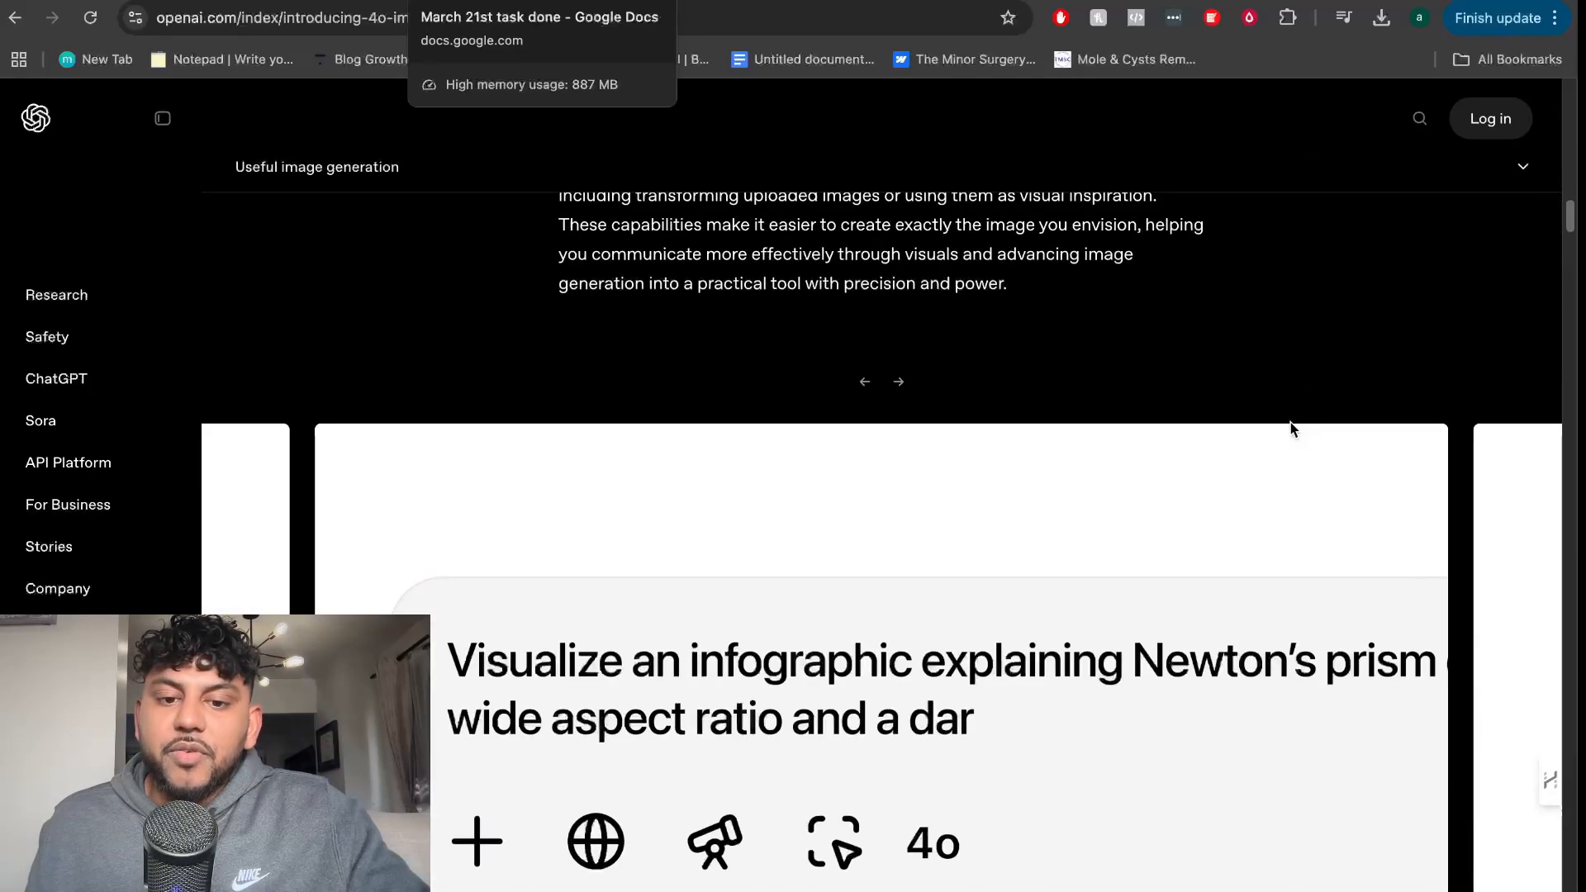
{"action": "scroll", "scroll_direction": "down", "scroll_amount": 3}
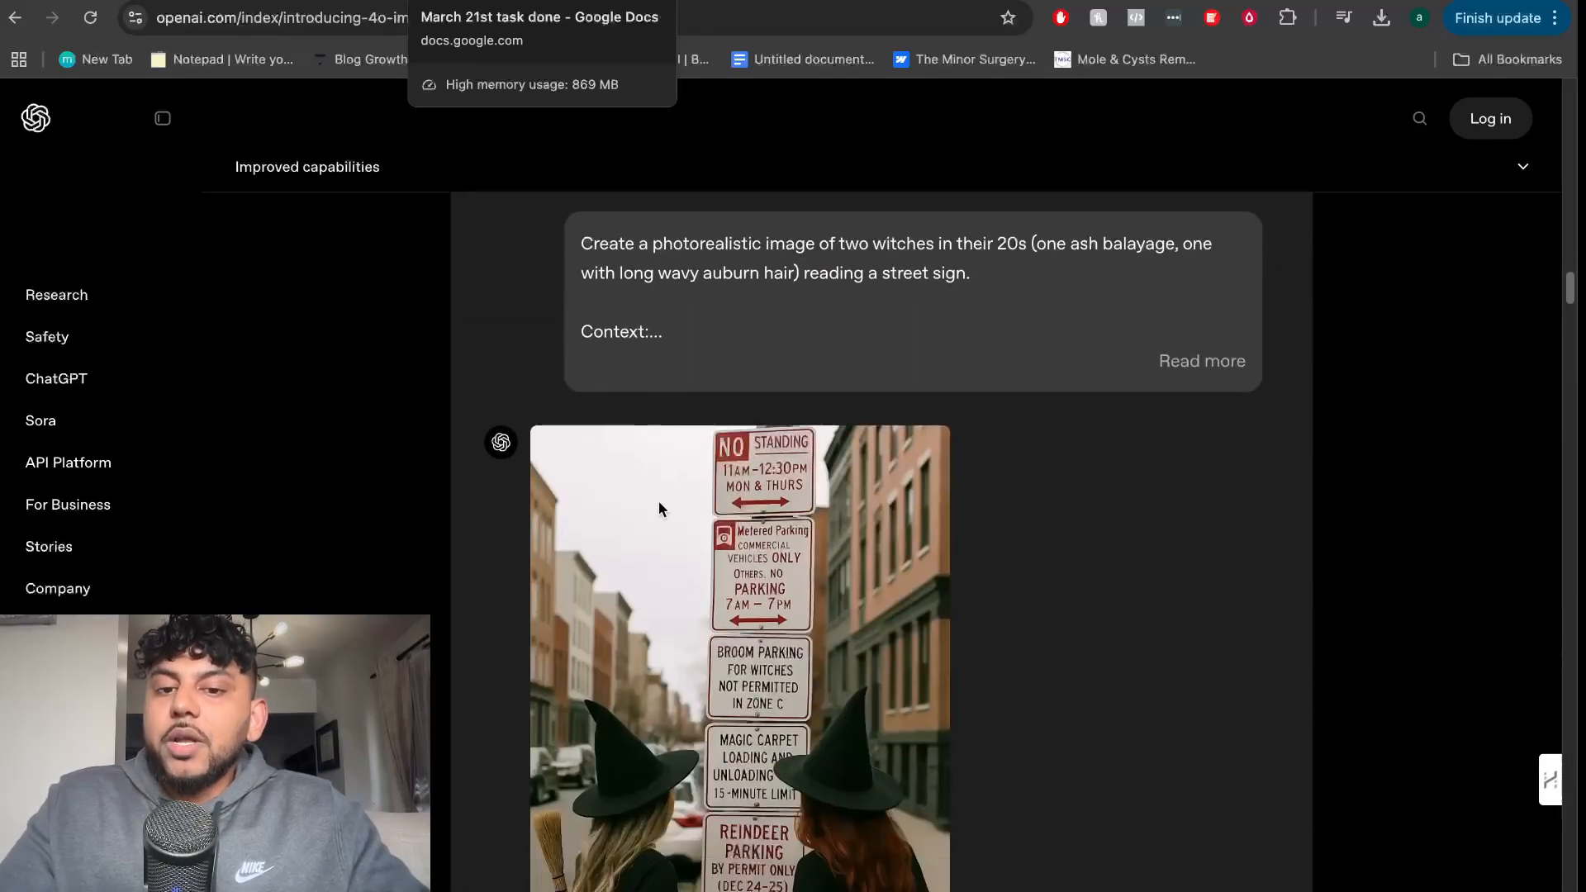
{"action": "scroll", "scroll_direction": "down", "scroll_amount": 3}
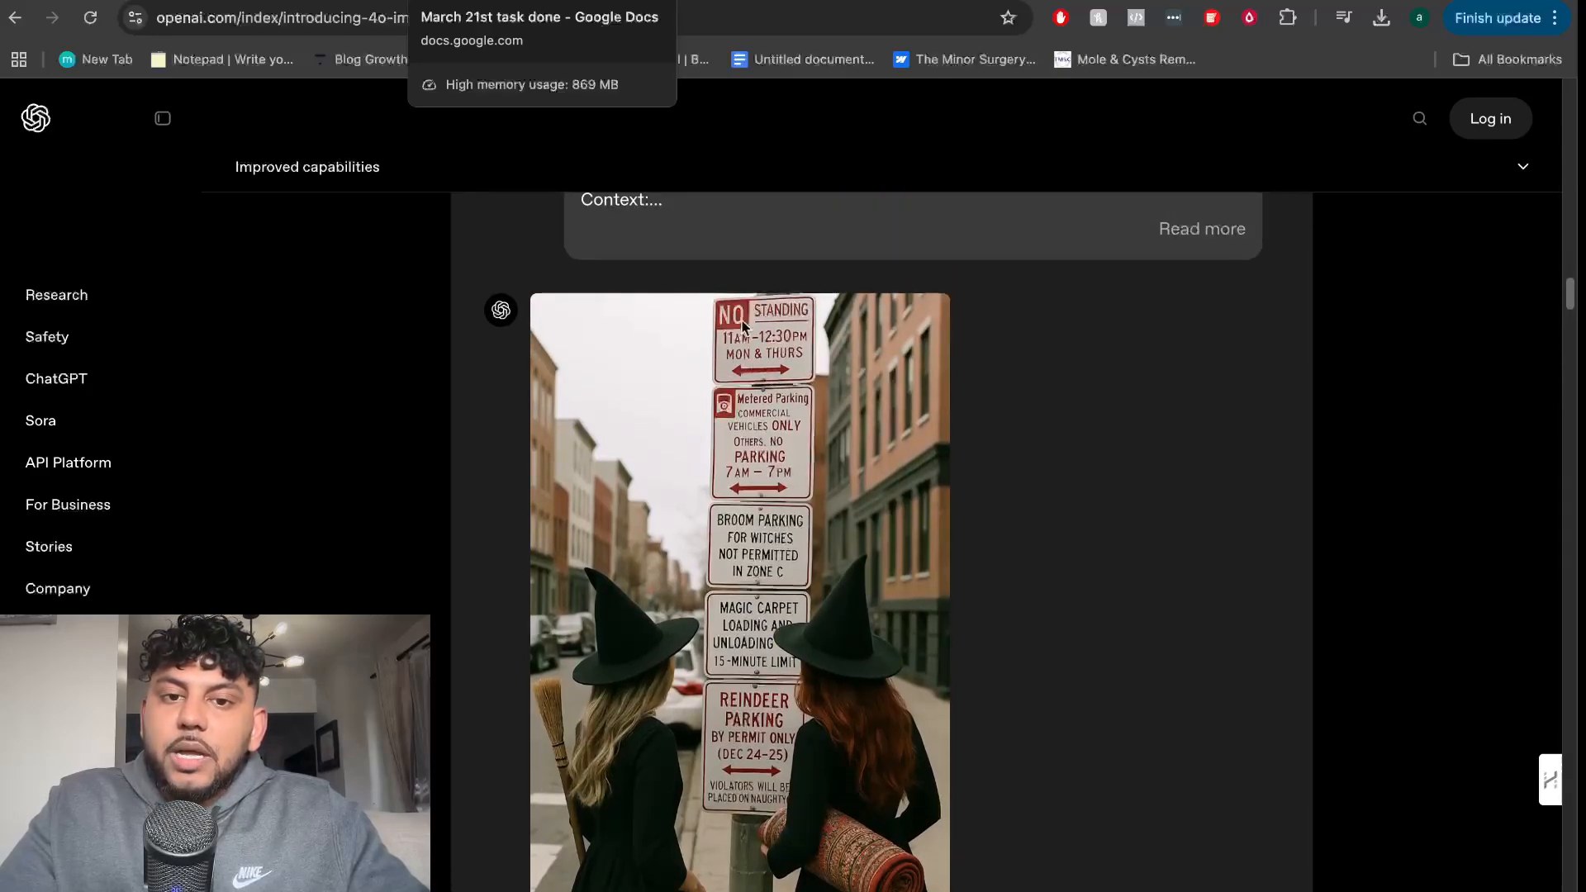
{"action": "scroll", "scroll_direction": "down", "scroll_amount": 3}
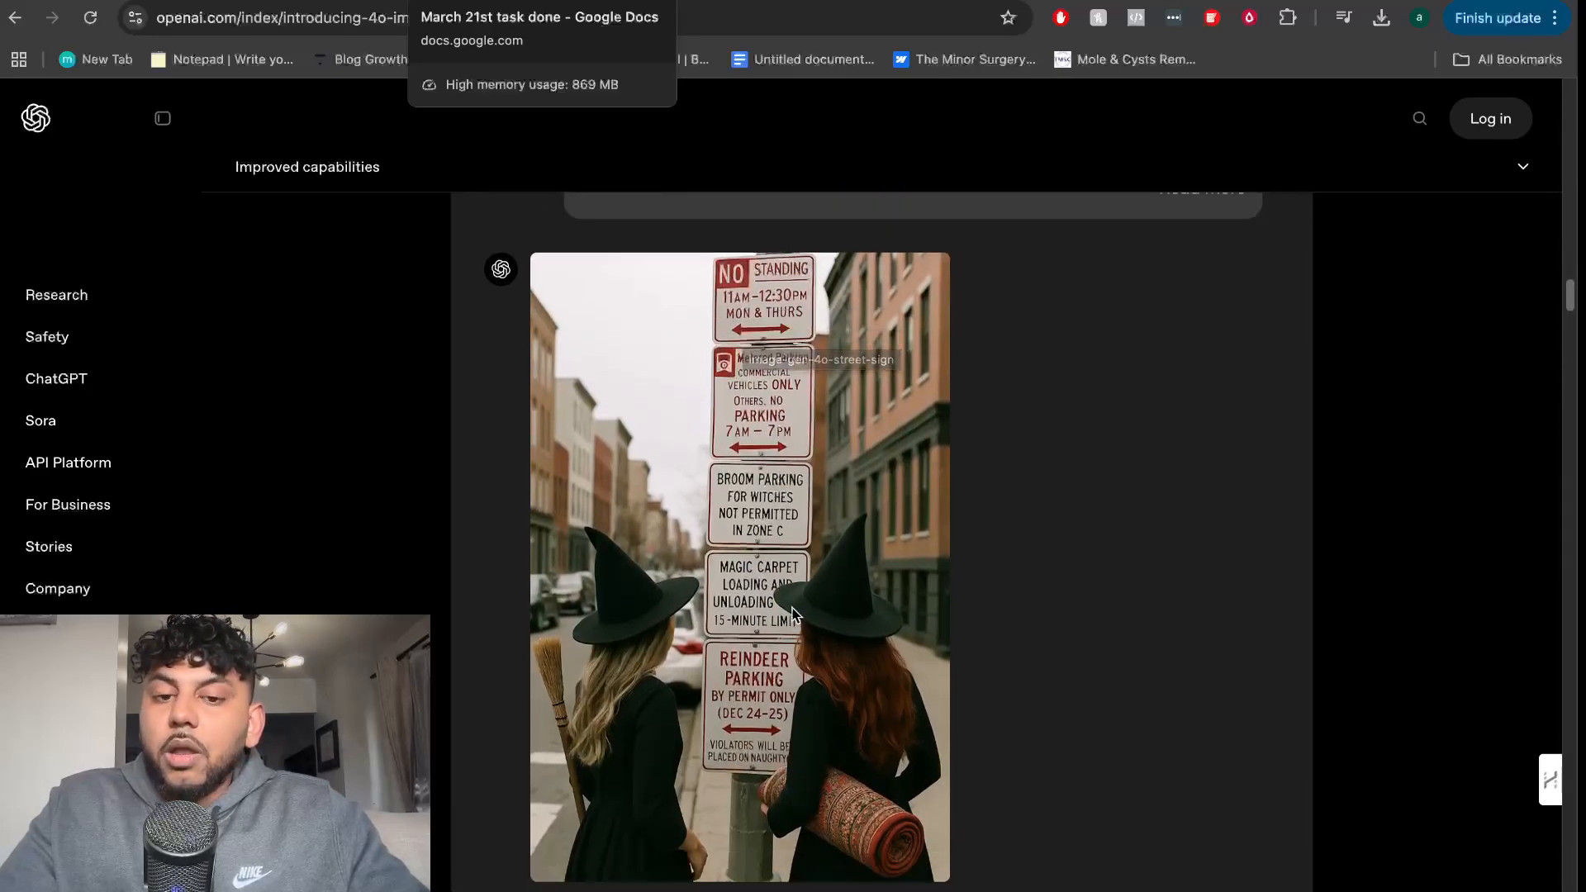
{"action": "scroll", "scroll_direction": "down", "scroll_amount": 3}
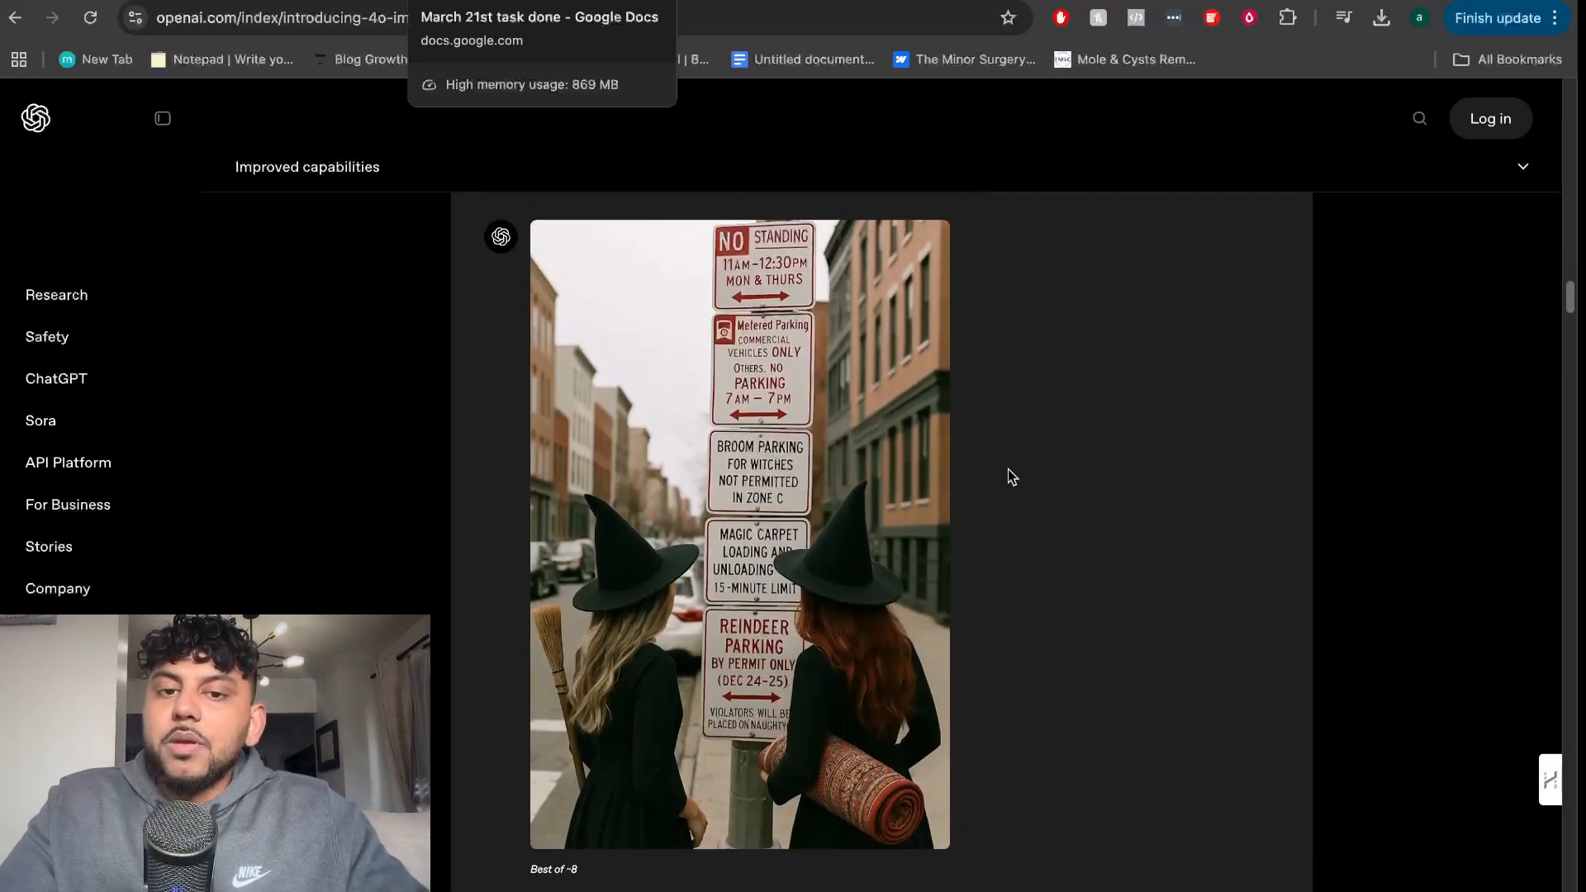
{"action": "scroll", "scroll_direction": "down", "scroll_amount": 3}
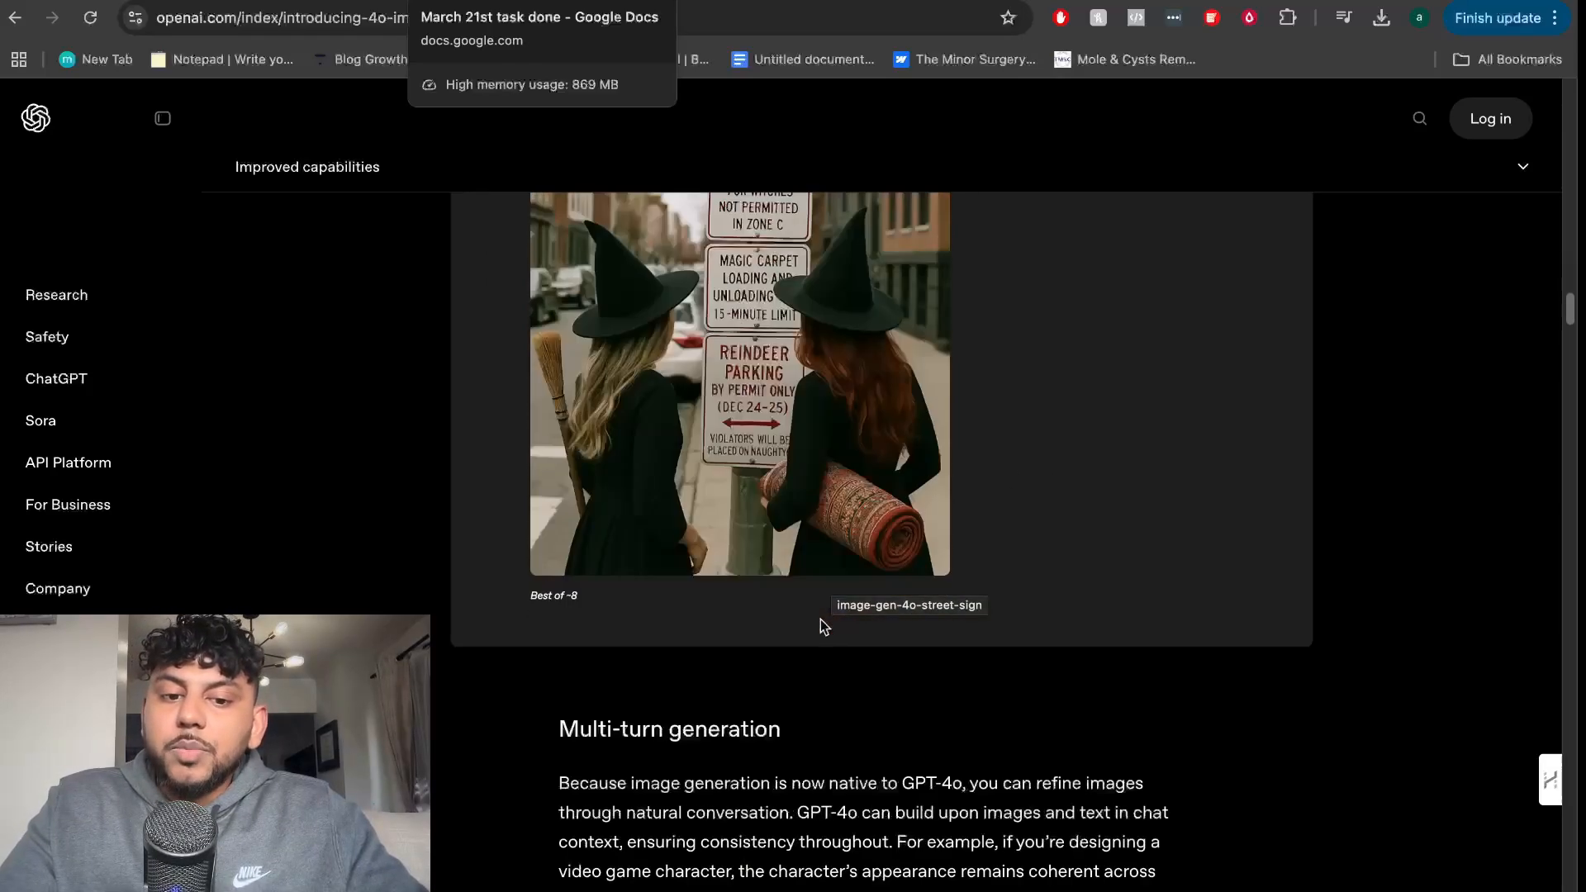
- Scroll through the steampunk detective cat game multi-turn example to the Instruction following section
{"action": "scroll", "scroll_direction": "down", "scroll_amount": 3}
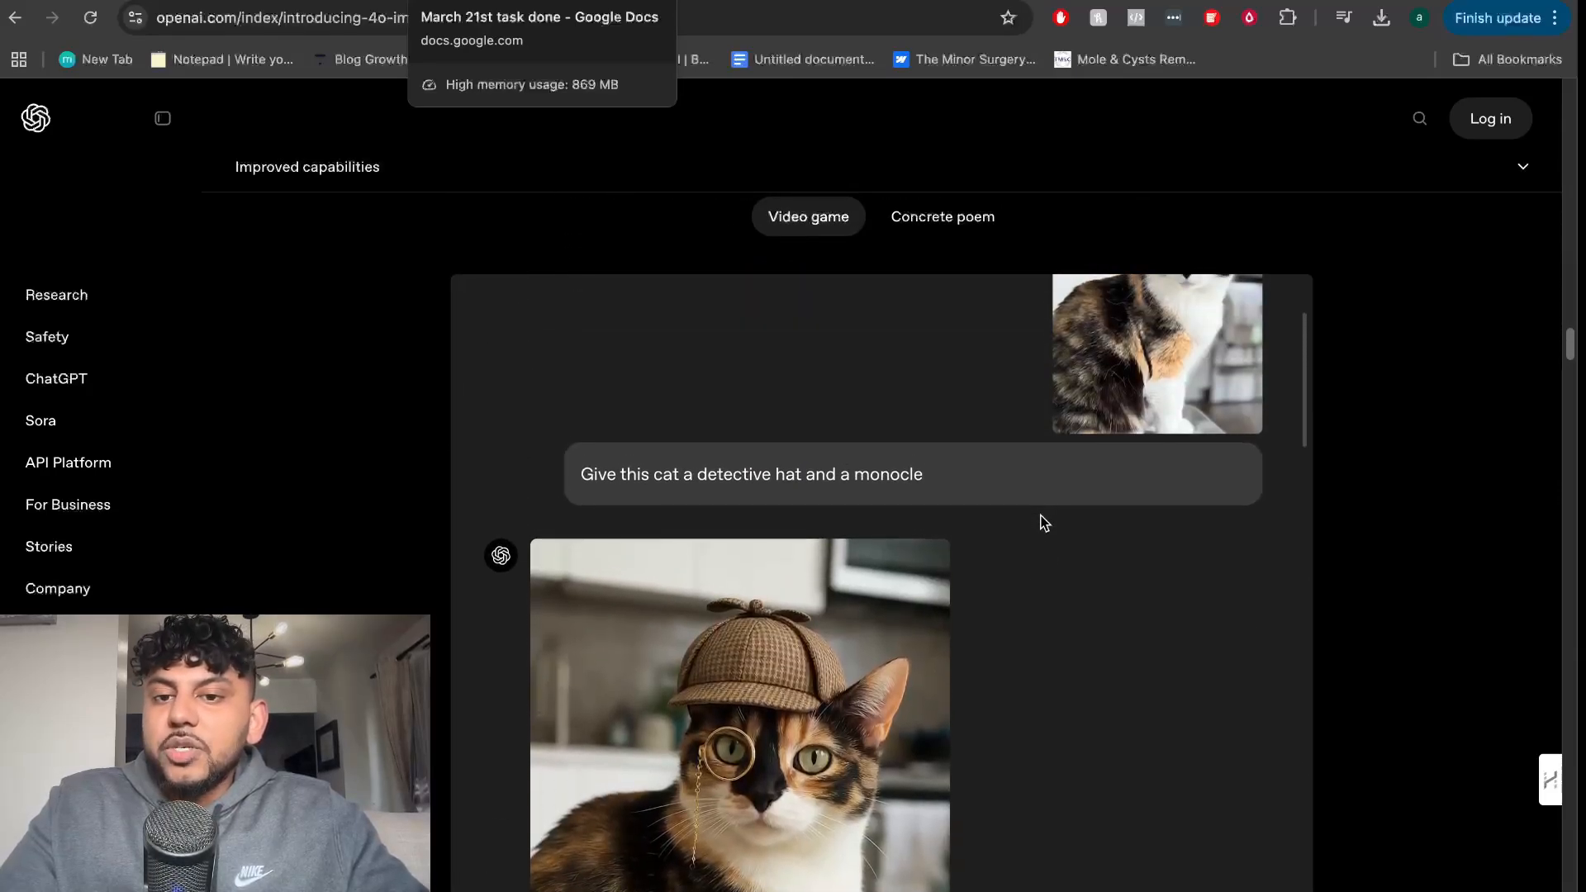
{"action": "scroll", "scroll_direction": "down", "scroll_amount": 3}
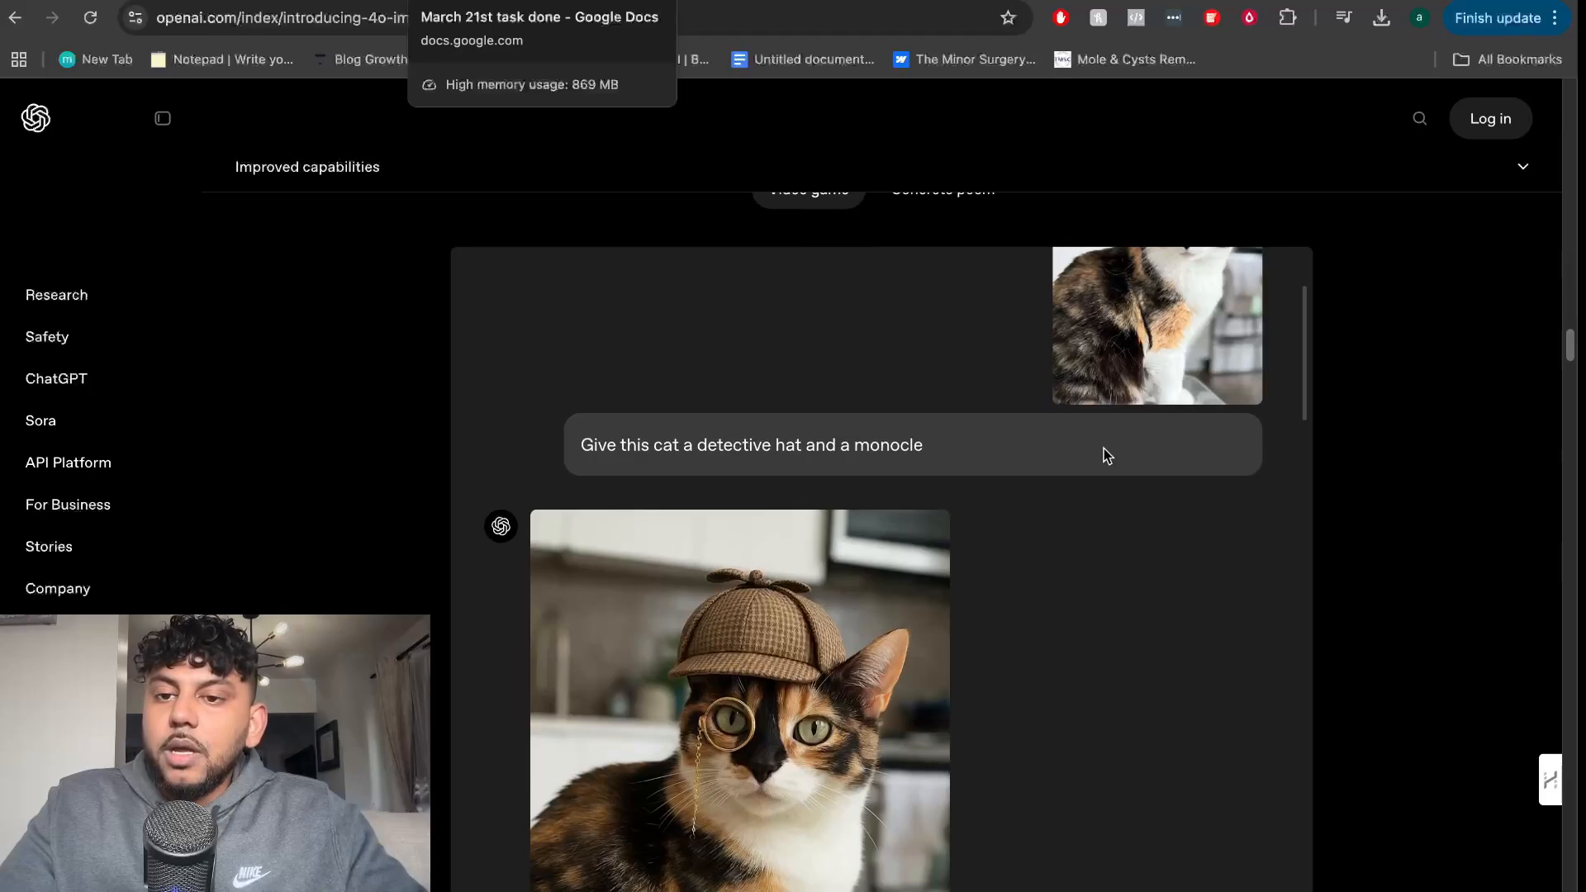
{"action": "scroll", "scroll_direction": "down", "scroll_amount": 3}
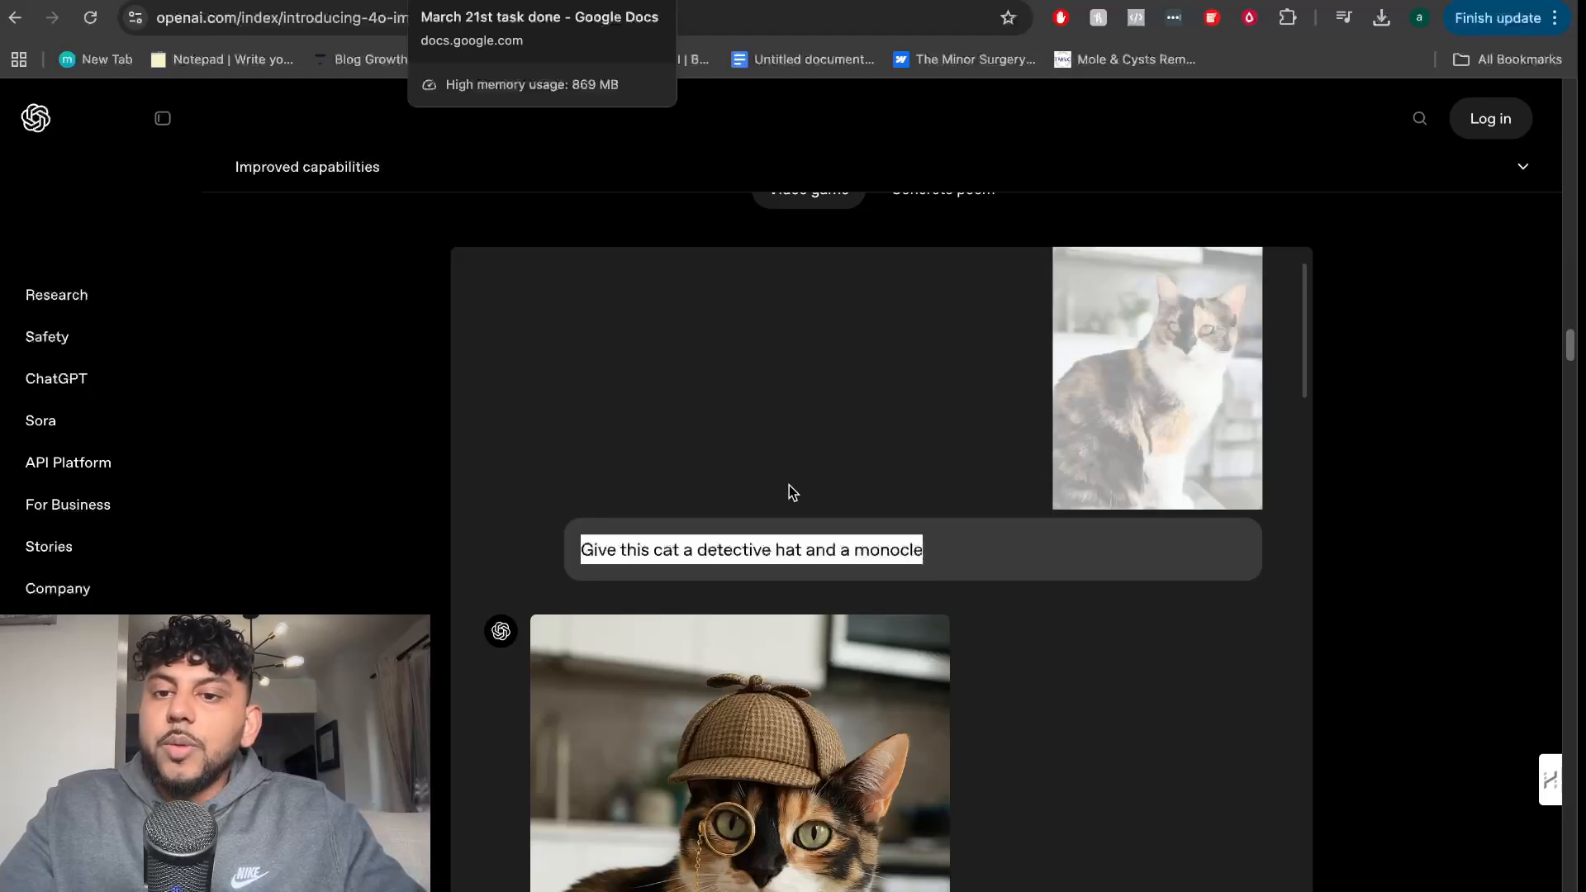
{"action": "scroll", "scroll_direction": "down", "scroll_amount": 3}
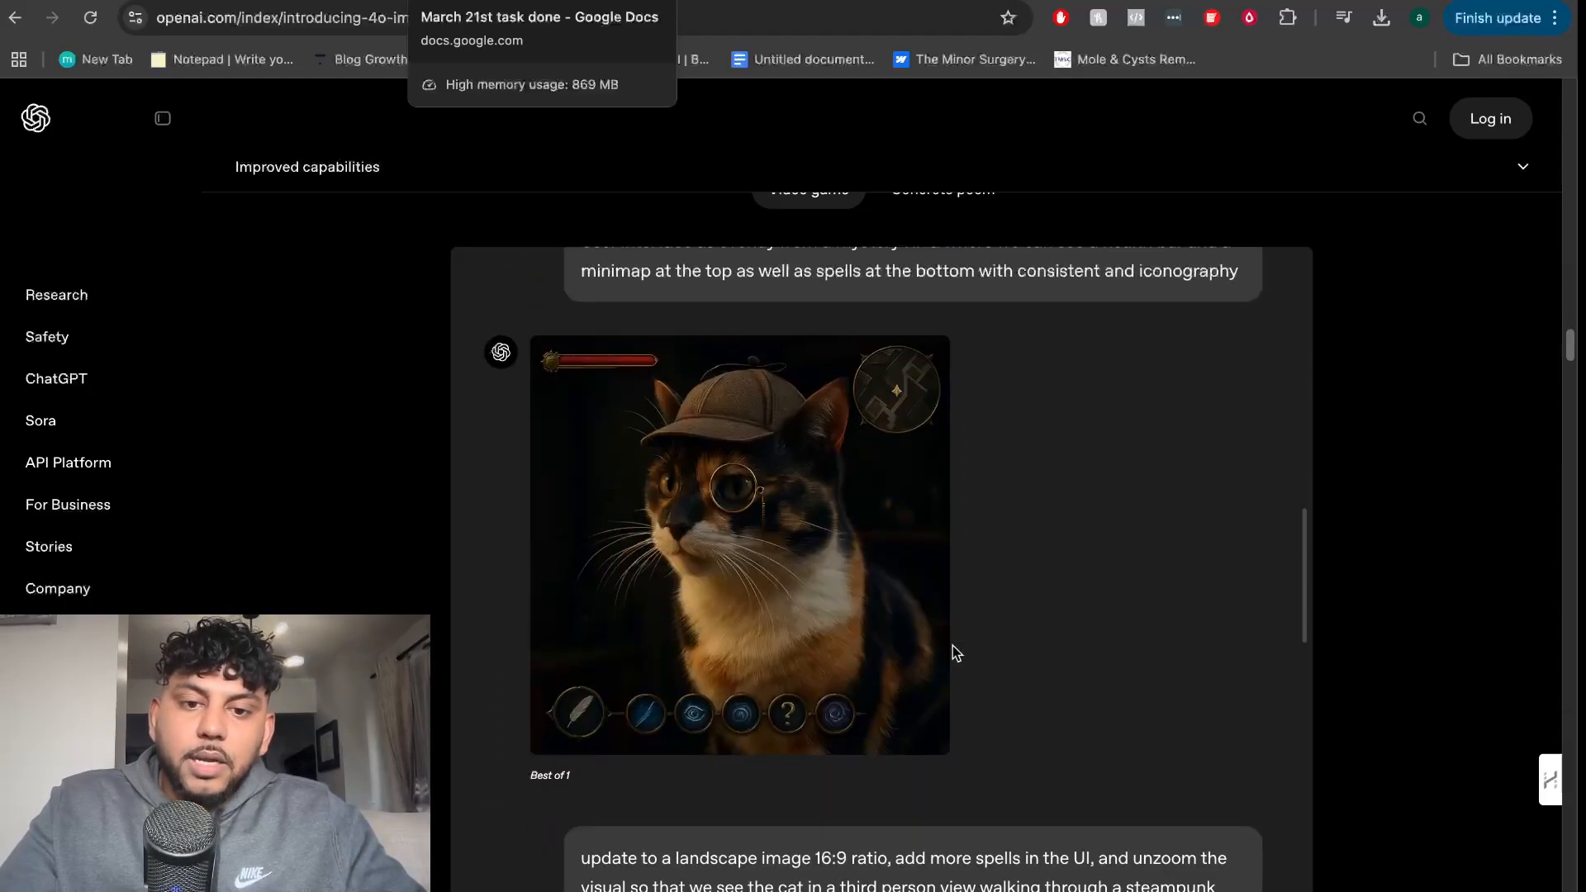
{"action": "mouse_move", "coordinate": [1036, 512]}
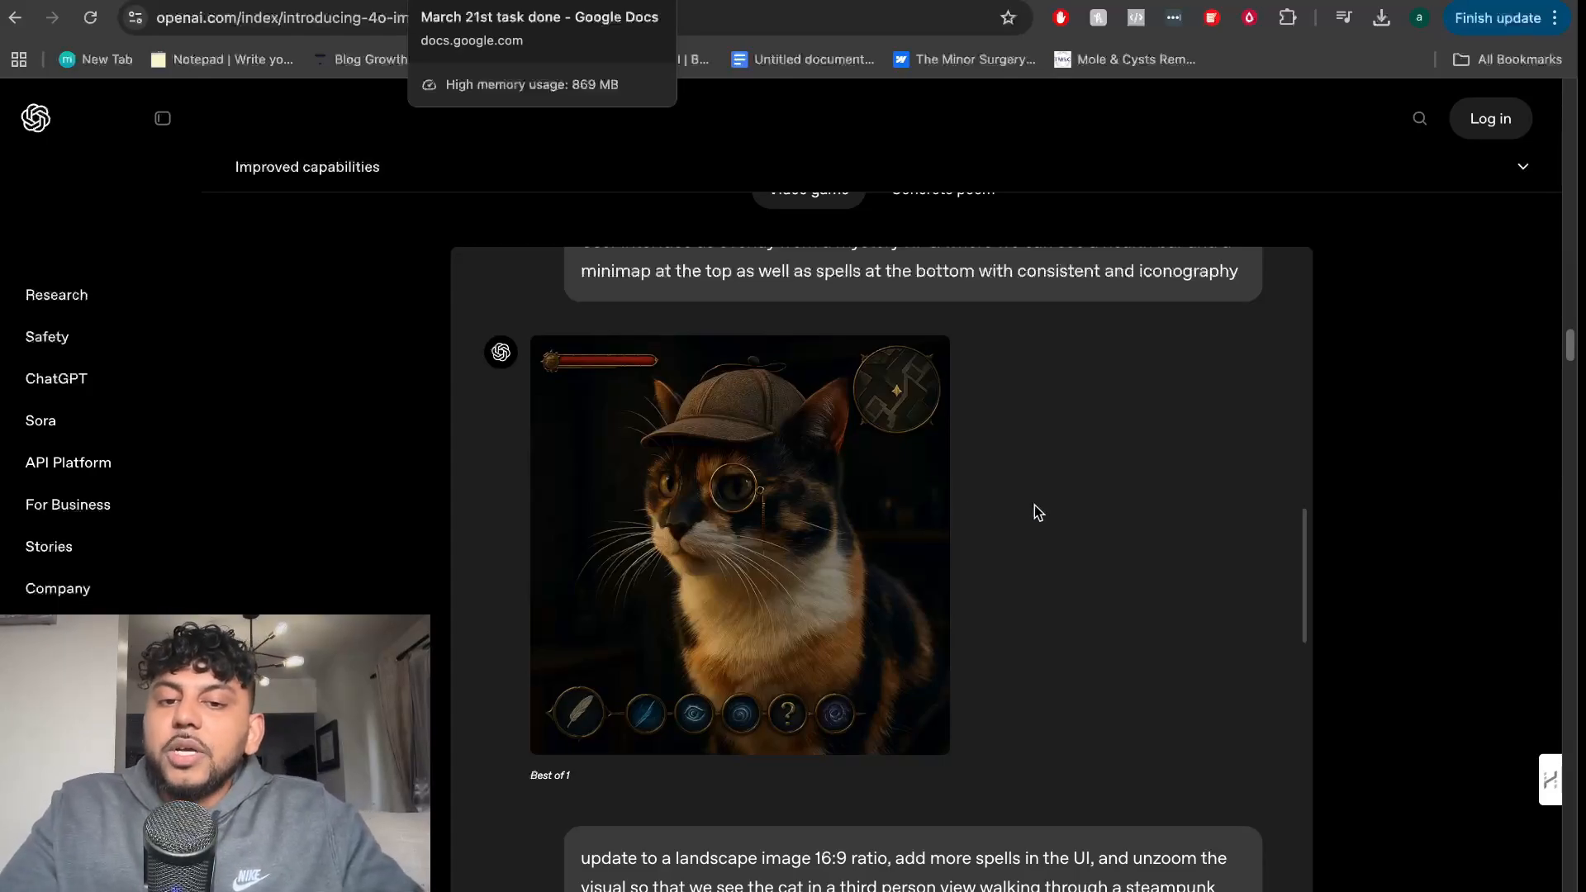
{"action": "scroll", "scroll_direction": "down", "scroll_amount": 3}
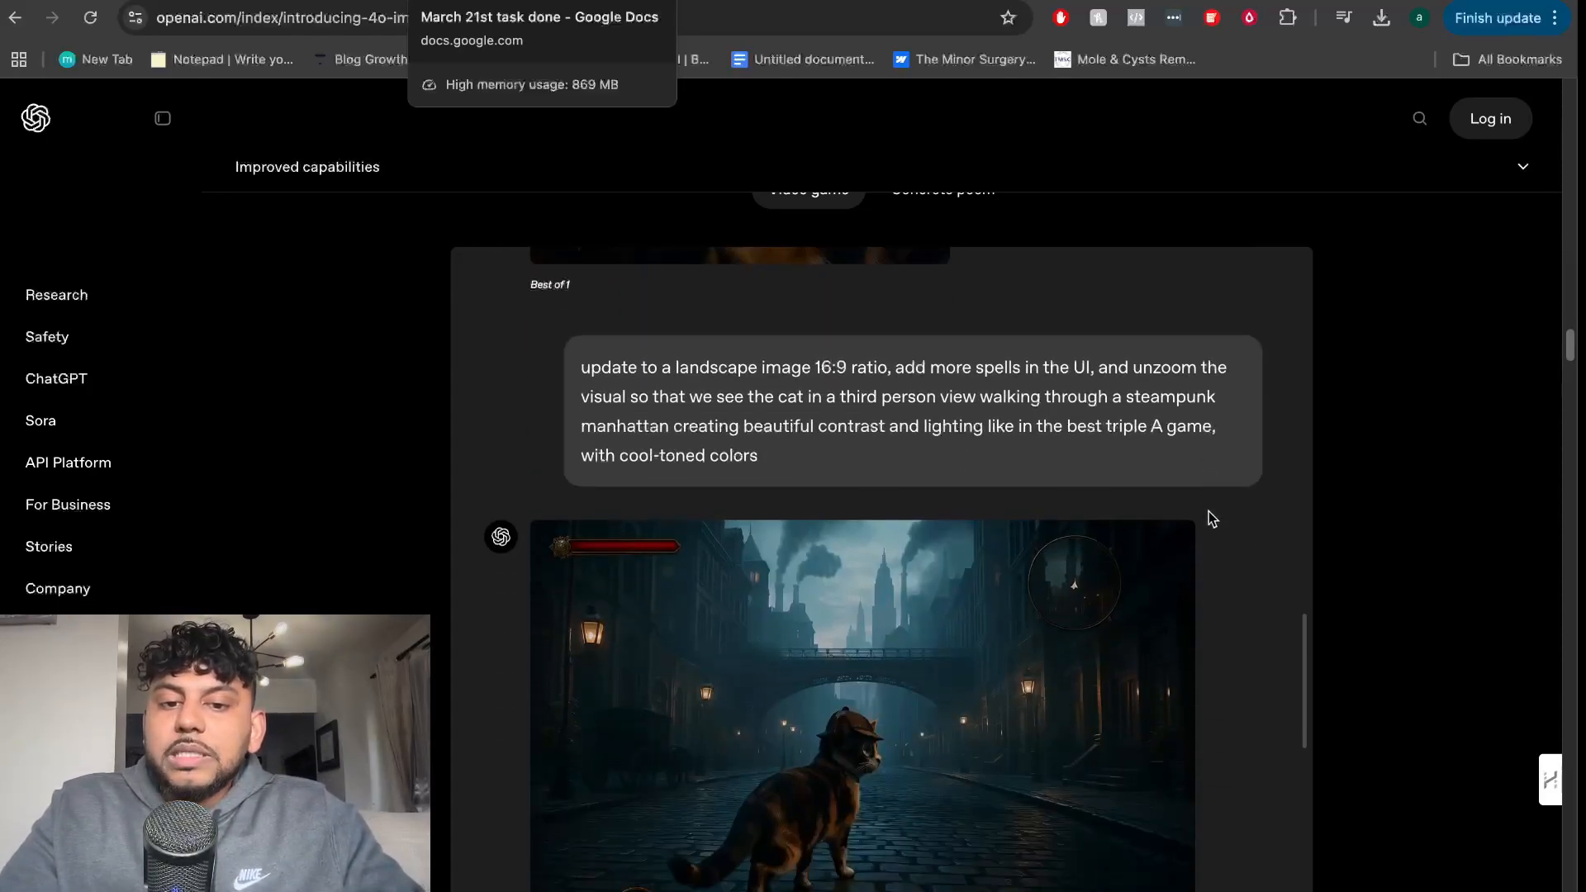
{"action": "scroll", "scroll_direction": "down", "scroll_amount": 3}
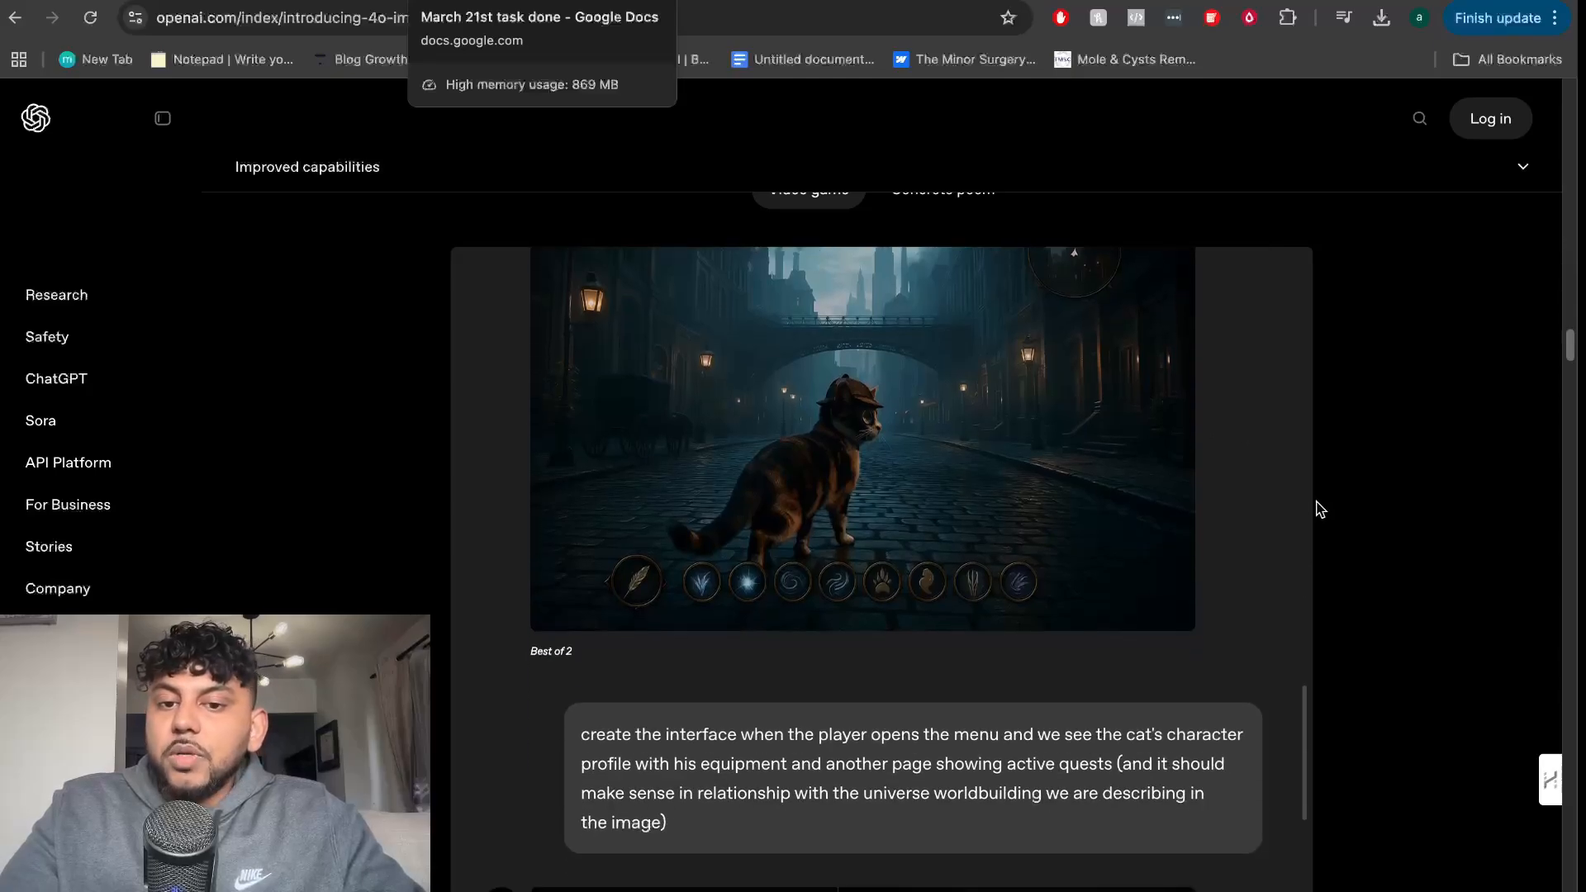
{"action": "scroll", "scroll_direction": "down", "scroll_amount": 3}
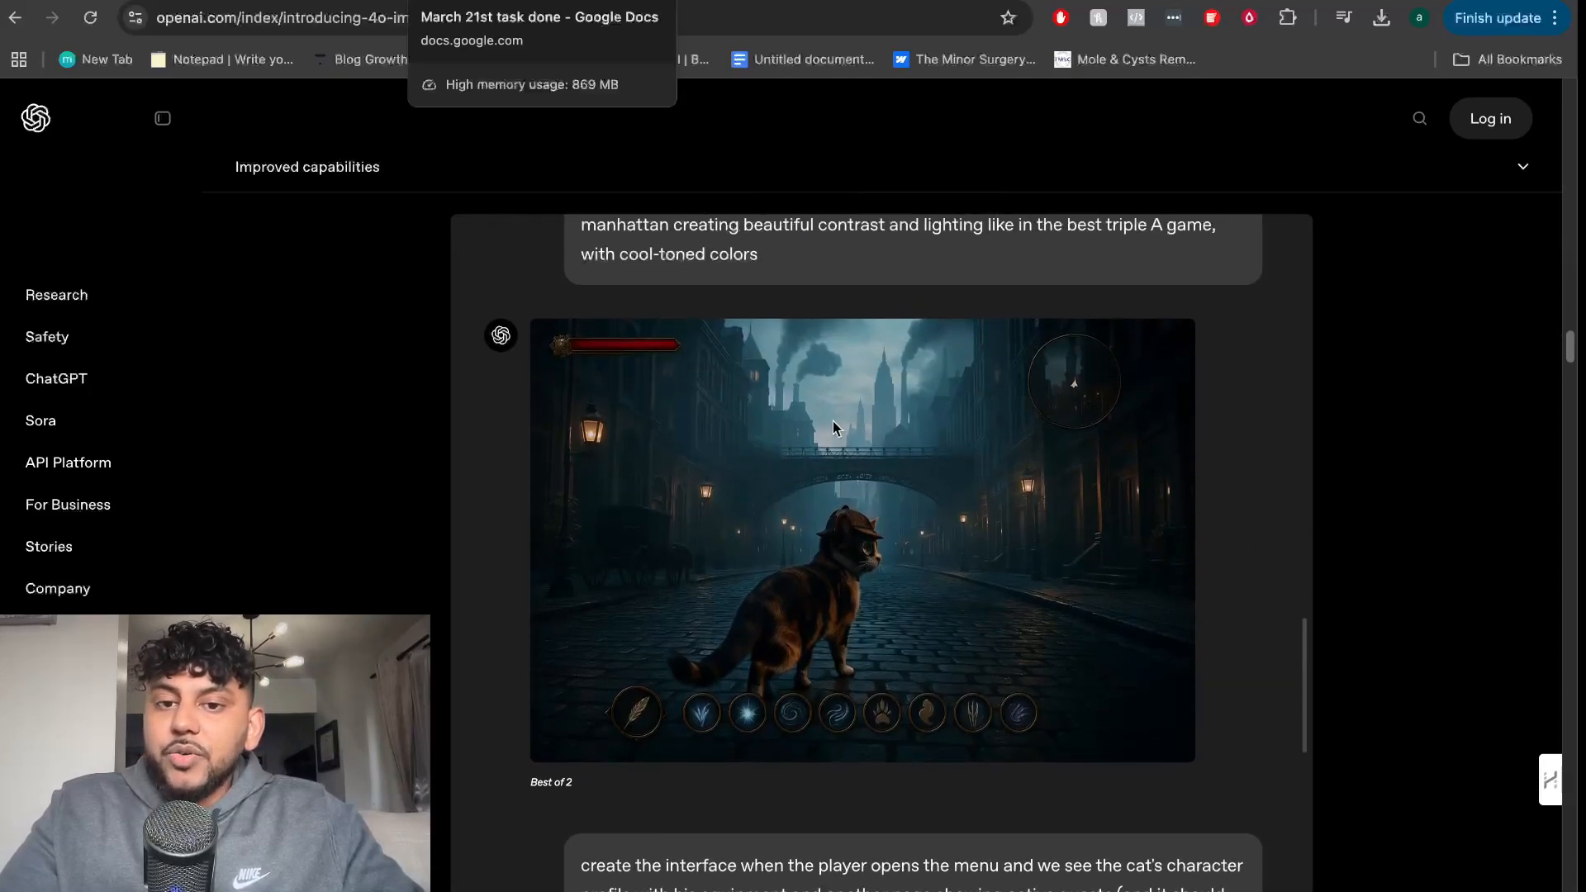
{"action": "mouse_move", "coordinate": [1101, 519]}
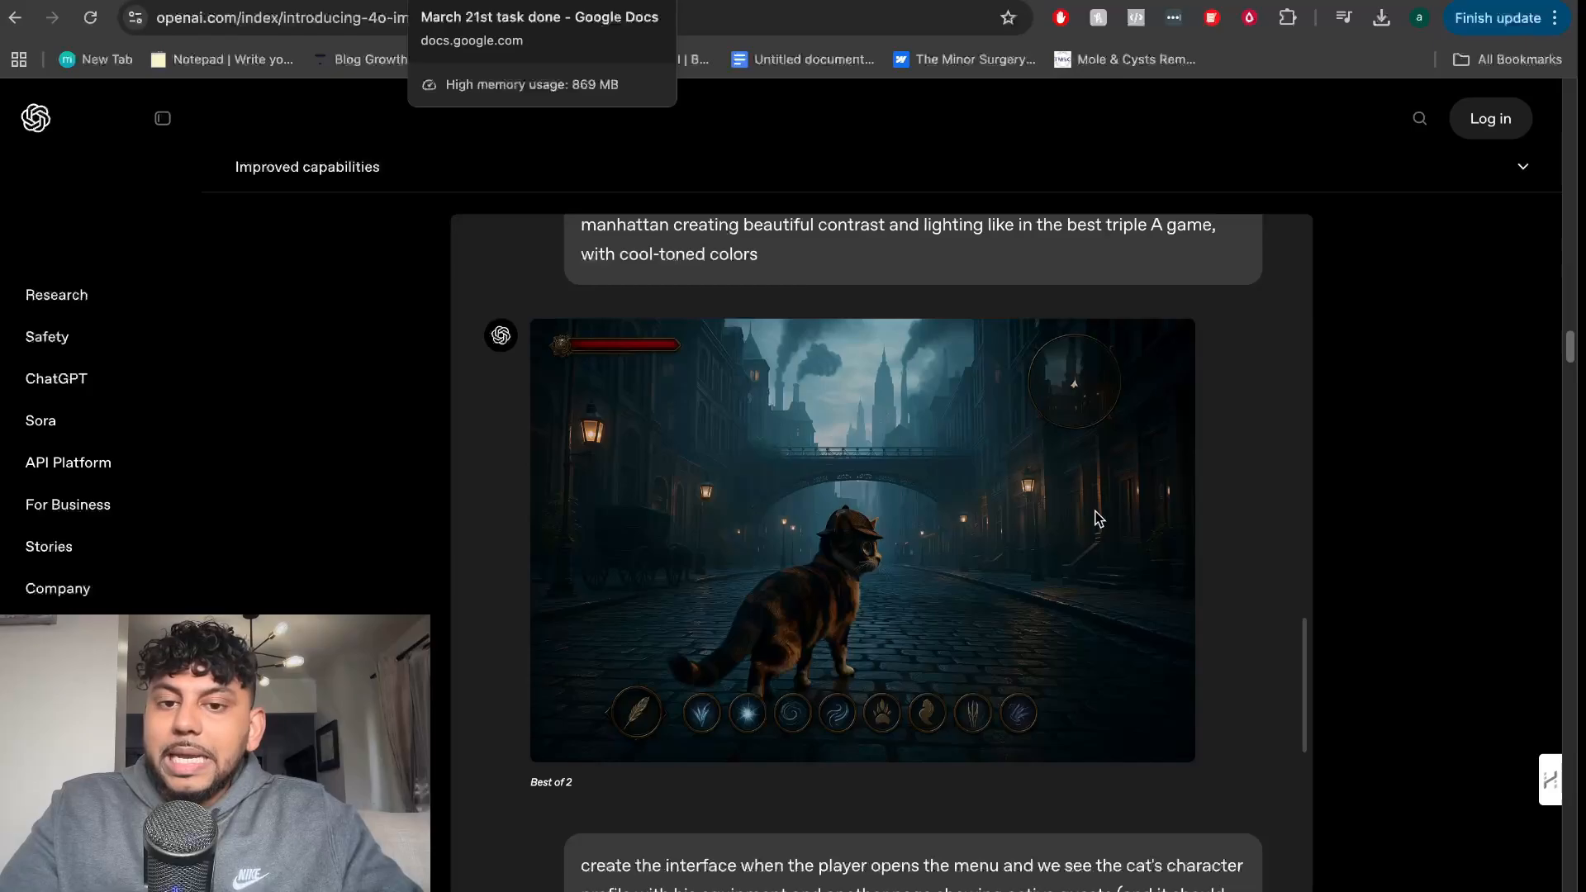
{"action": "scroll", "scroll_direction": "down", "scroll_amount": 3}
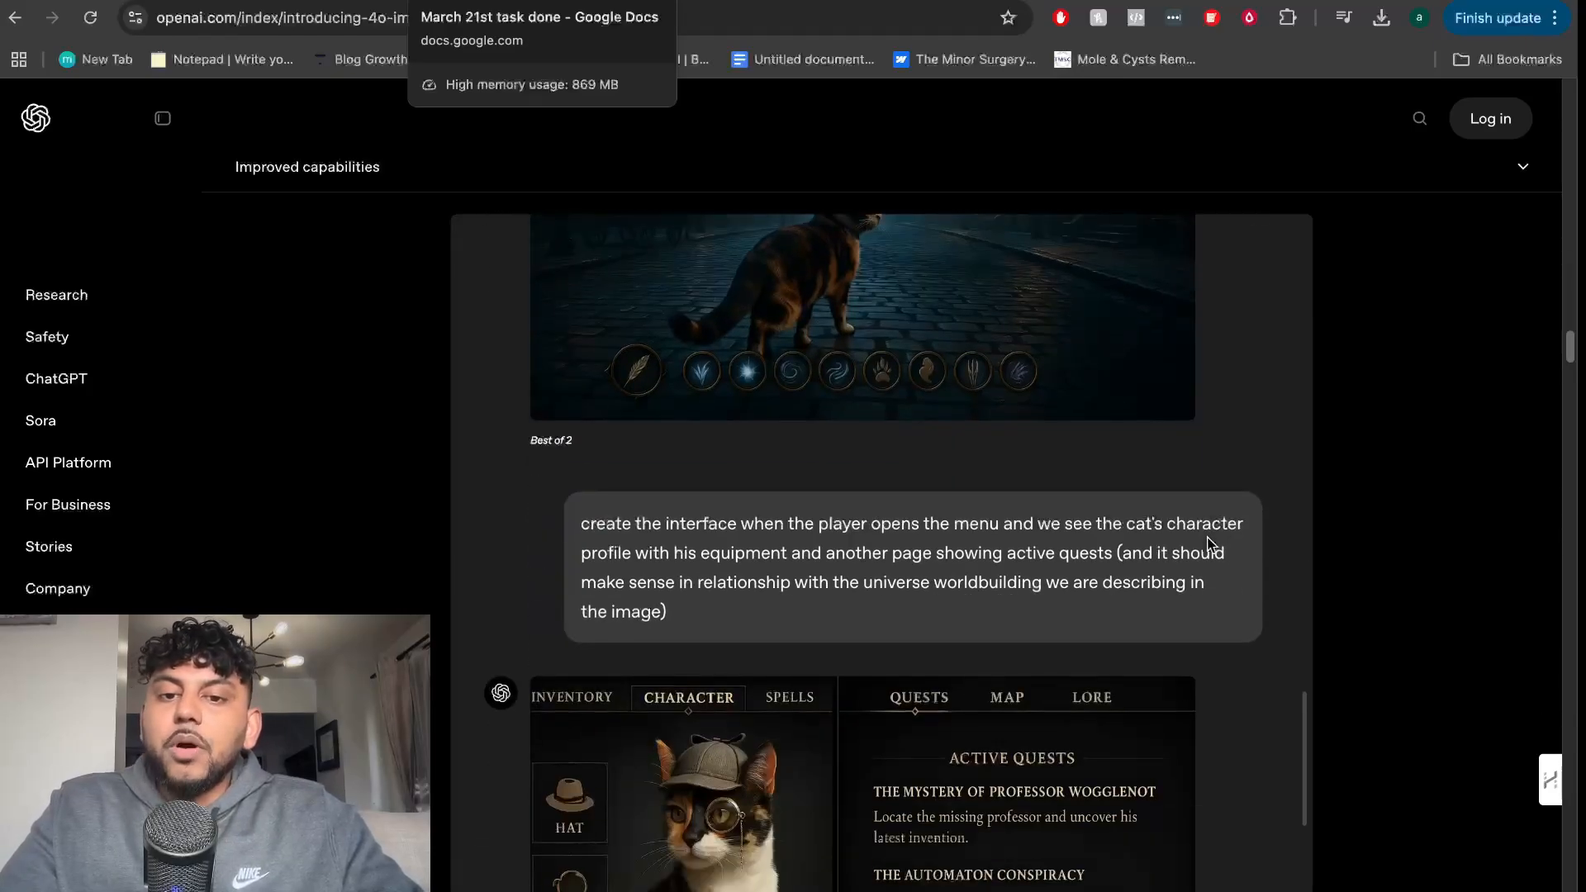
{"action": "scroll", "scroll_direction": "down", "scroll_amount": 3}
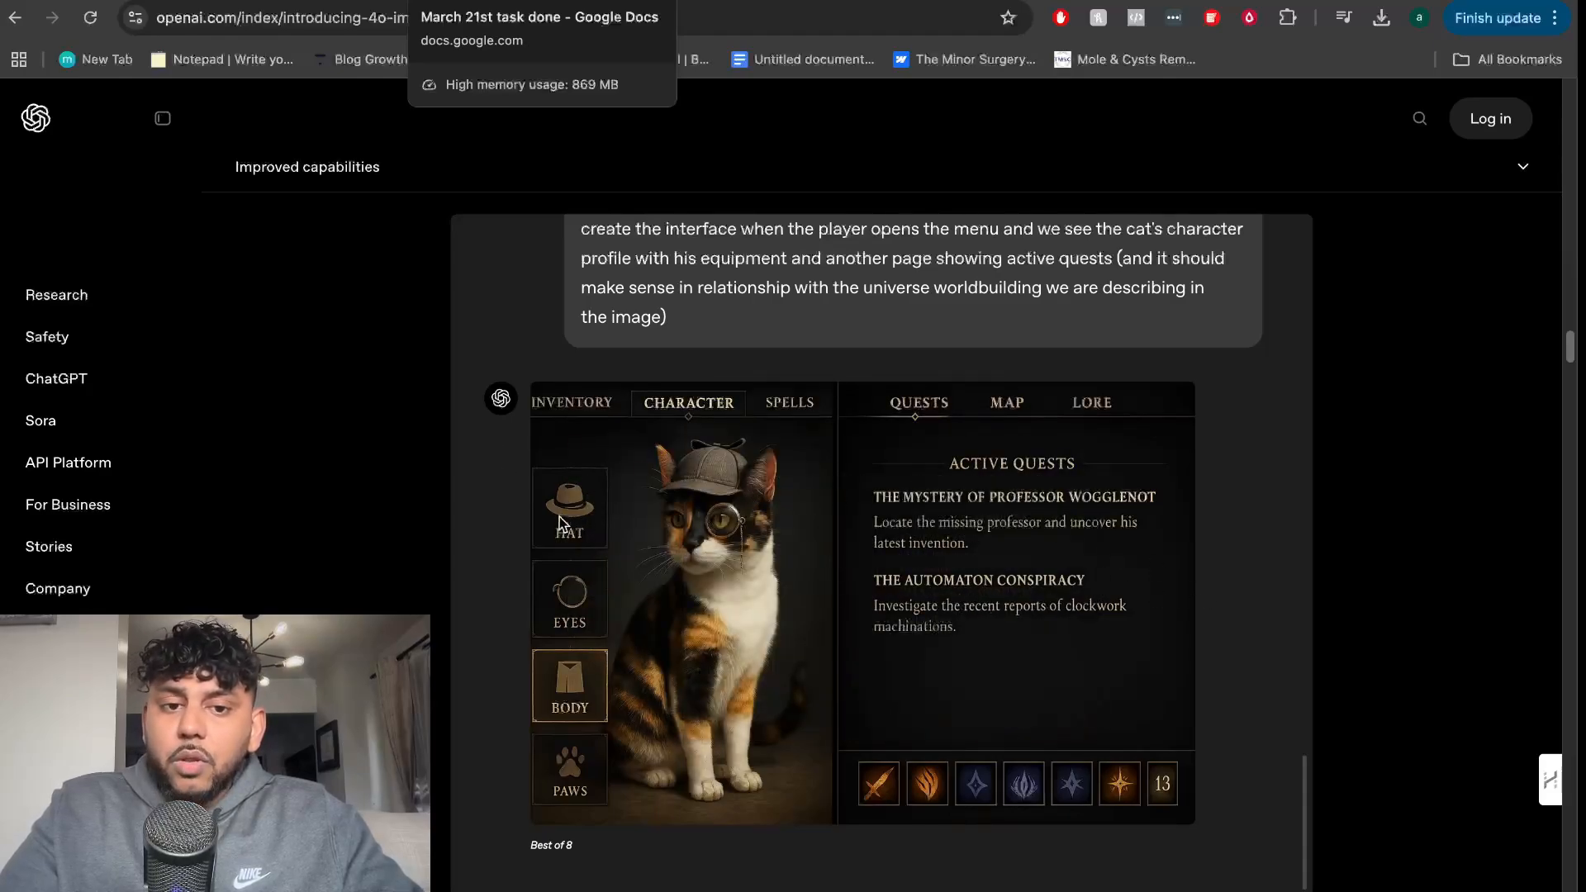
{"action": "scroll", "scroll_direction": "down", "scroll_amount": 3}
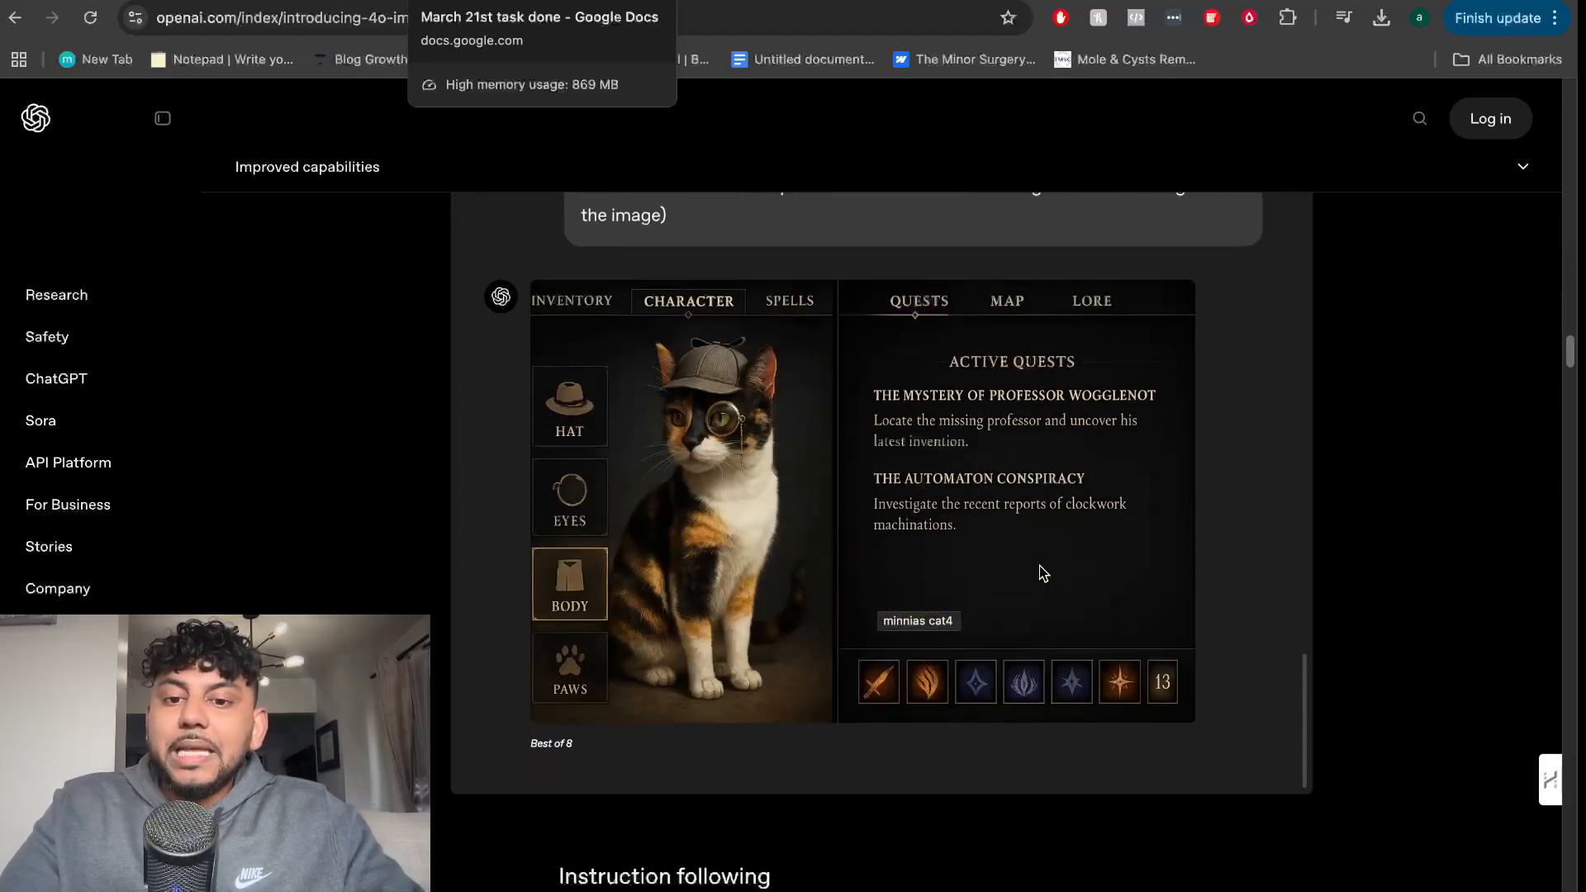
{"action": "scroll", "scroll_direction": "down", "scroll_amount": 3}
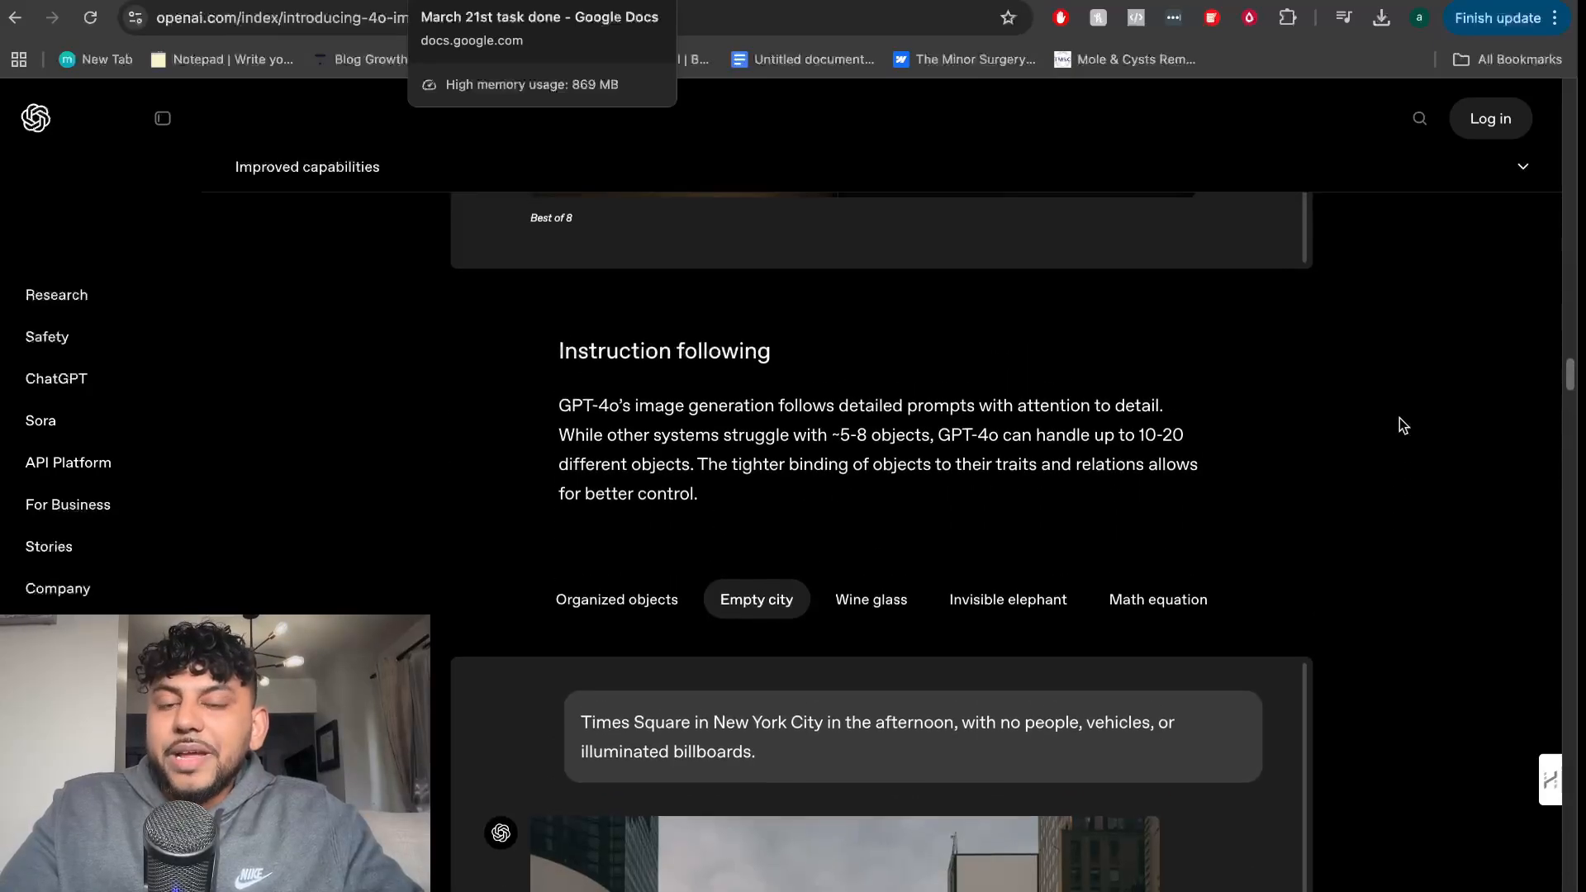
- Scroll on to the In-context learning section with the triangle wheeled vehicle example
{"action": "scroll", "scroll_direction": "down", "scroll_amount": 3}
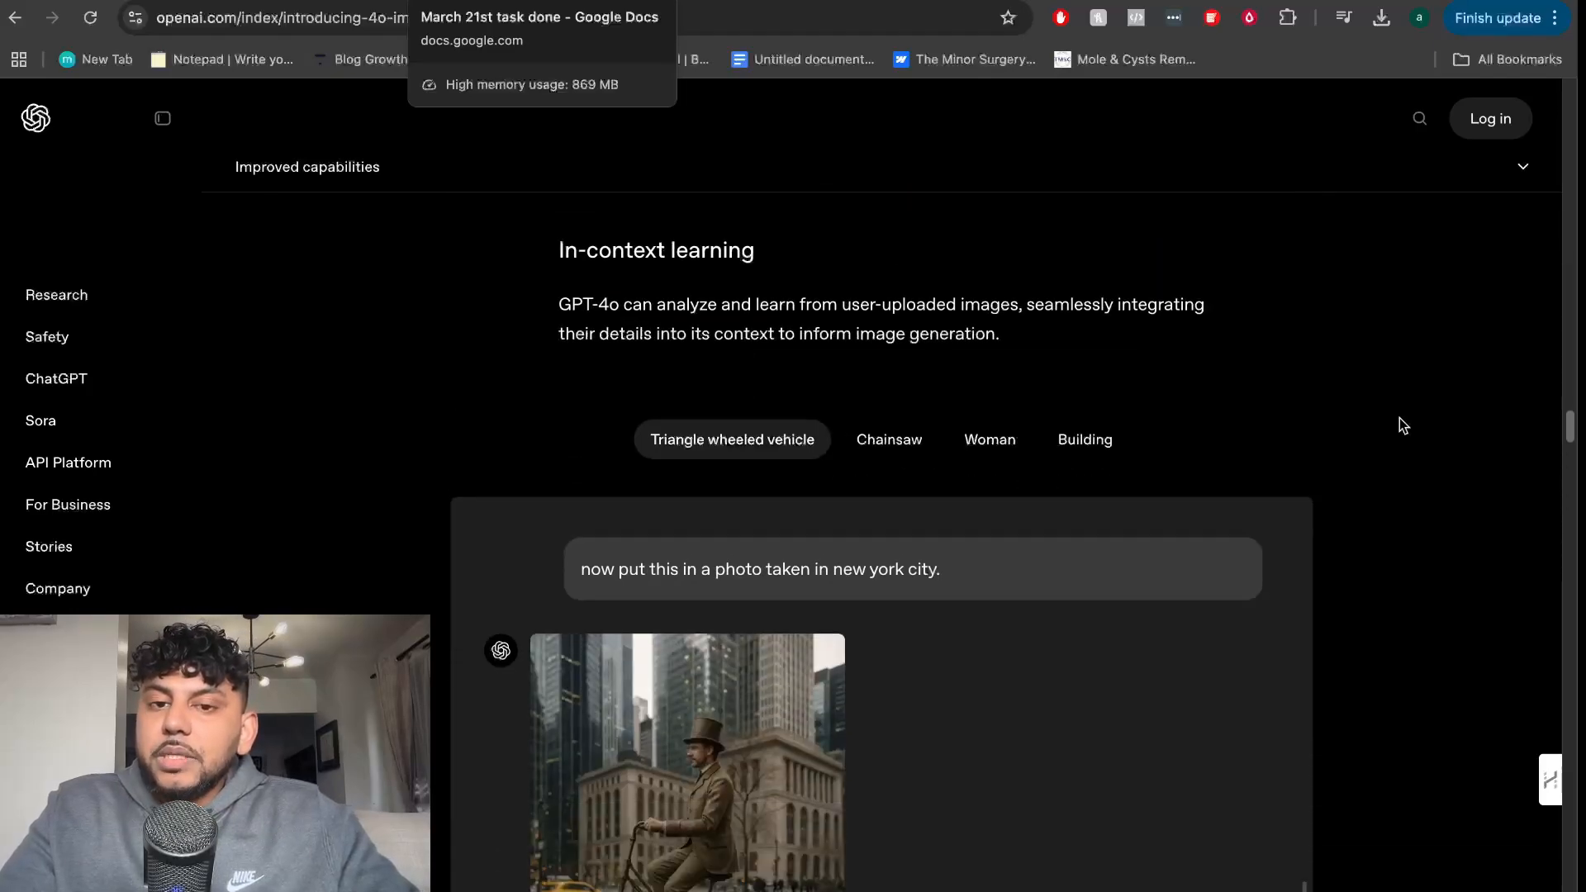
{"action": "scroll", "scroll_direction": "down", "scroll_amount": 3}
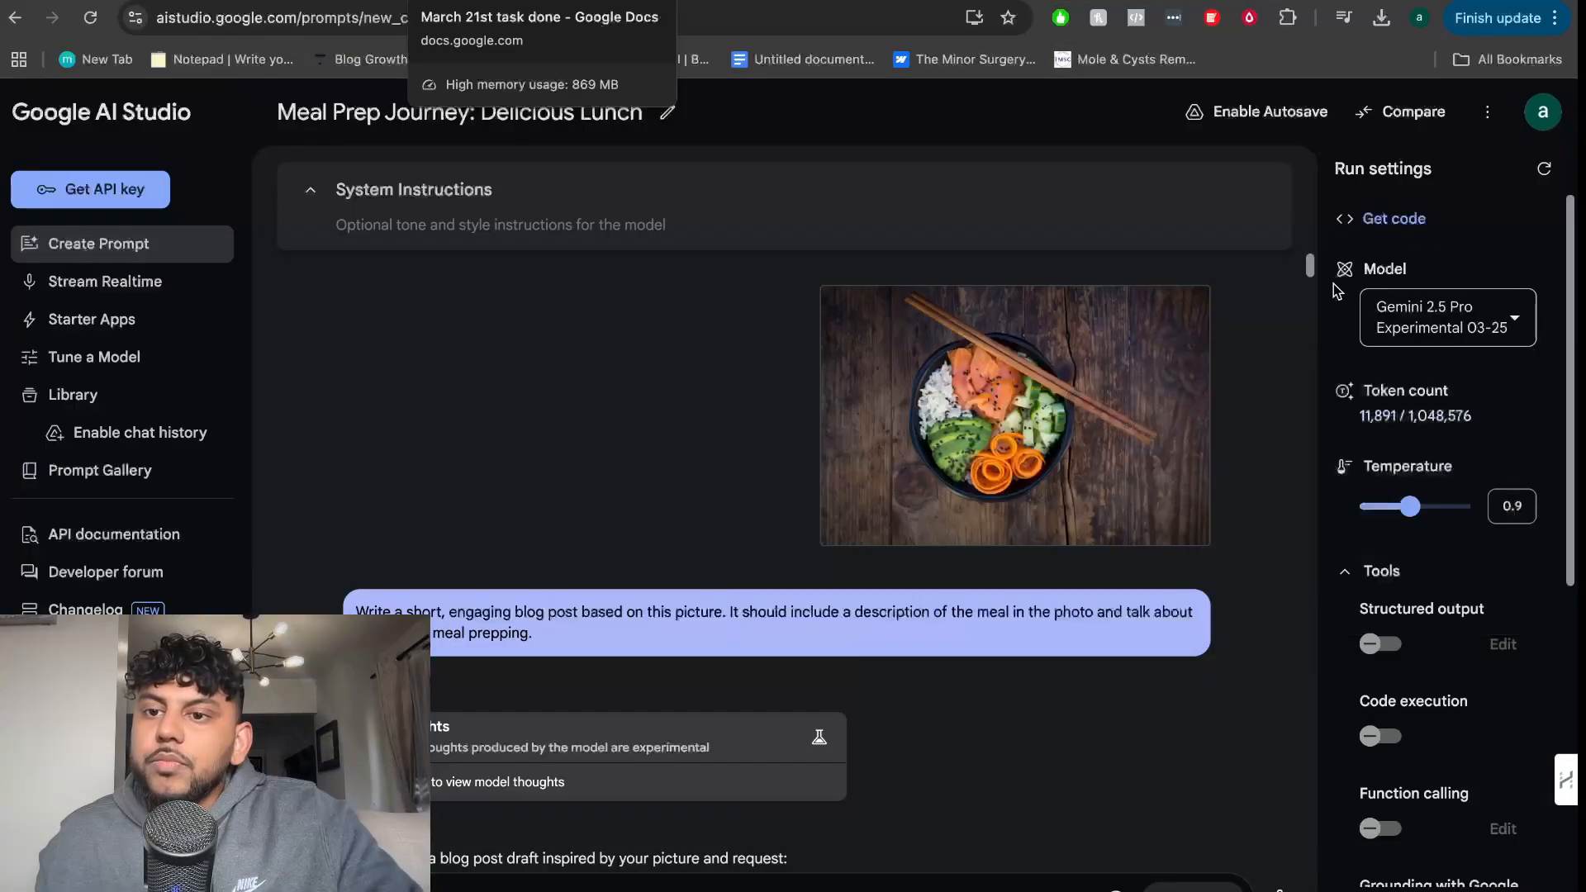
{"action": "mouse_move", "coordinate": [1447, 317]}
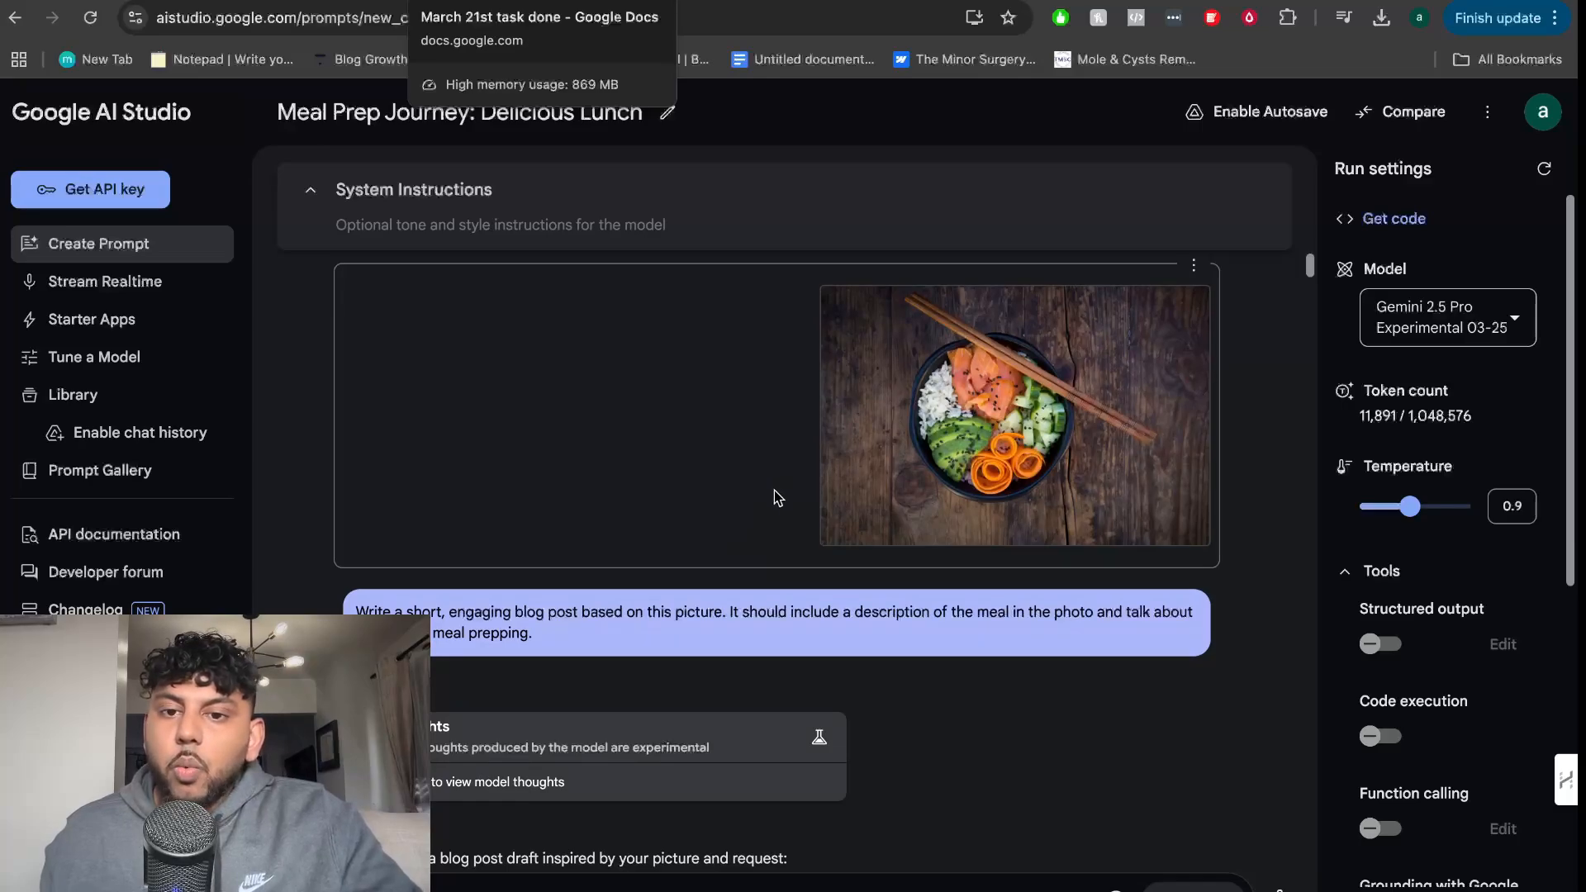
{"action": "mouse_move", "coordinate": [889, 471]}
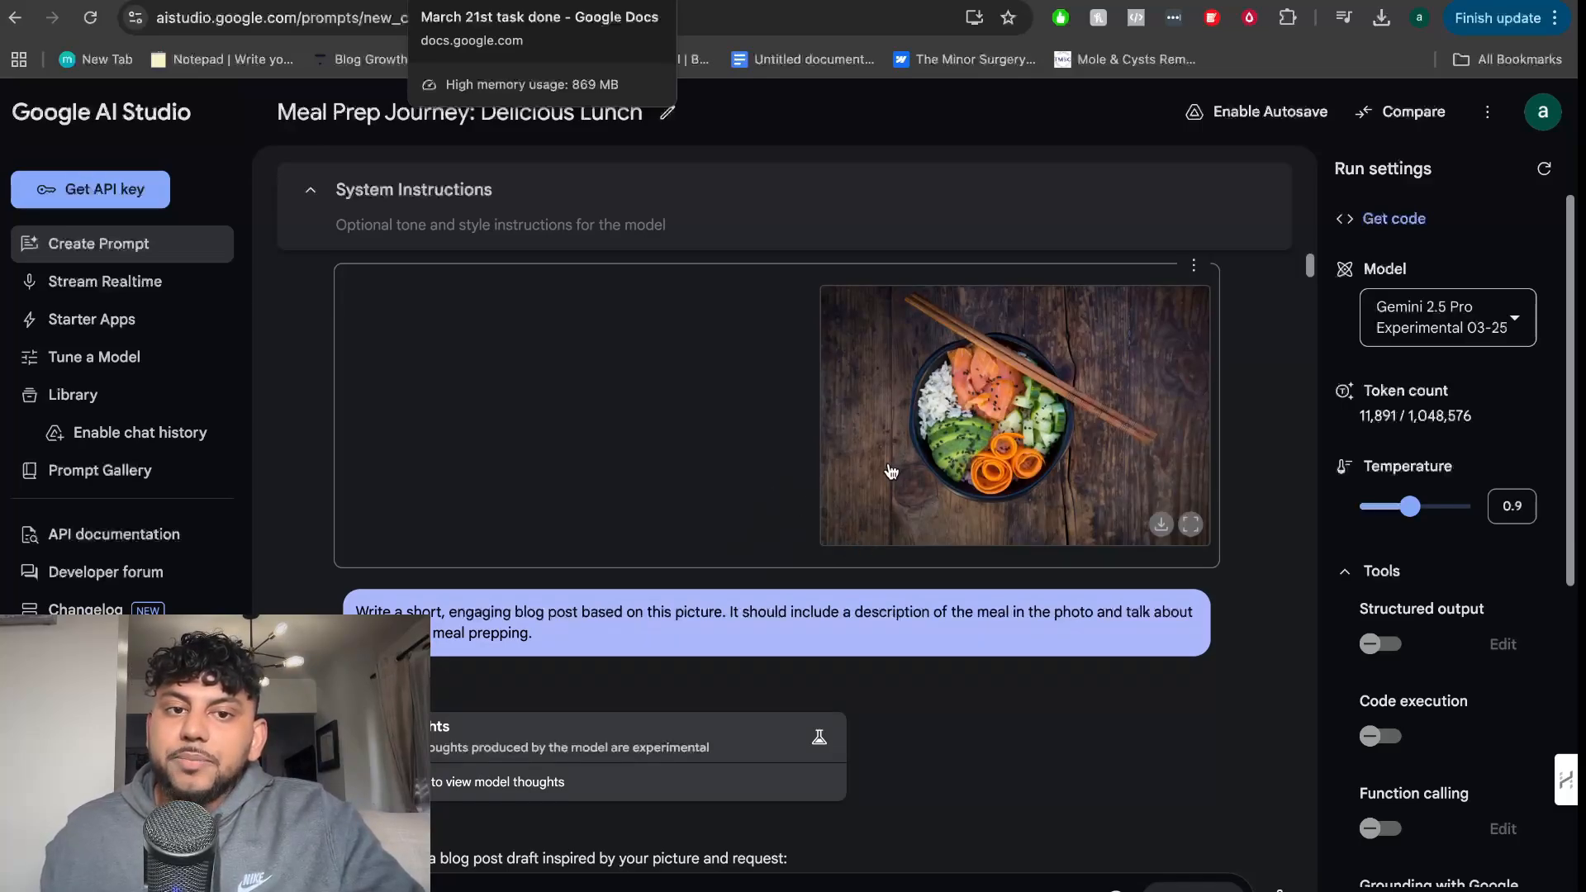
{"action": "mouse_move", "coordinate": [1001, 481]}
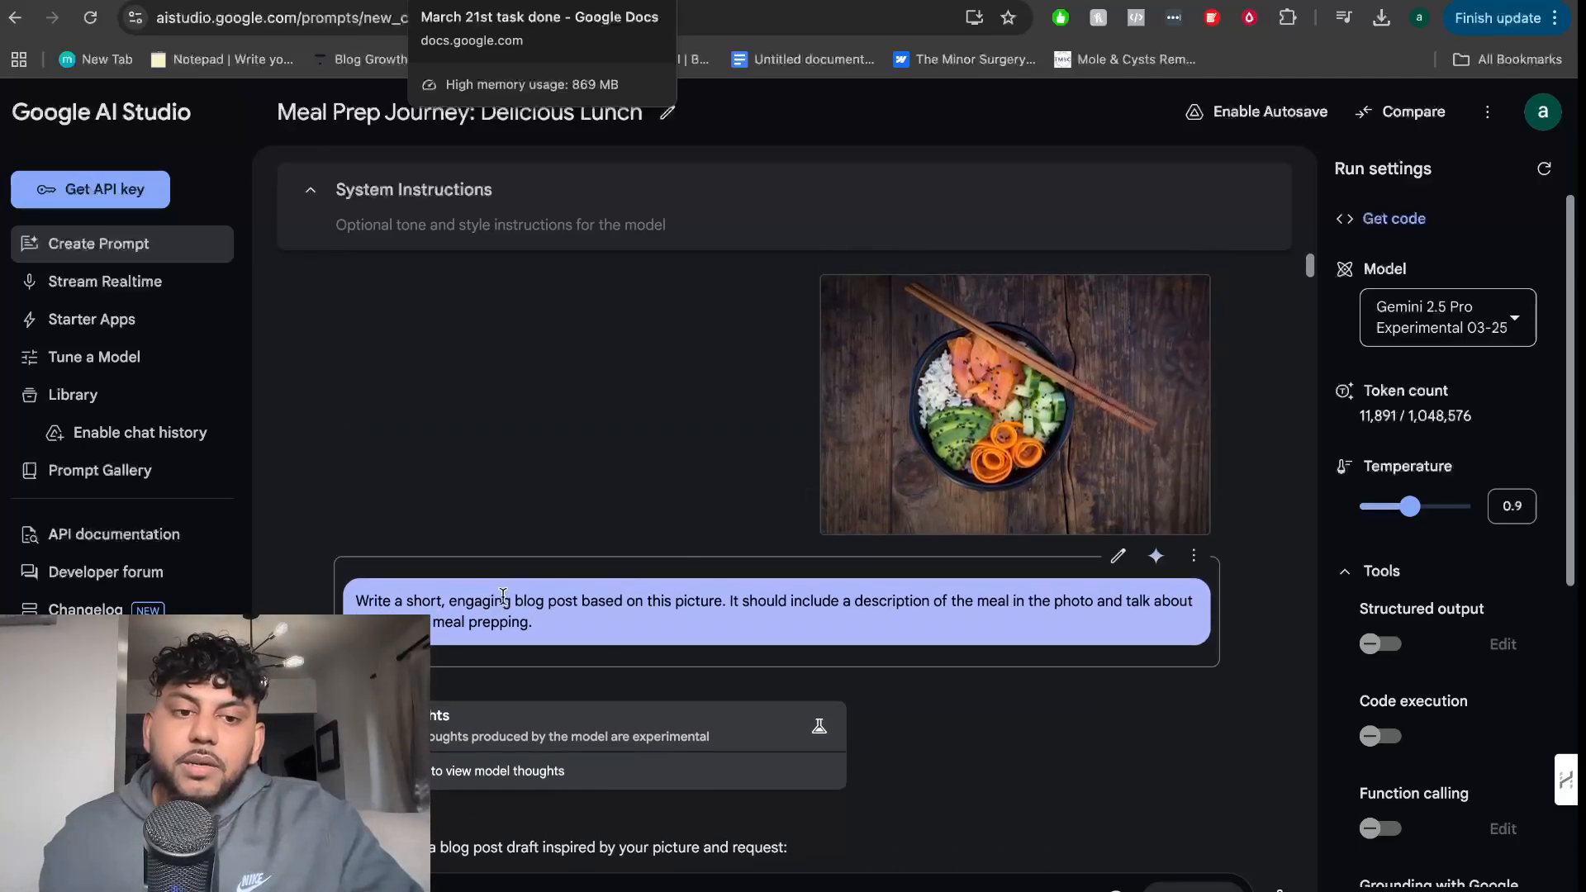
{"action": "mouse_move", "coordinate": [900, 458]}
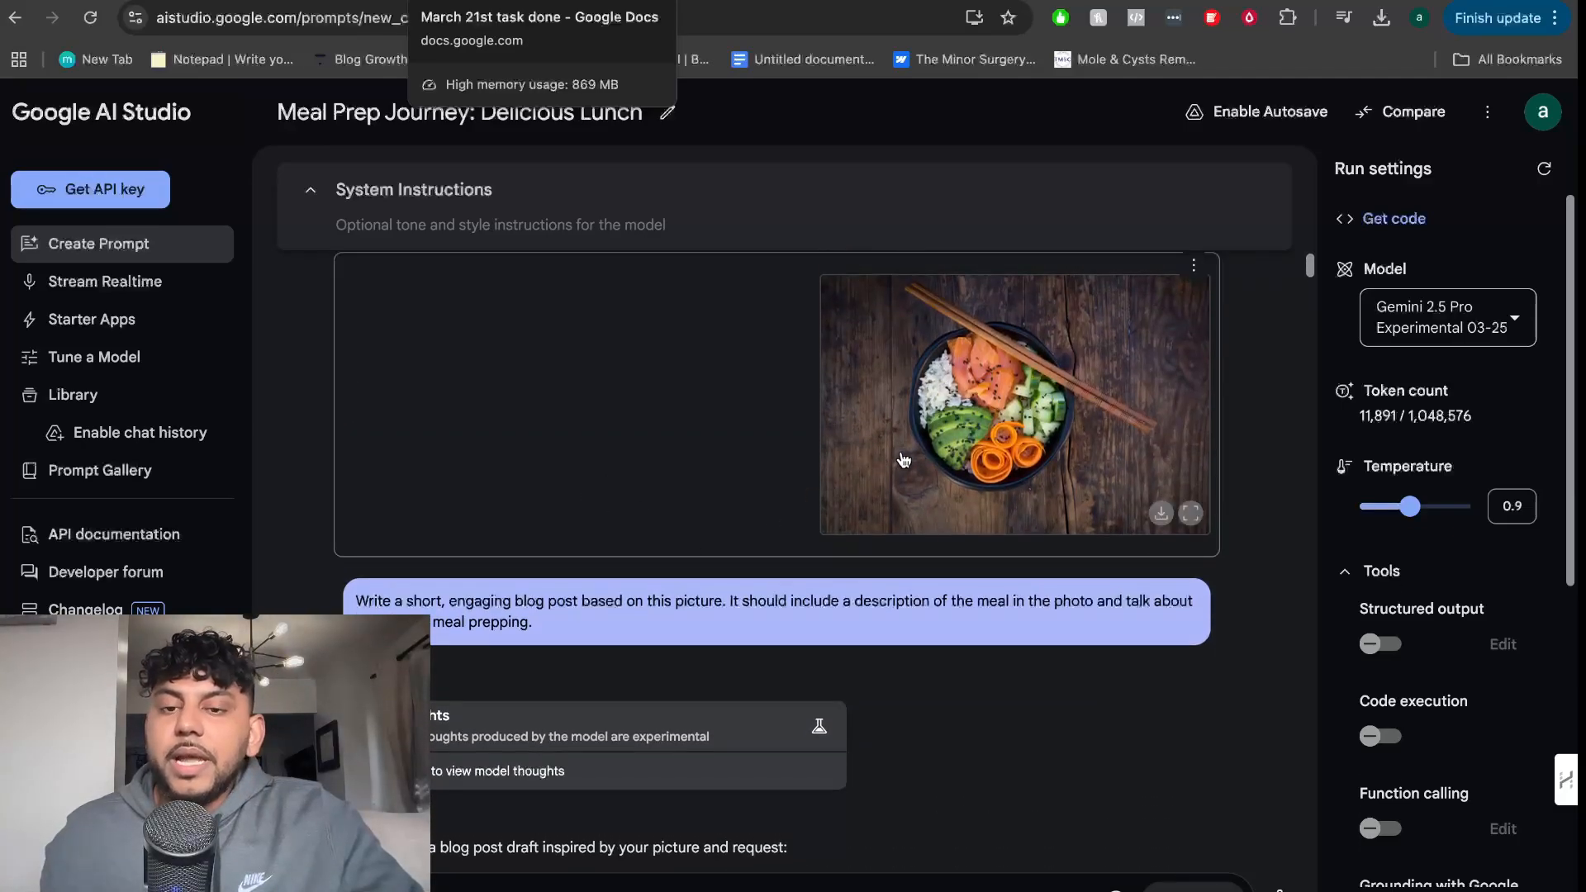
{"action": "mouse_move", "coordinate": [954, 444]}
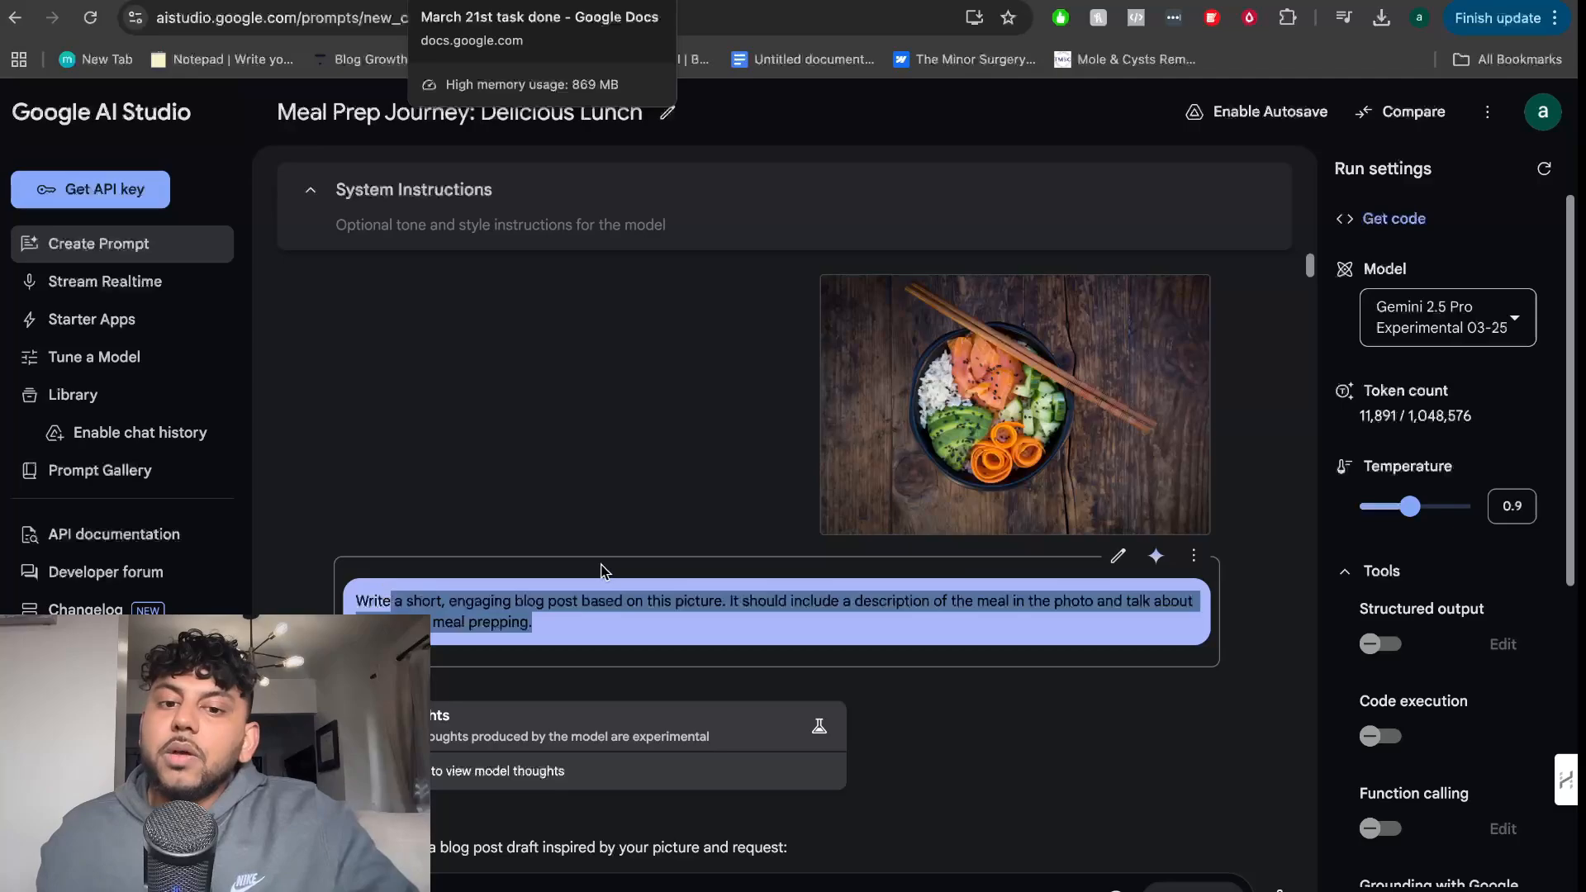
{"action": "left_click", "coordinate": [938, 602]}
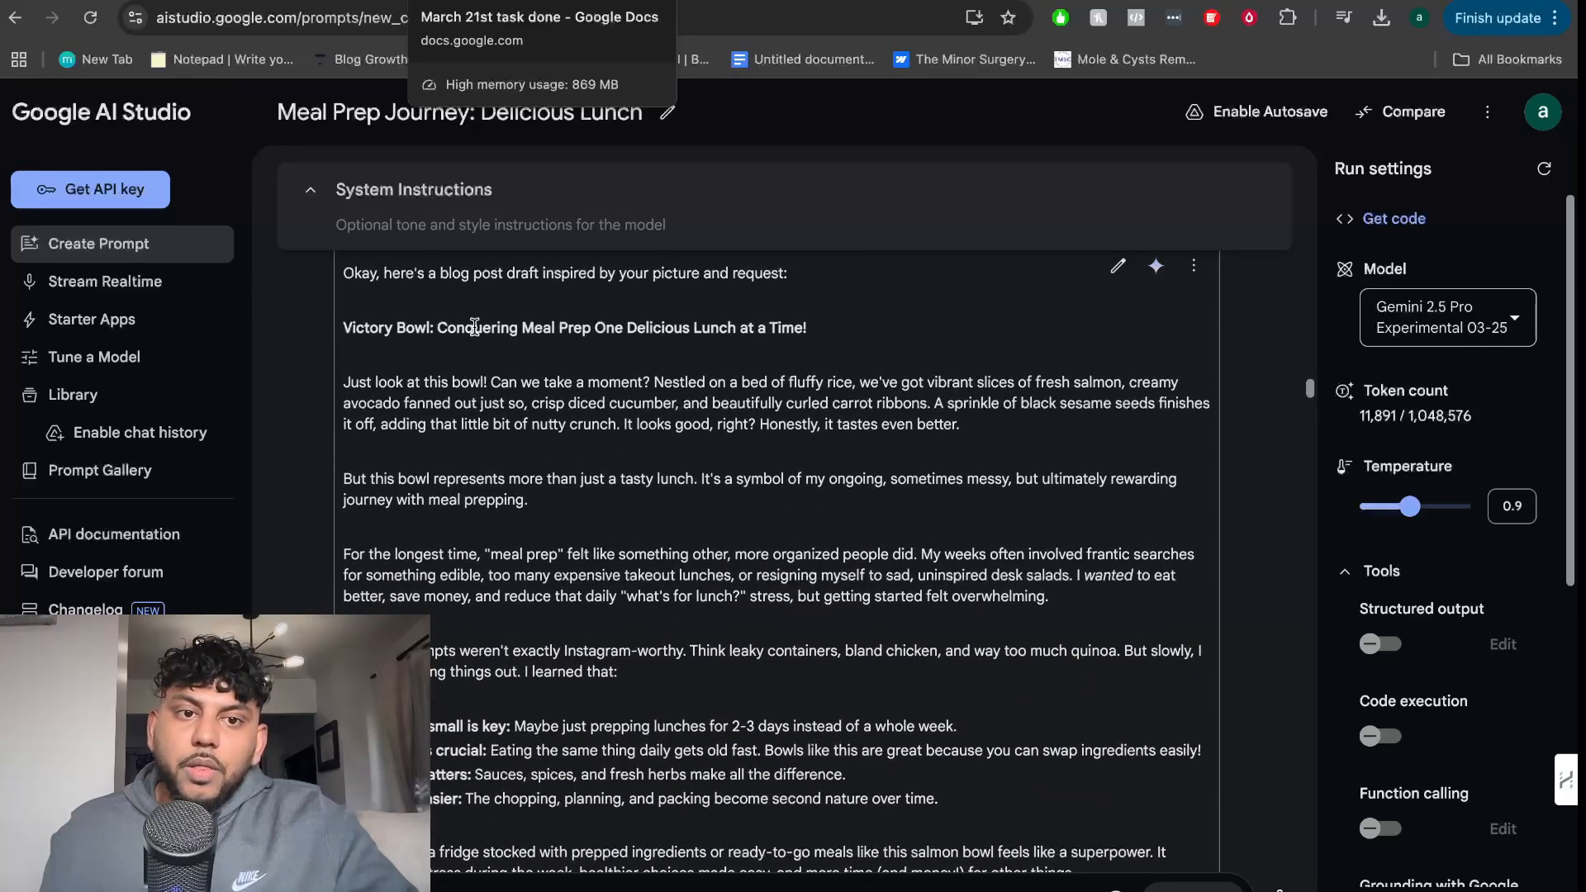
{"action": "mouse_move", "coordinate": [521, 405]}
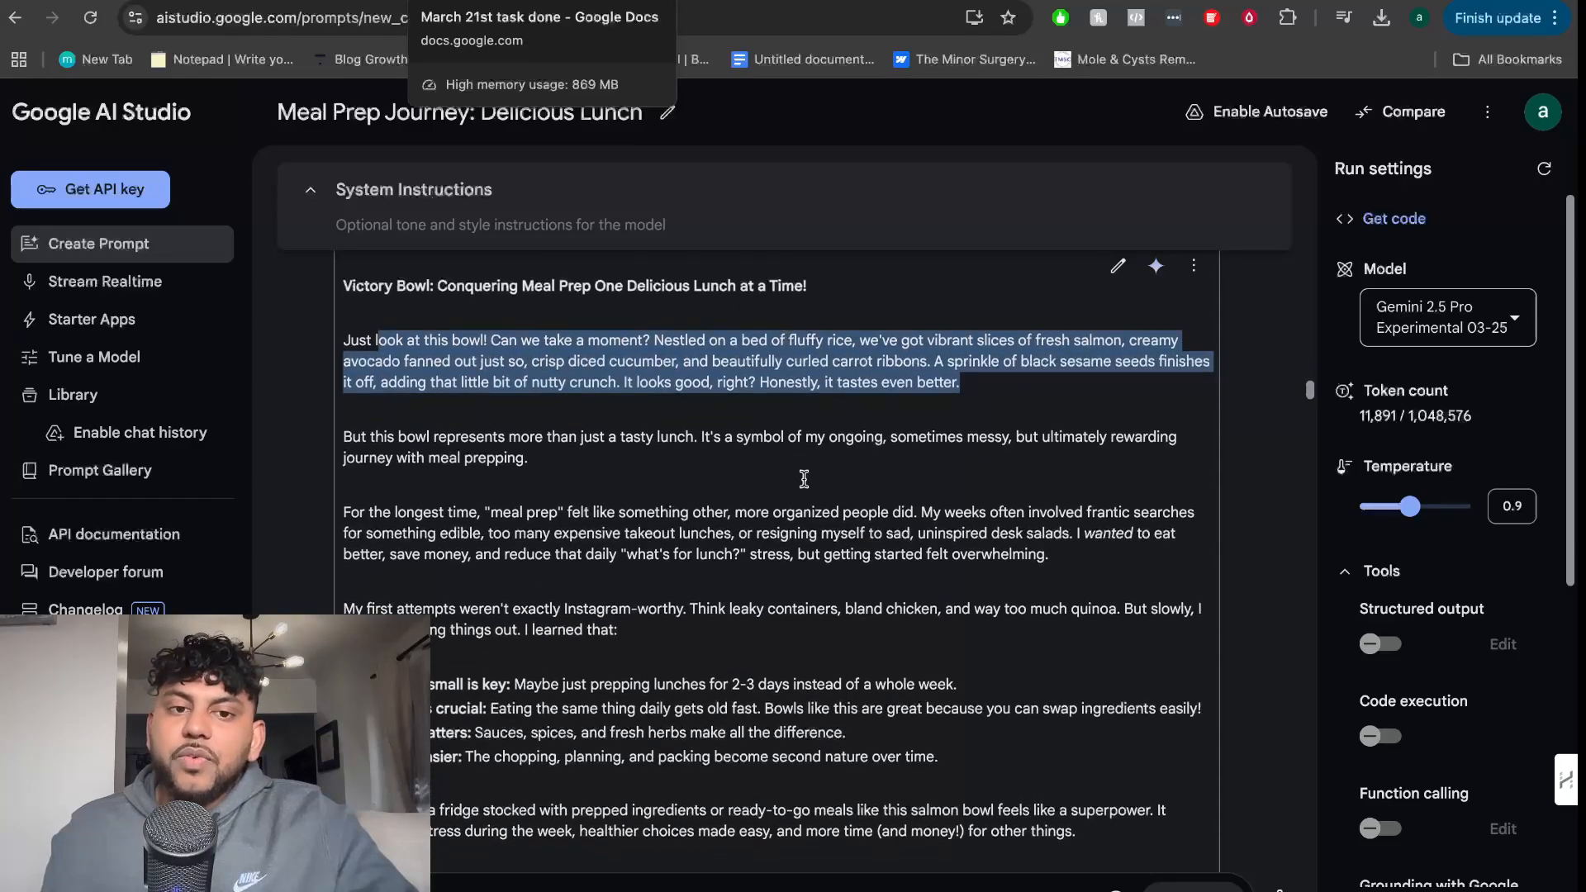
- Scroll through the Victory Bowl meal prep blog post to its closing call for reader tips
{"action": "scroll", "scroll_direction": "down", "scroll_amount": 3}
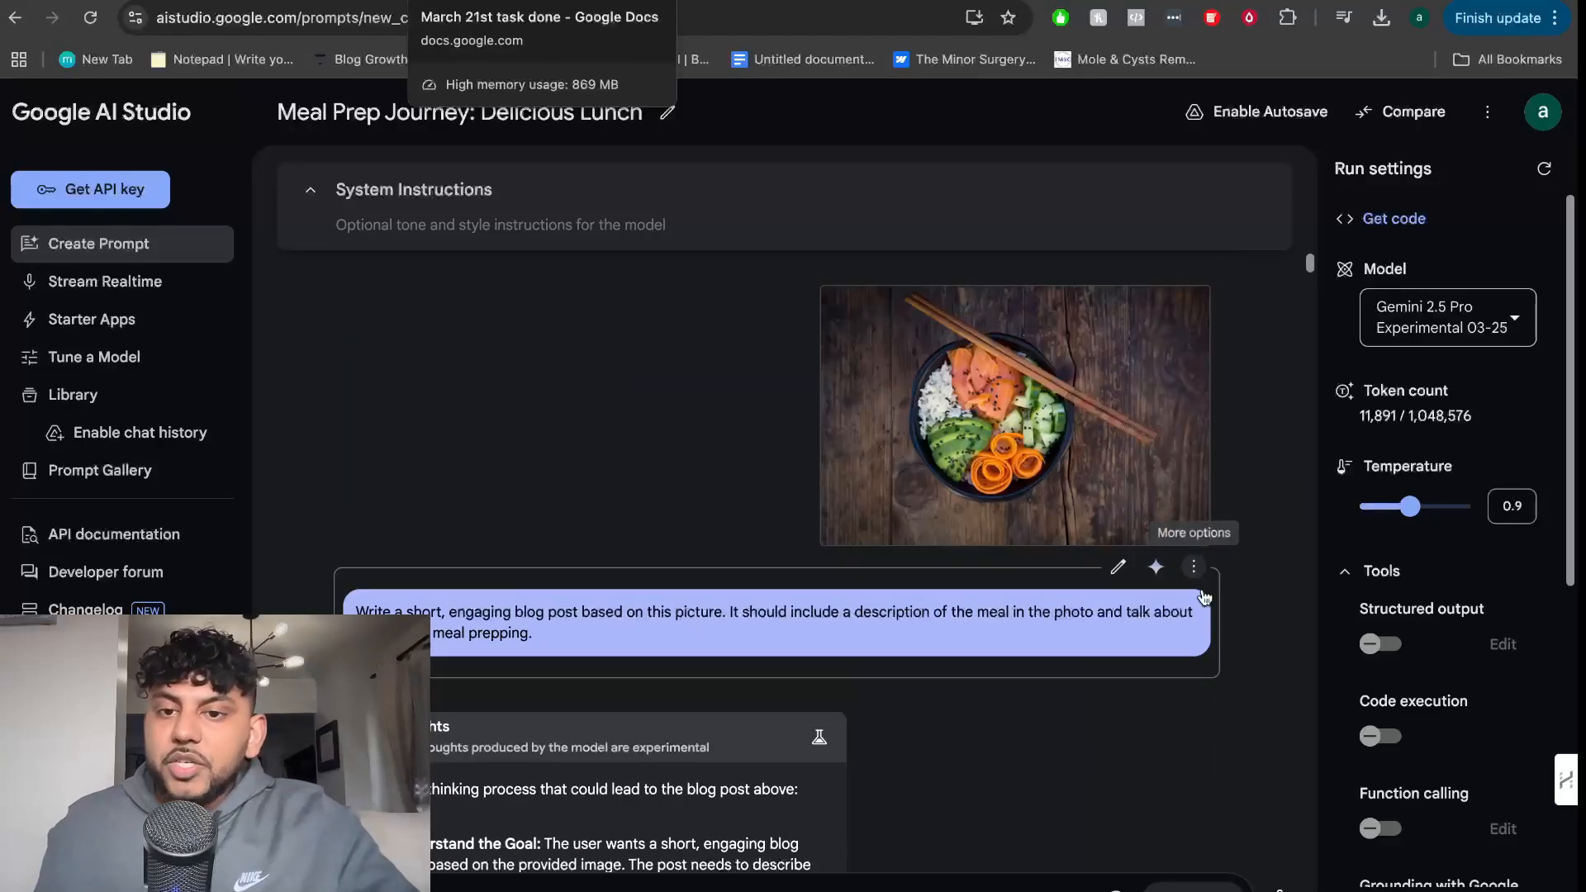
{"action": "scroll", "scroll_direction": "down", "scroll_amount": 3}
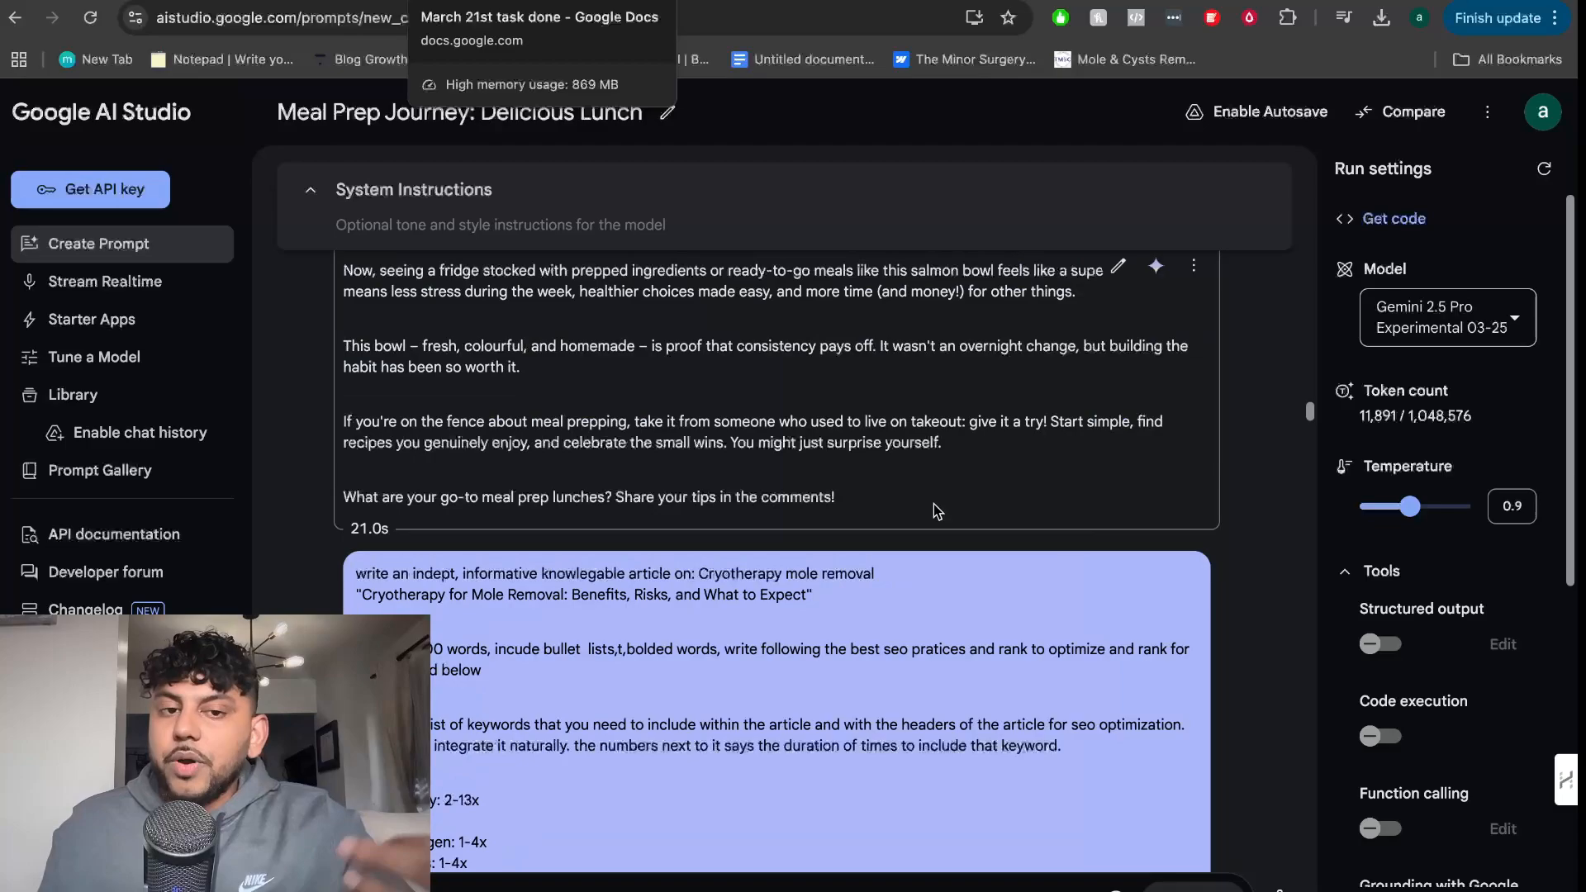
{"action": "scroll", "scroll_direction": "down", "scroll_amount": 3}
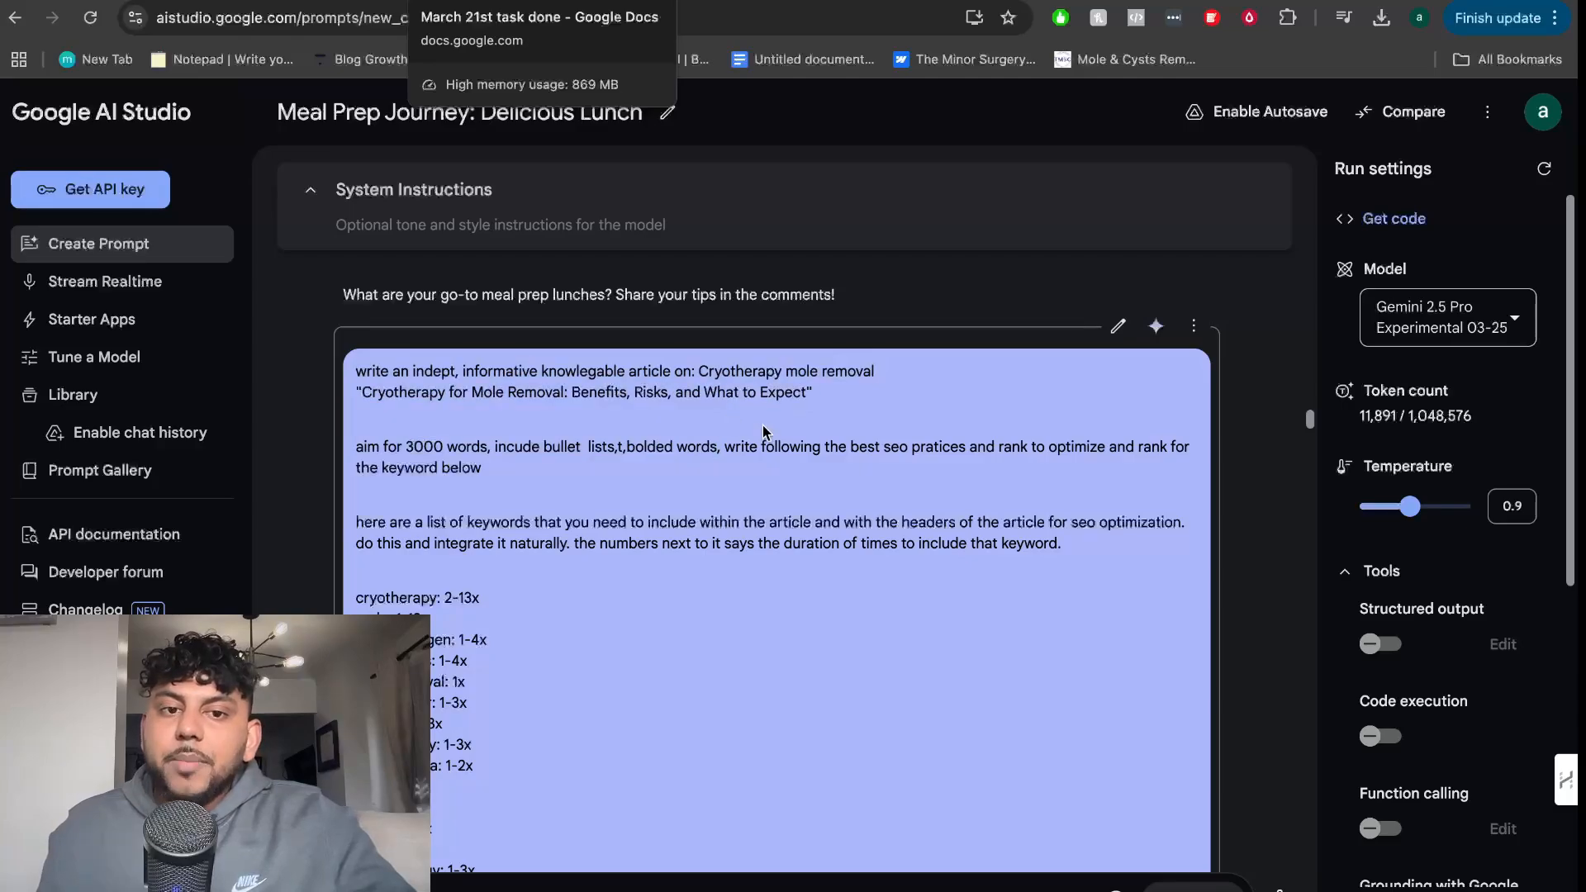
{"action": "mouse_move", "coordinate": [820, 436]}
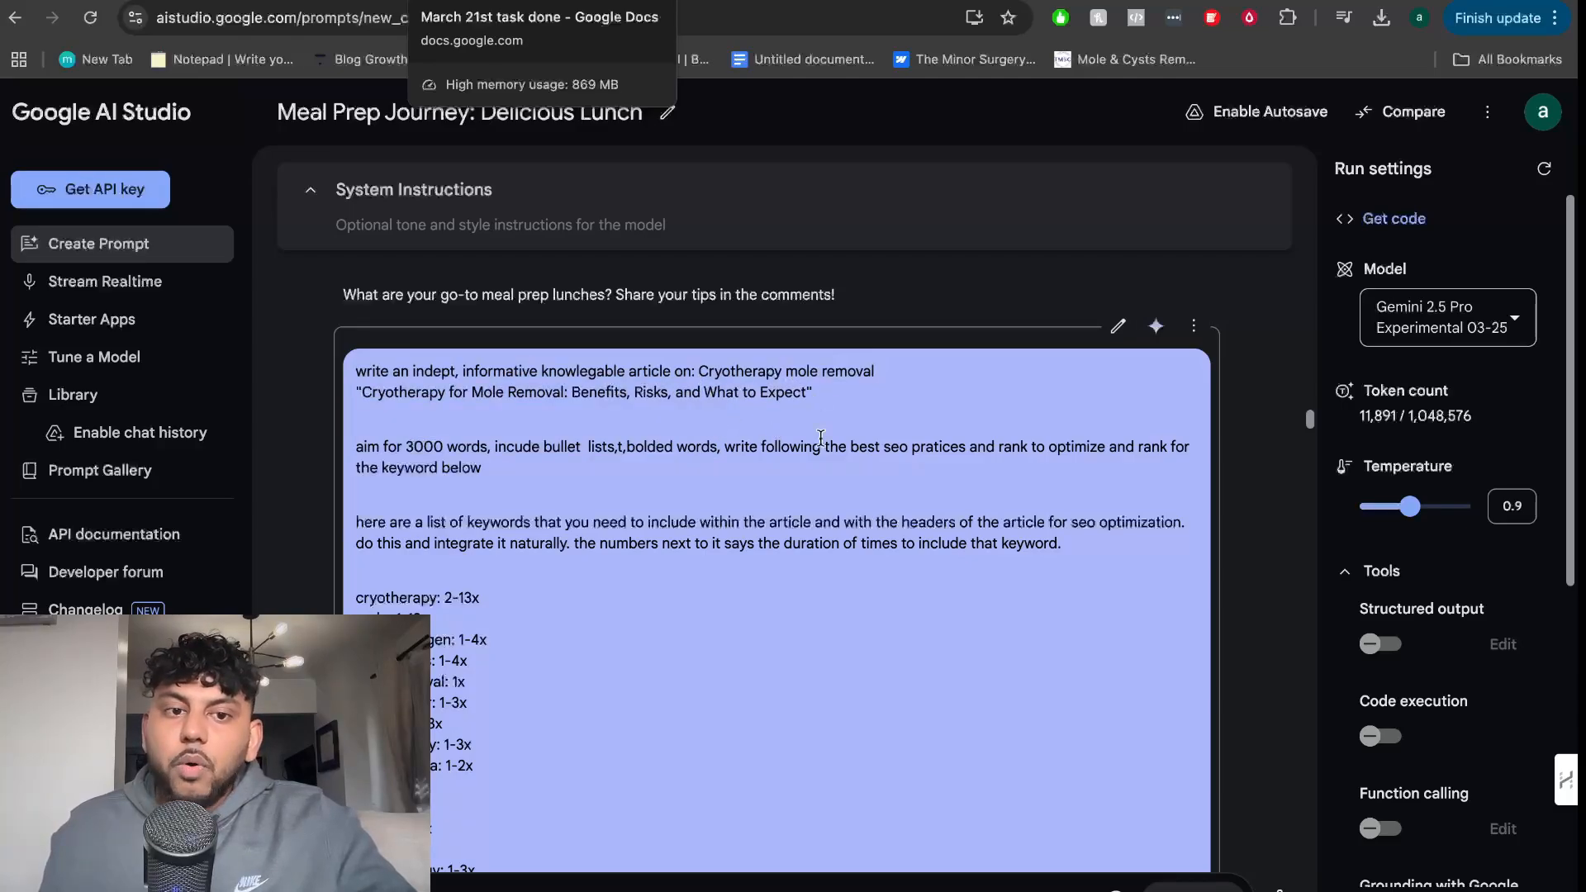
{"action": "scroll", "scroll_direction": "down", "scroll_amount": 3}
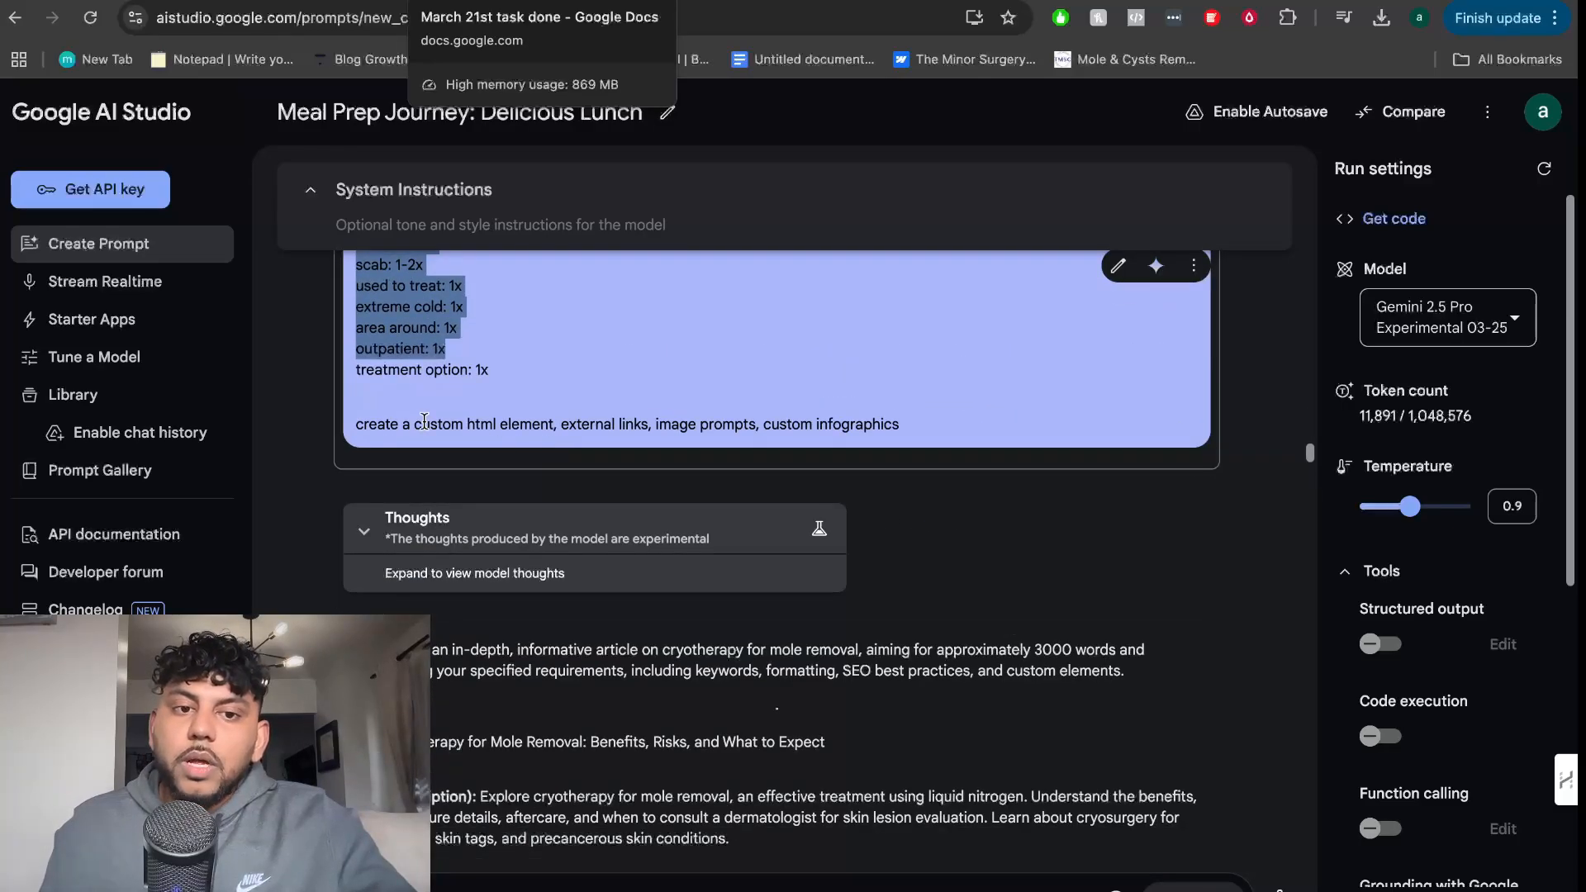
{"action": "double_click", "coordinate": [476, 425]}
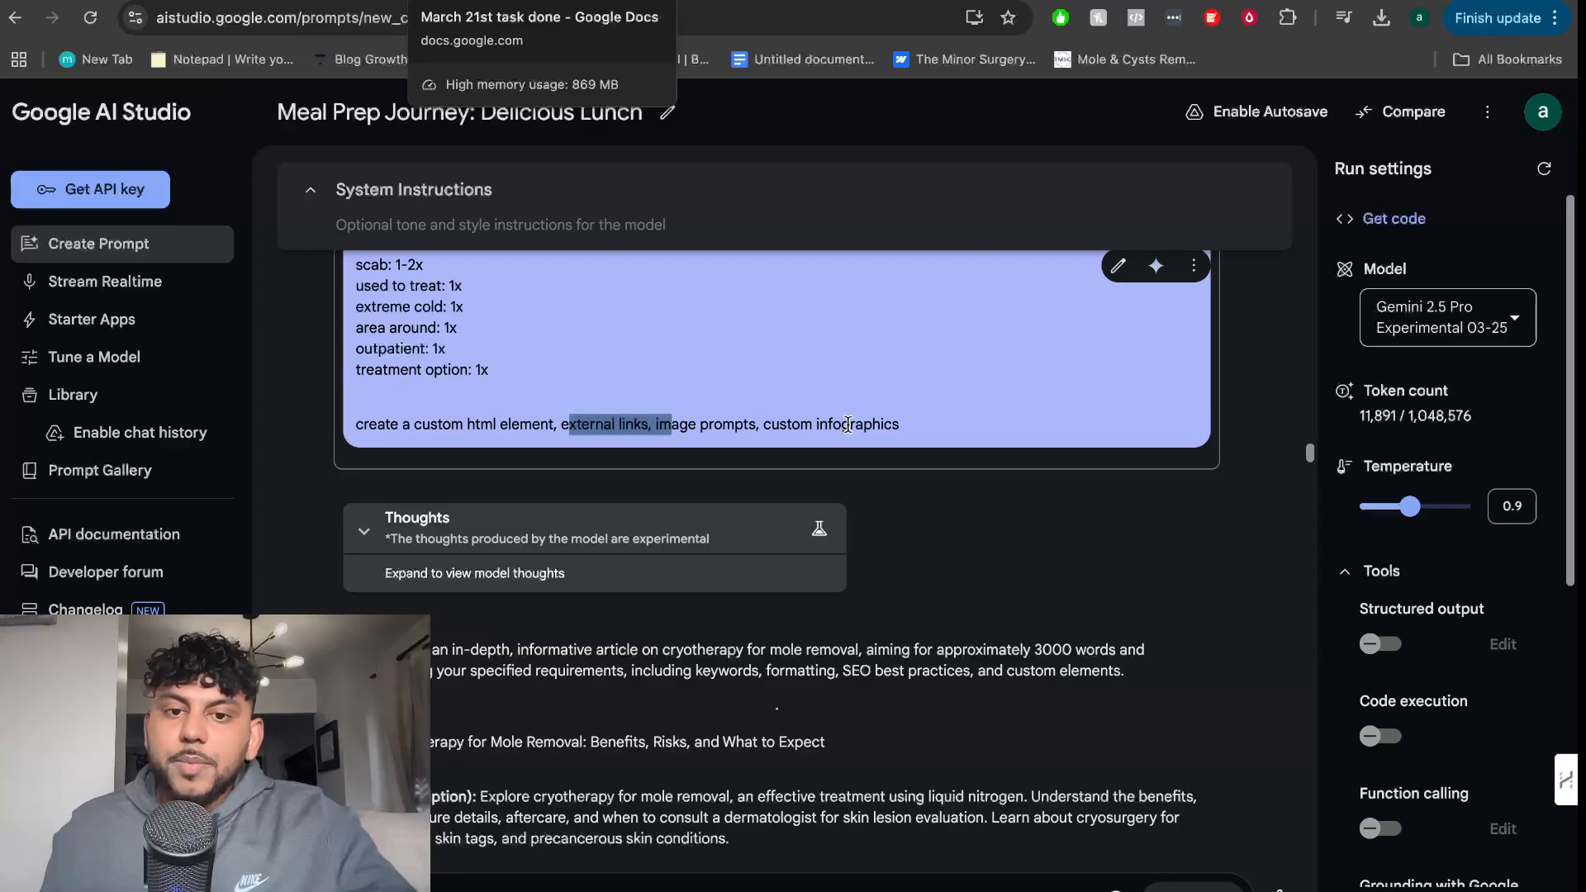
{"action": "scroll", "scroll_direction": "down", "scroll_amount": 3}
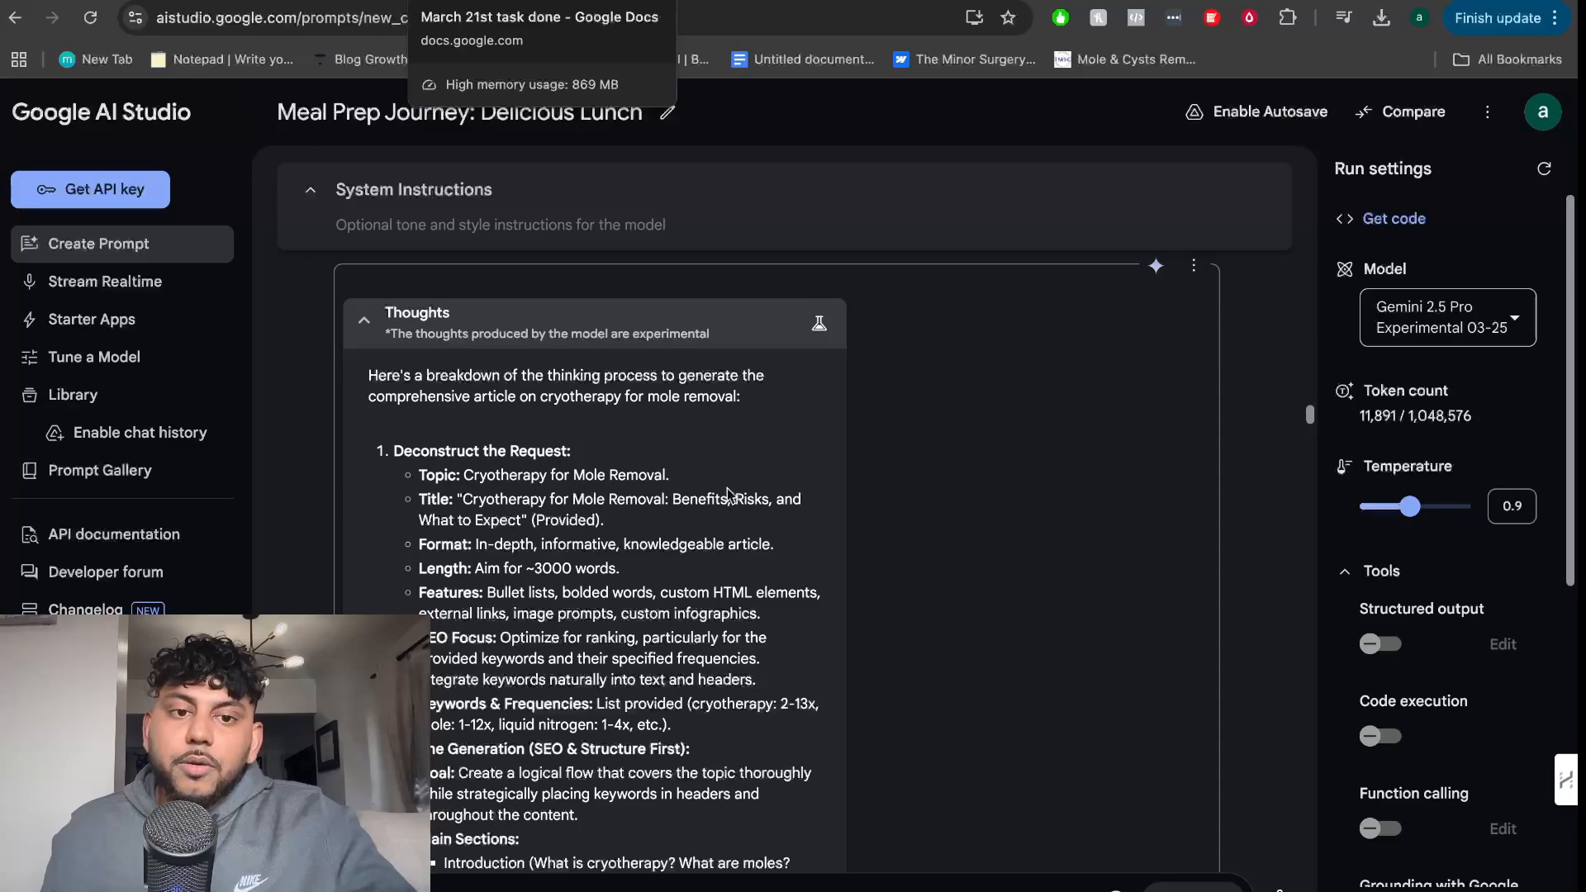
- Scroll the model's thoughts and expand them beside the cryotherapy article
{"action": "scroll", "scroll_direction": "down", "scroll_amount": 3}
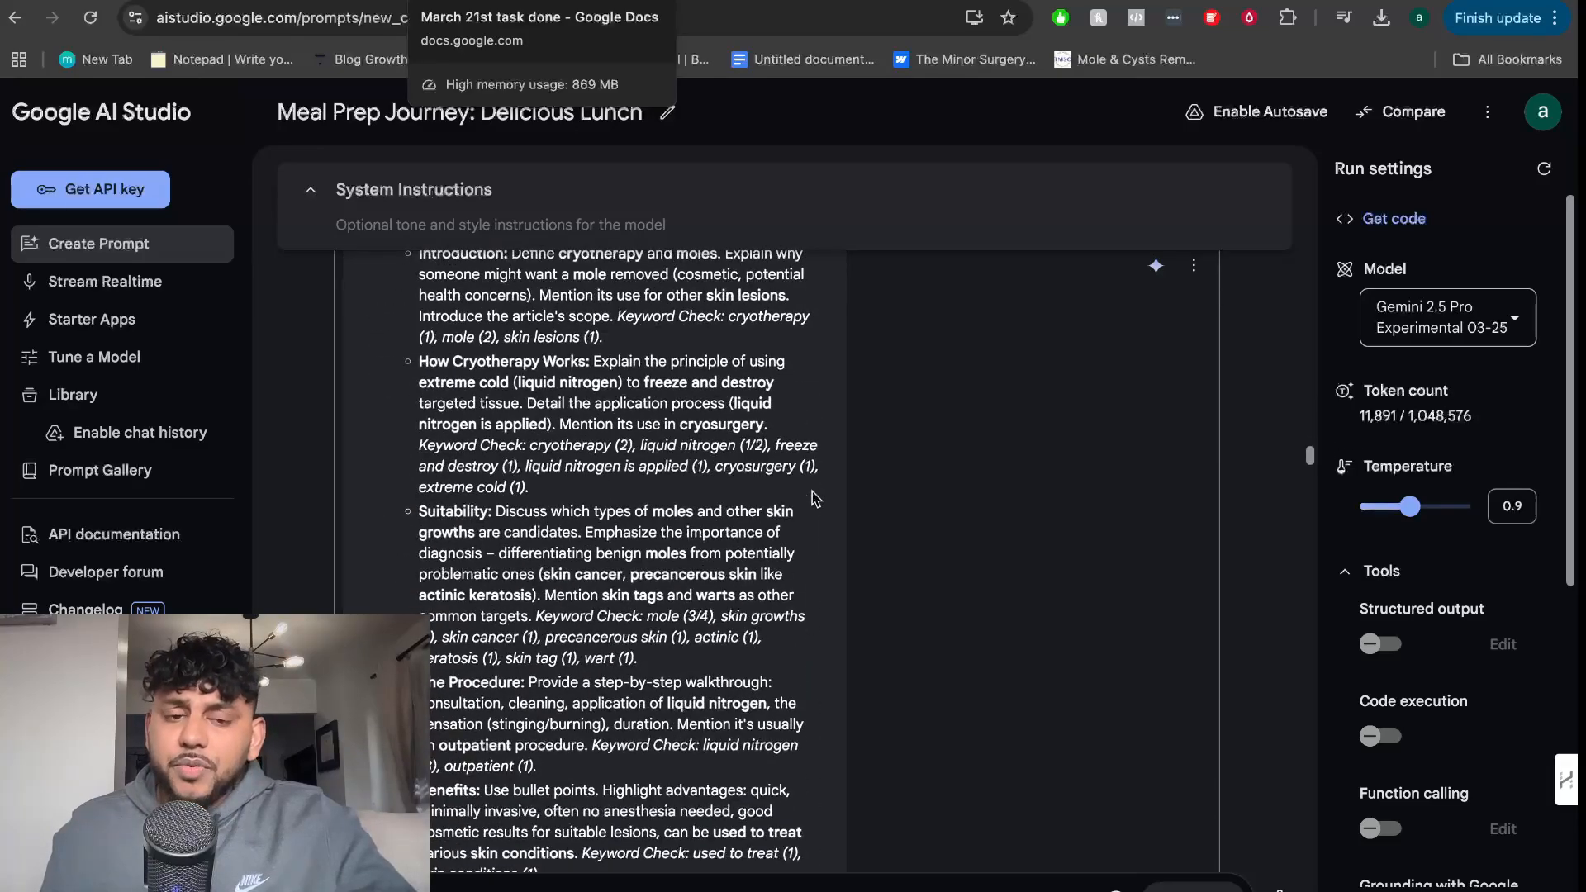
{"action": "scroll", "scroll_direction": "down", "scroll_amount": 3}
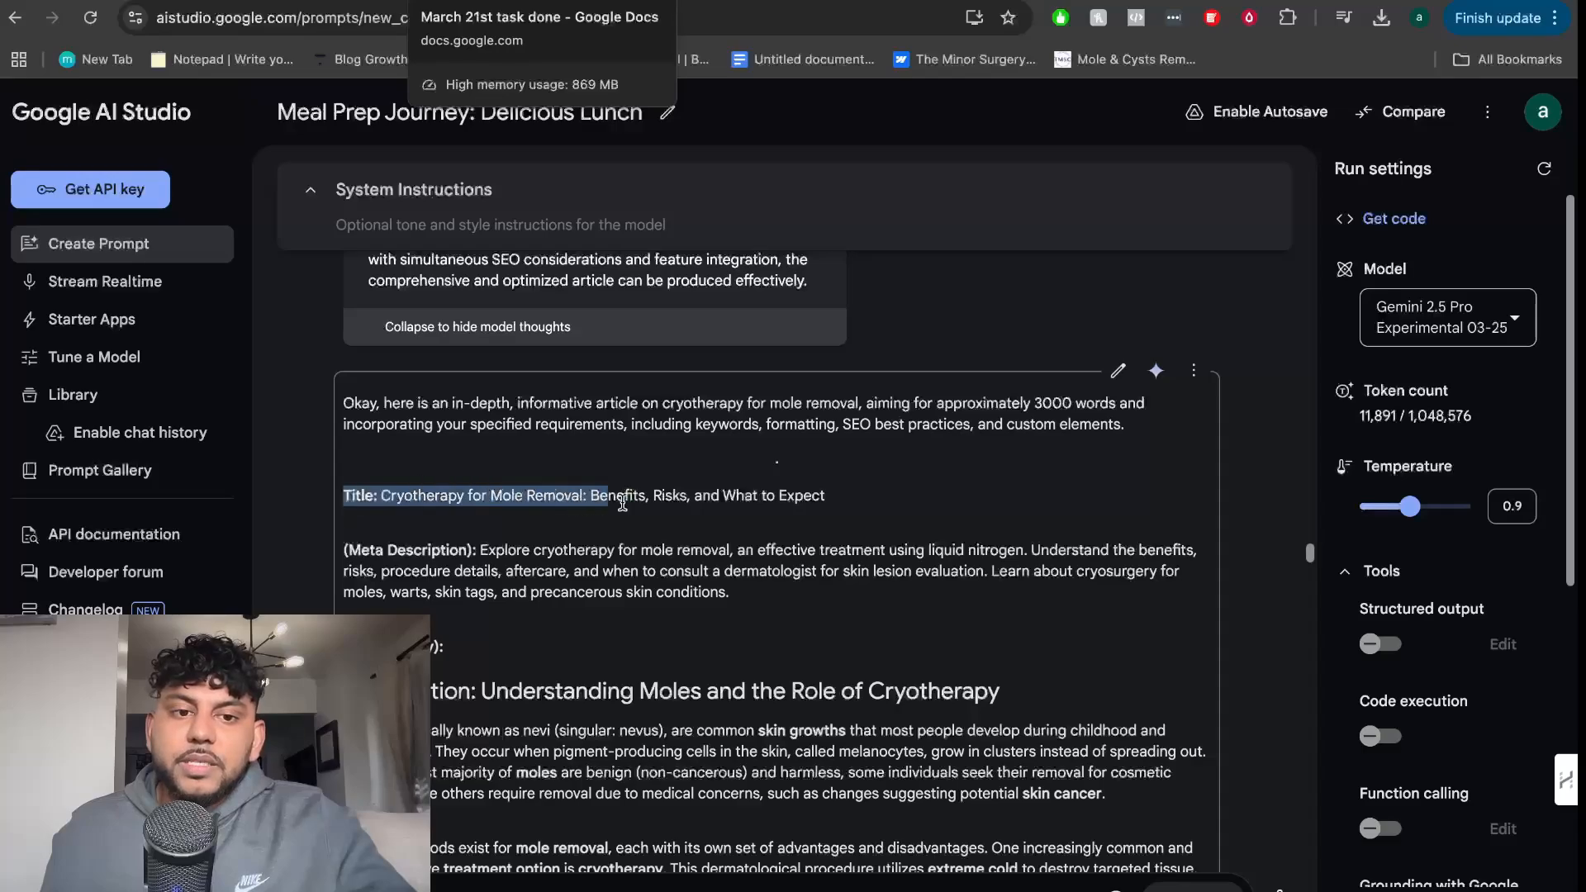
{"action": "left_click", "coordinate": [734, 535]}
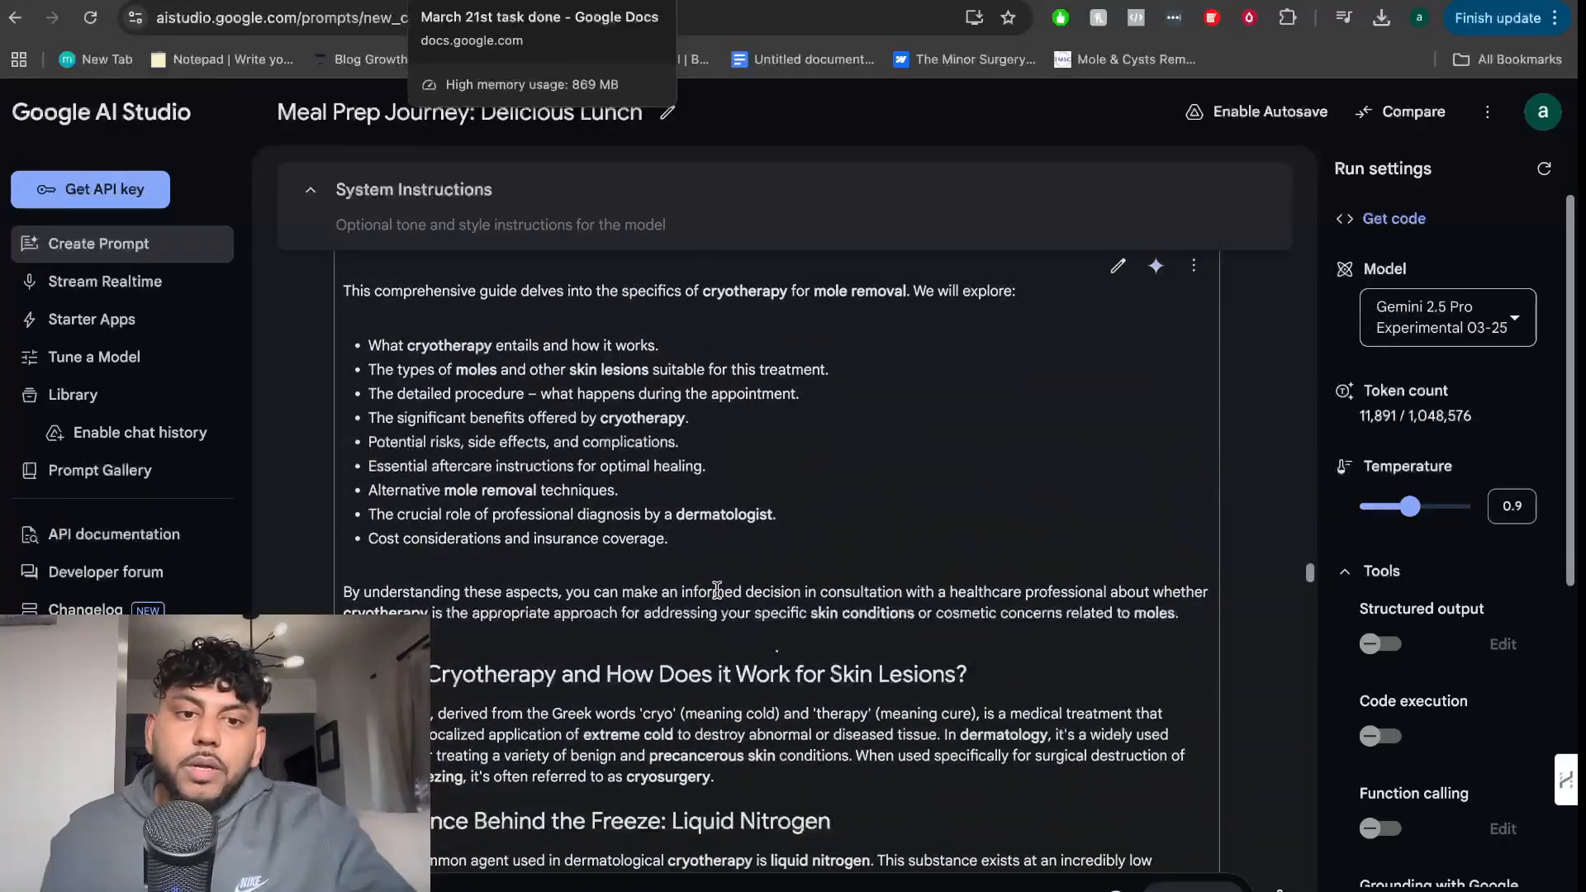
- Read down the generated cryotherapy article toward the Gemini 2.5 Pro Experimental 03-25 model details
{"action": "scroll", "scroll_direction": "down", "scroll_amount": 3}
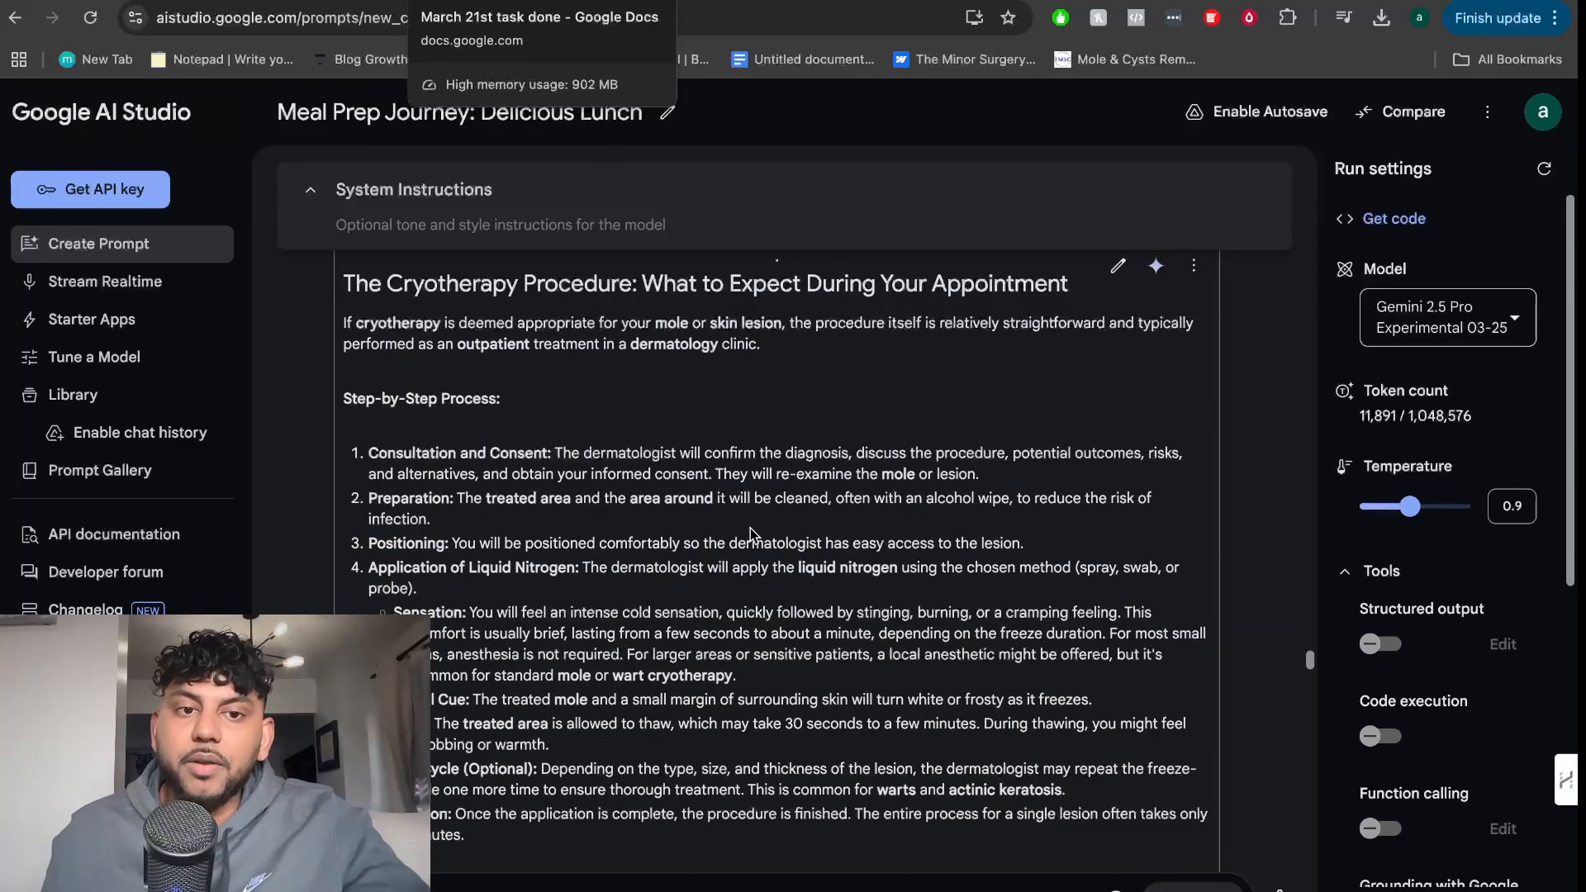
{"action": "scroll", "scroll_direction": "down", "scroll_amount": 3}
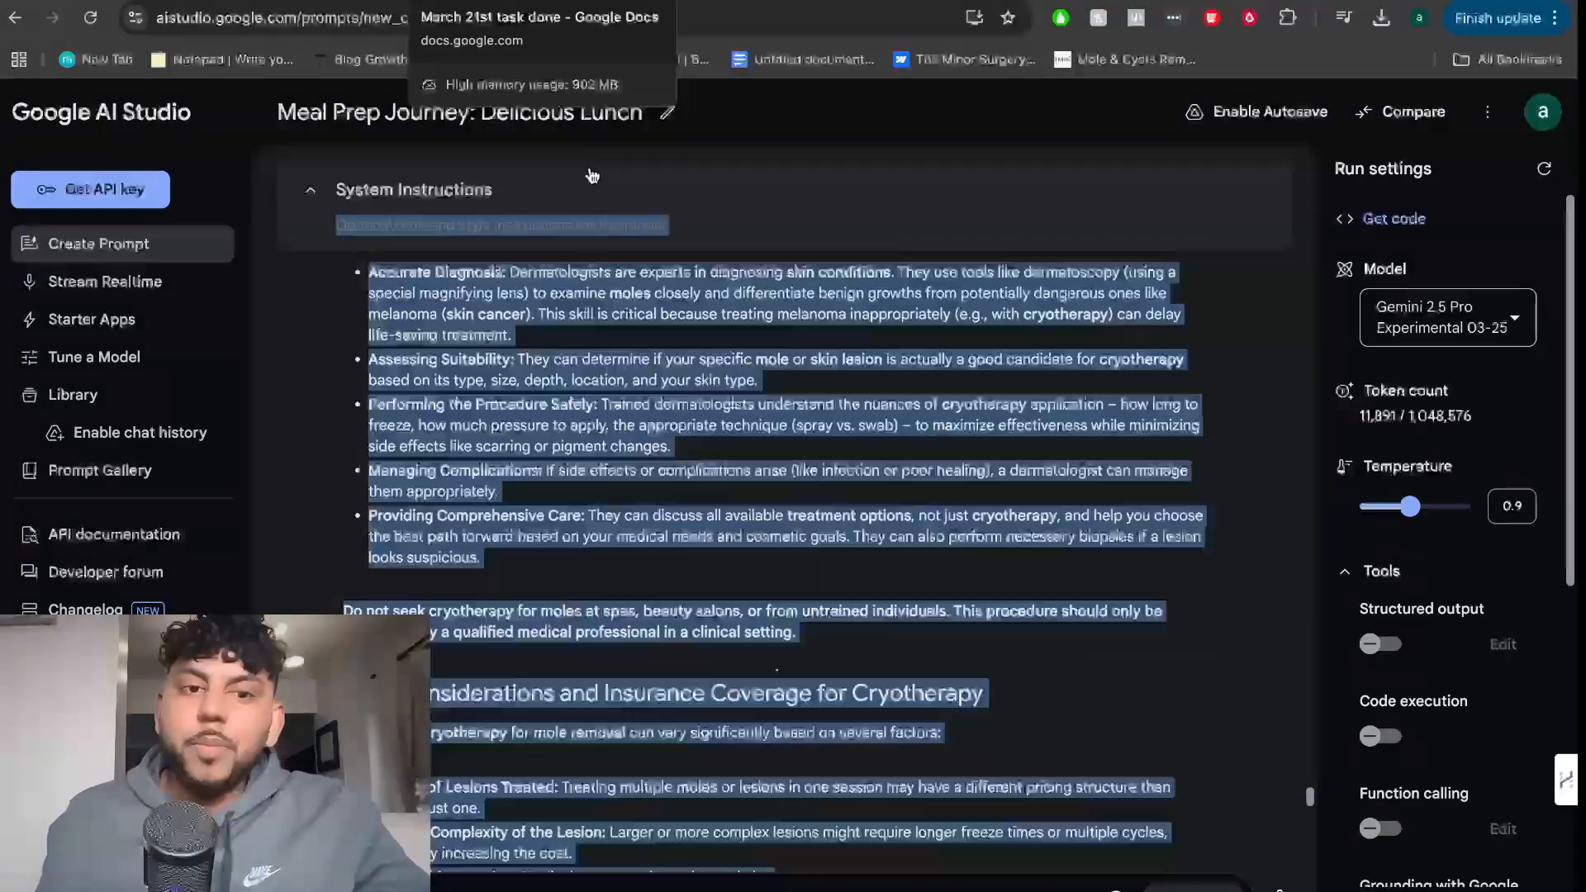
{"action": "scroll", "scroll_direction": "down", "scroll_amount": 3}
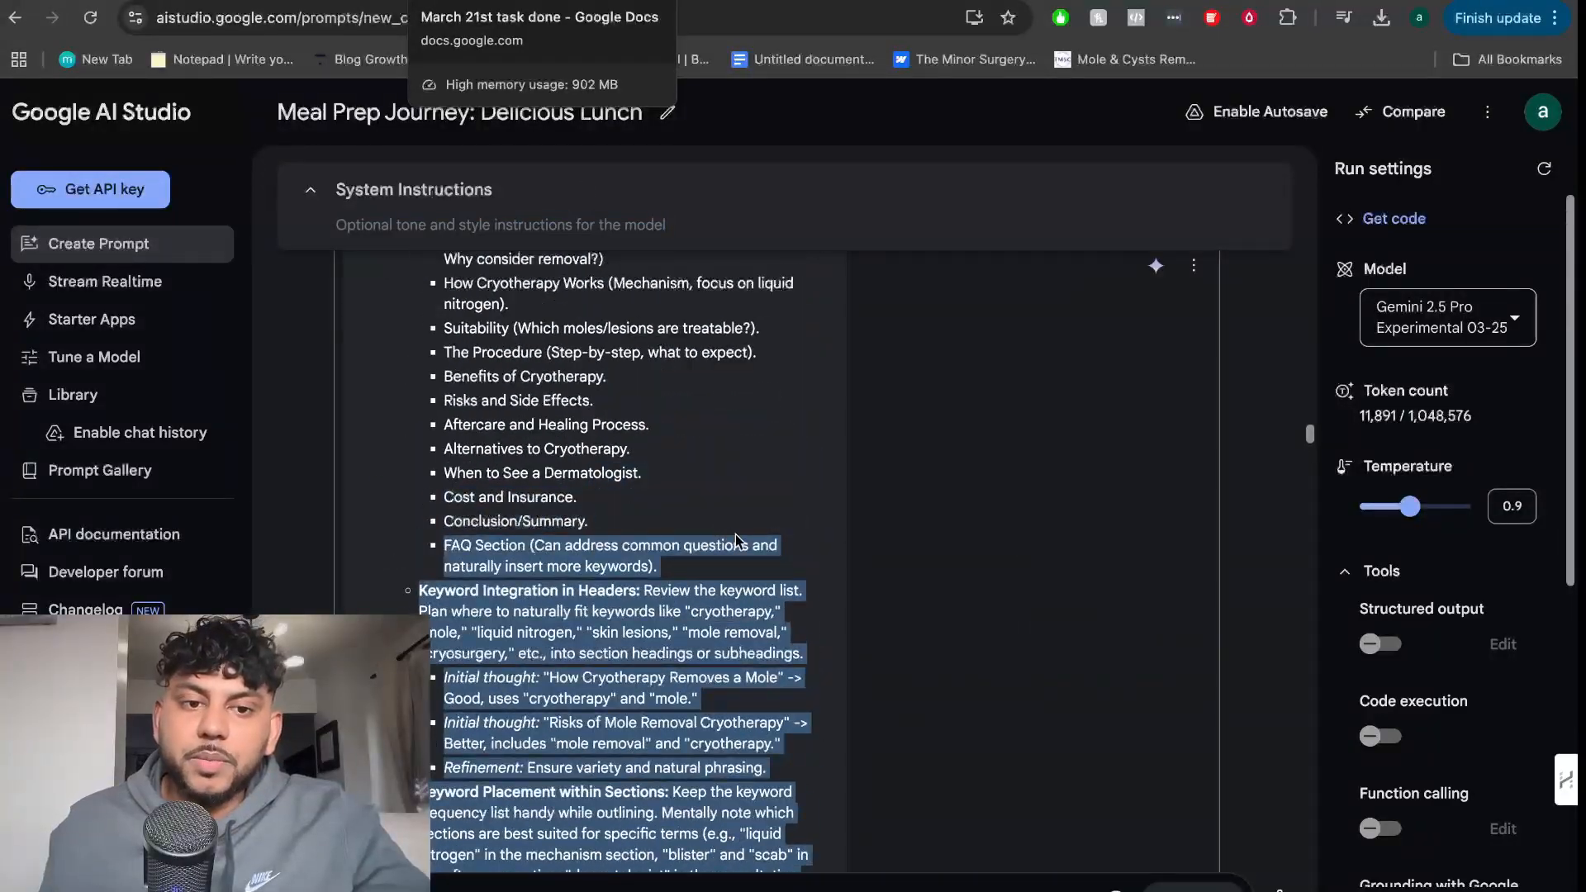
{"action": "scroll", "scroll_direction": "down", "scroll_amount": 3}
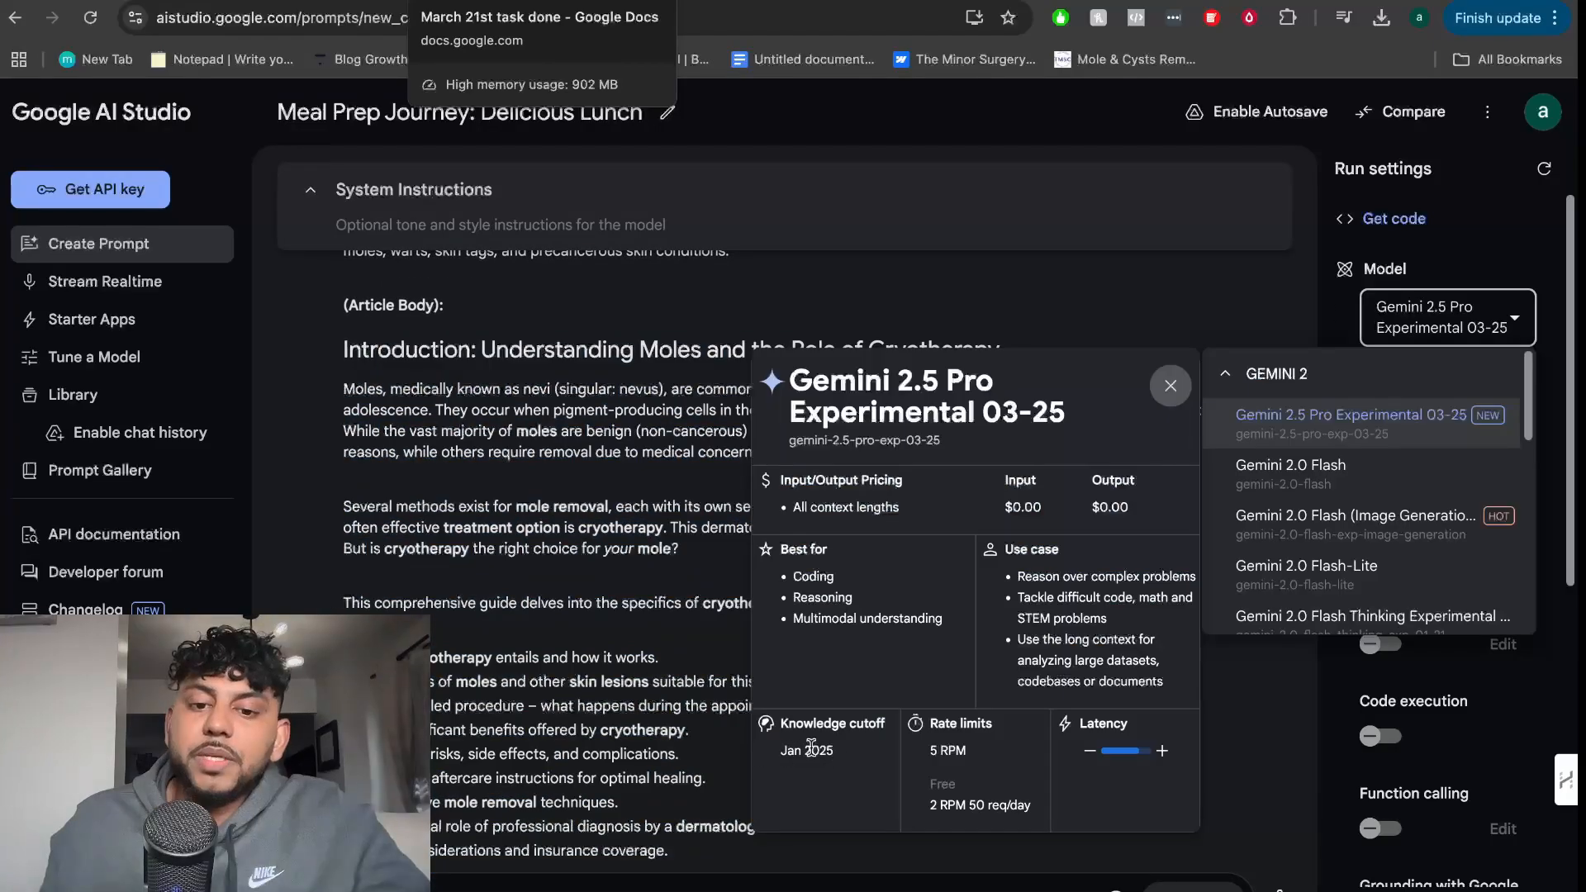
{"action": "mouse_move", "coordinate": [917, 542]}
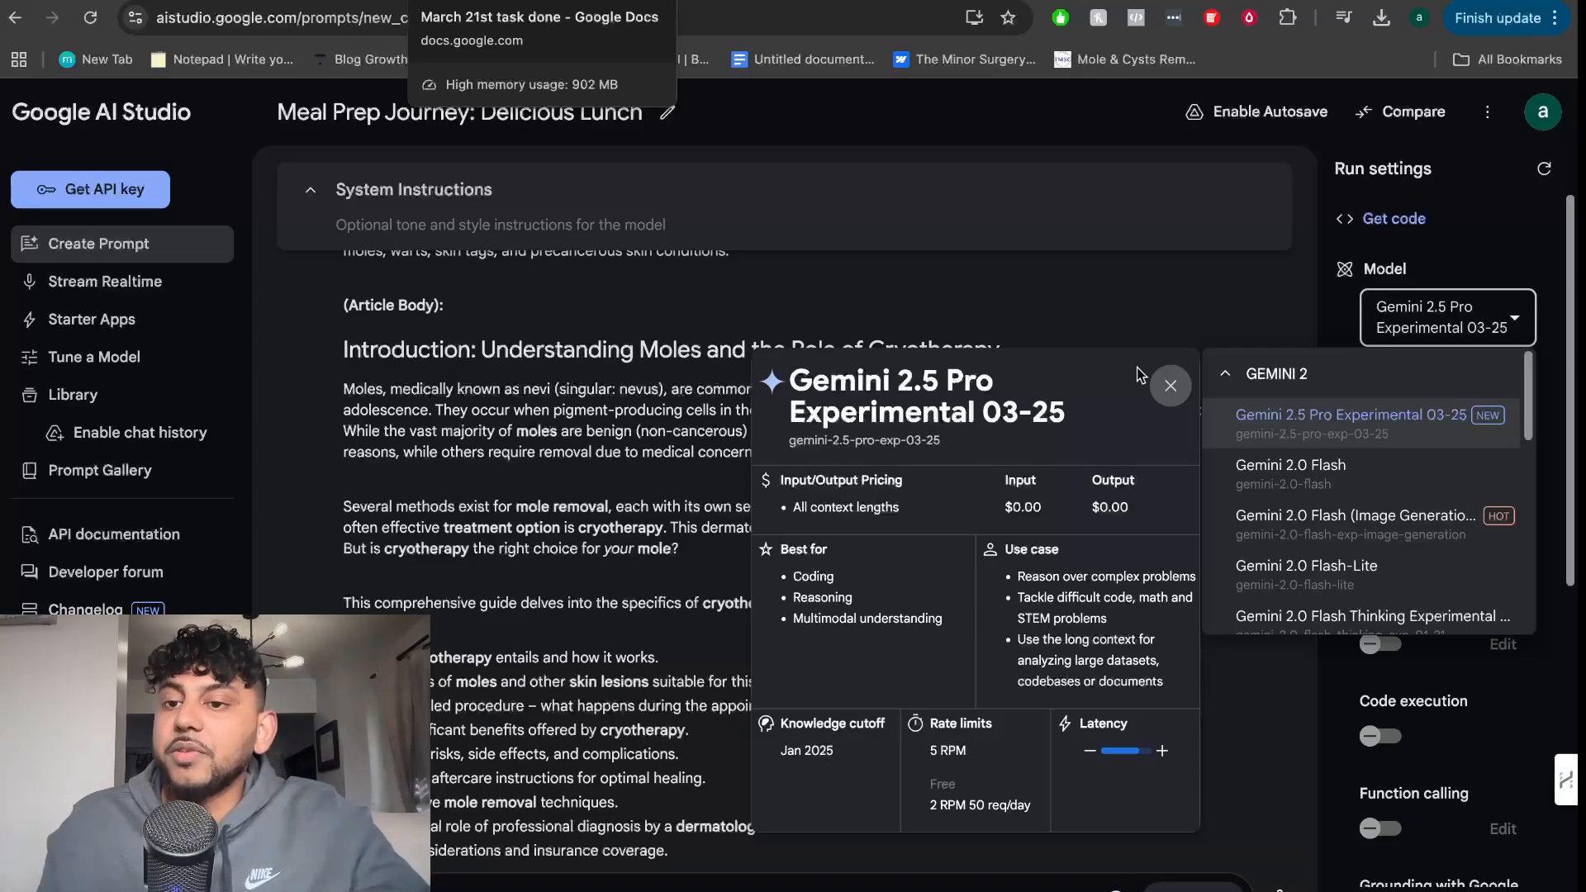
{"action": "mouse_move", "coordinate": [1181, 309]}
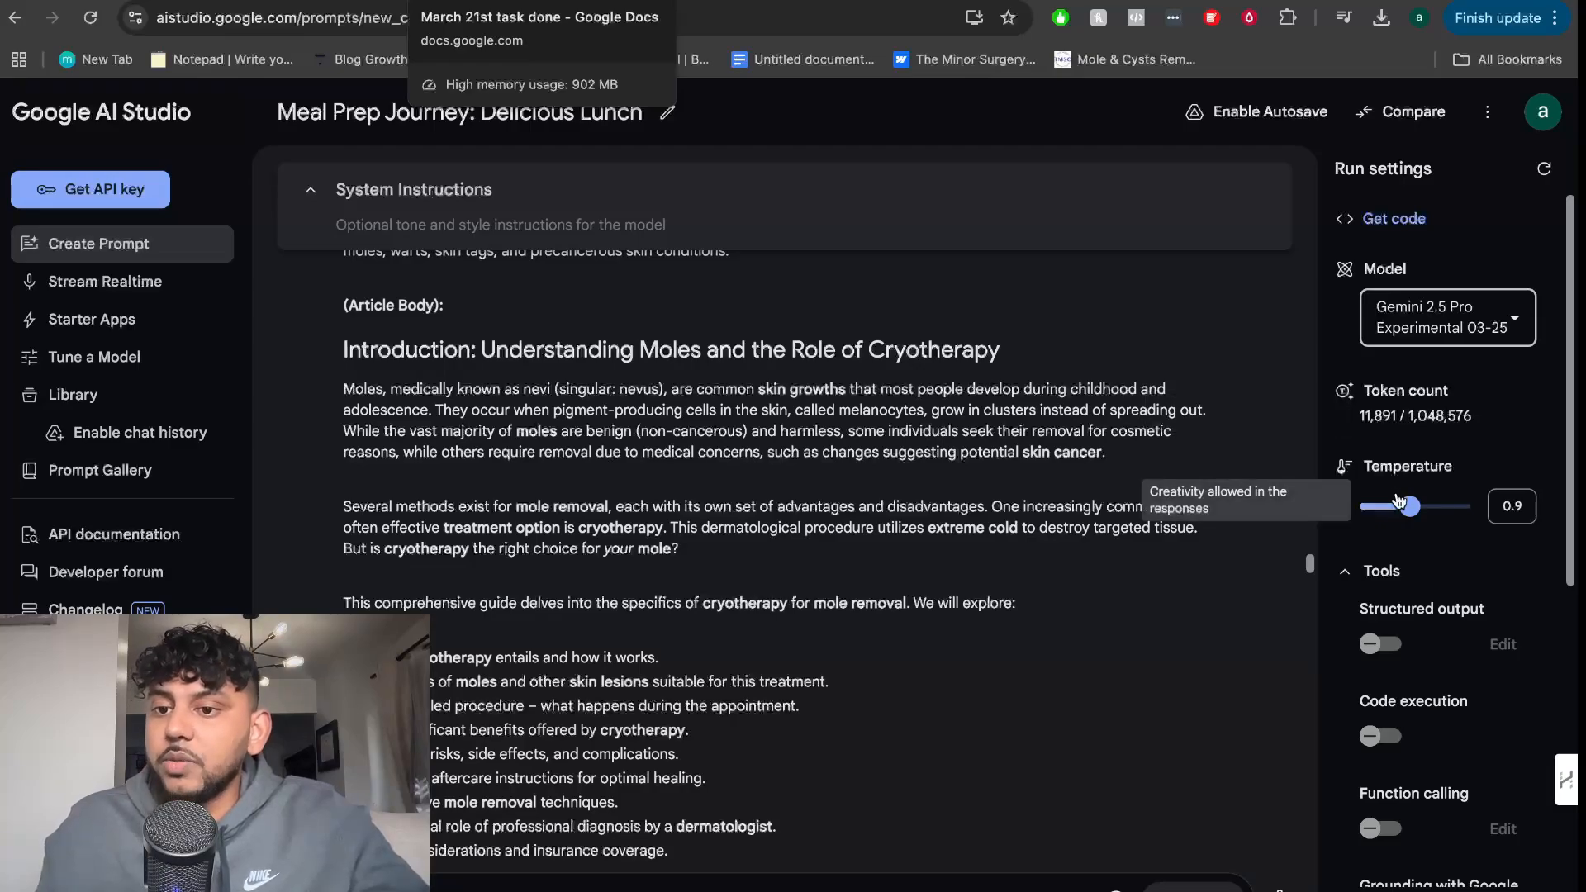
- Scroll Run settings to Tools and enable Grounding with Google Search
{"action": "scroll", "scroll_direction": "down", "scroll_amount": 3}
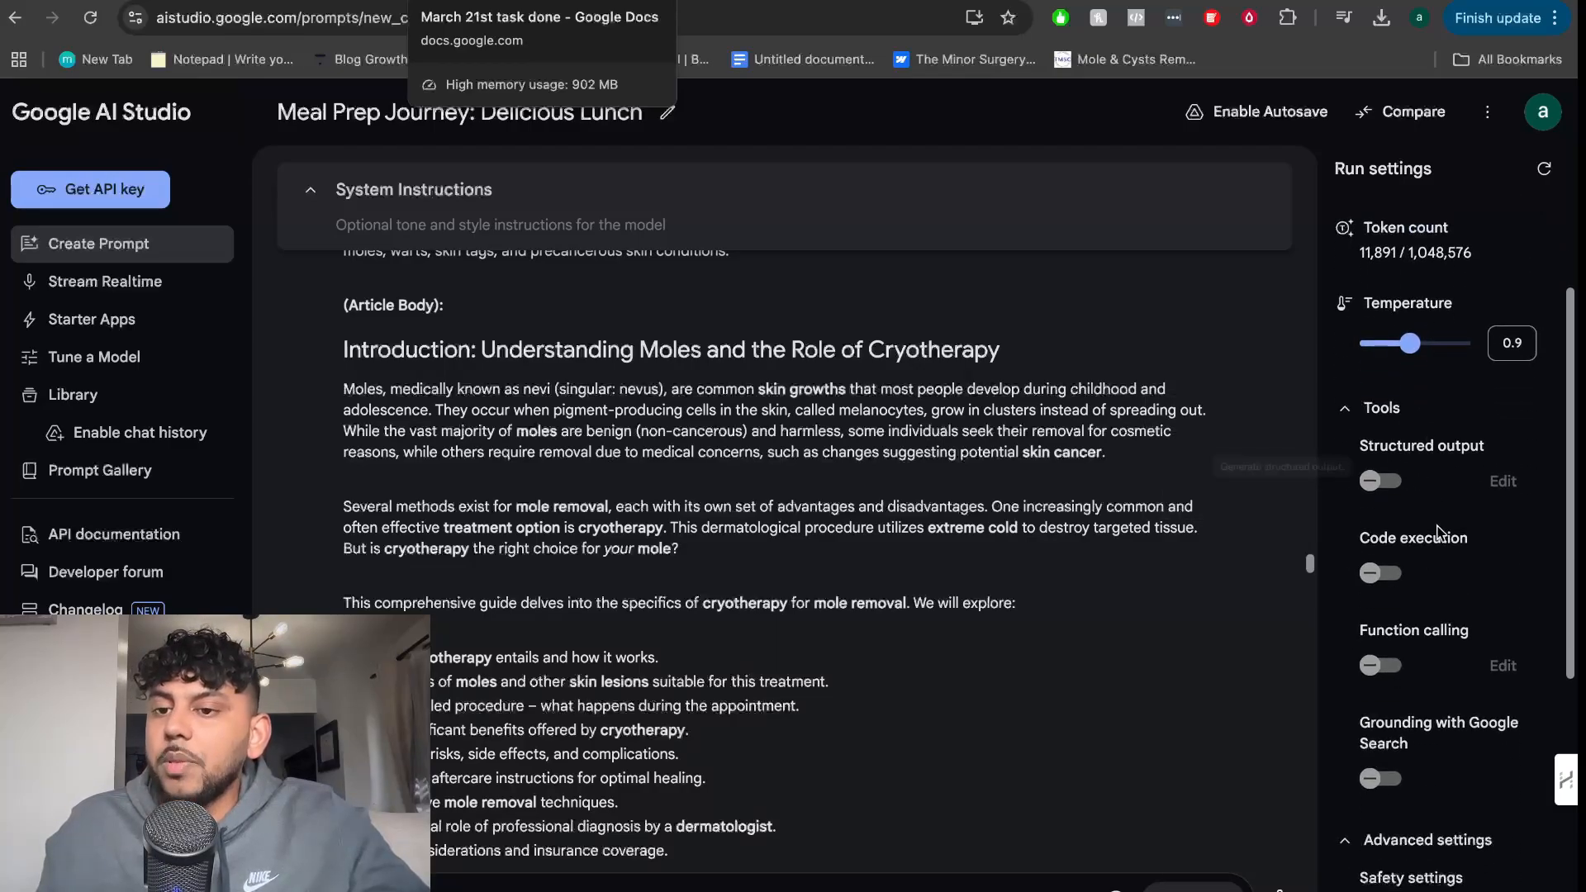
{"action": "mouse_move", "coordinate": [1381, 573]}
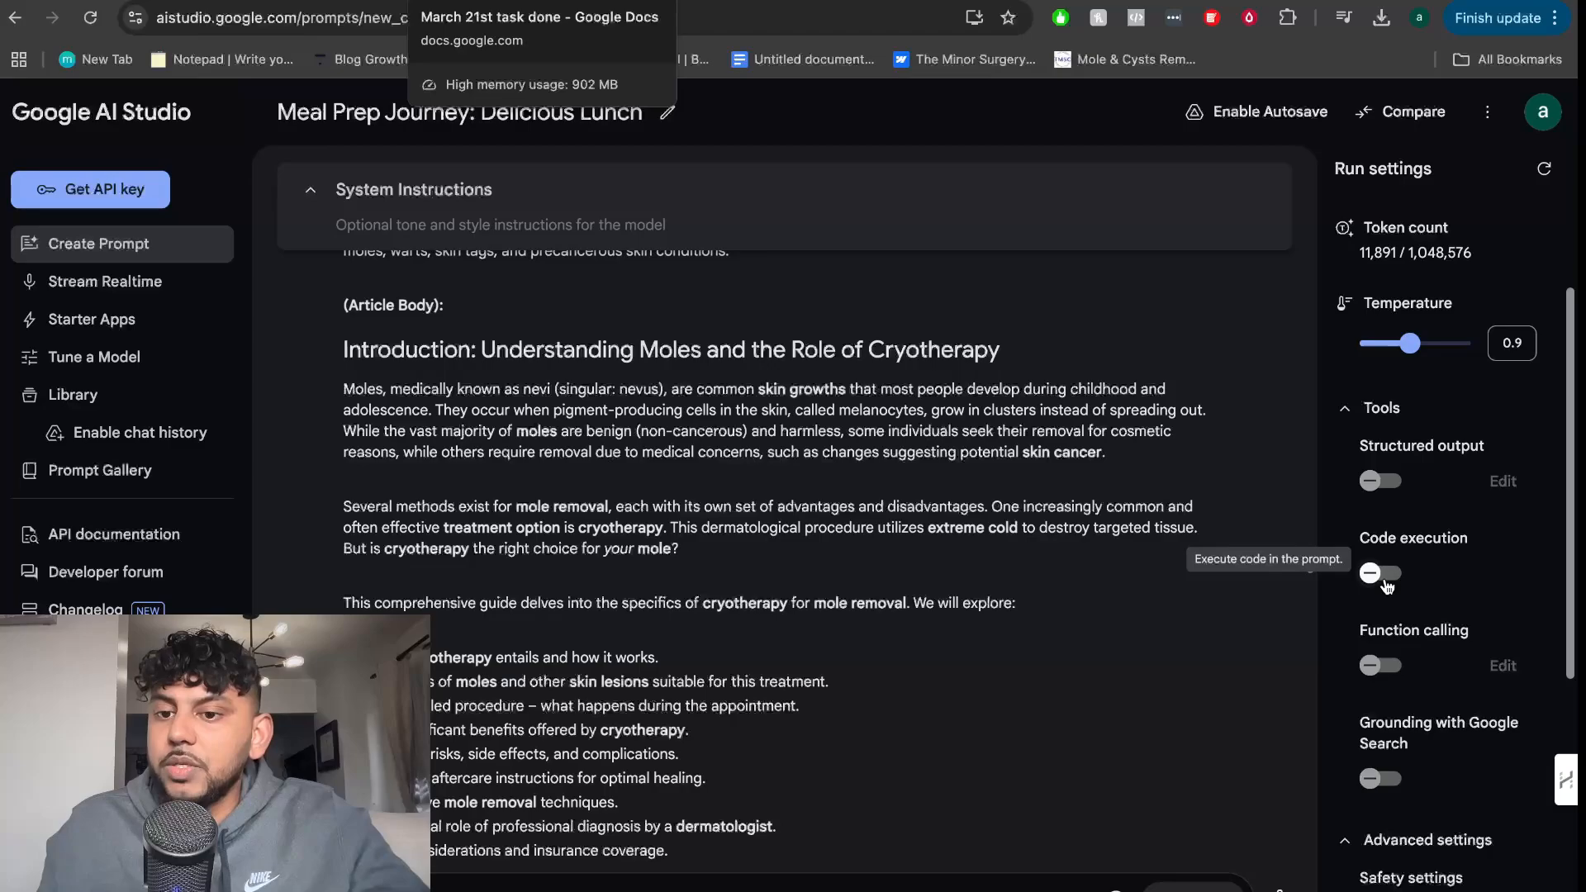
{"action": "mouse_move", "coordinate": [1405, 642]}
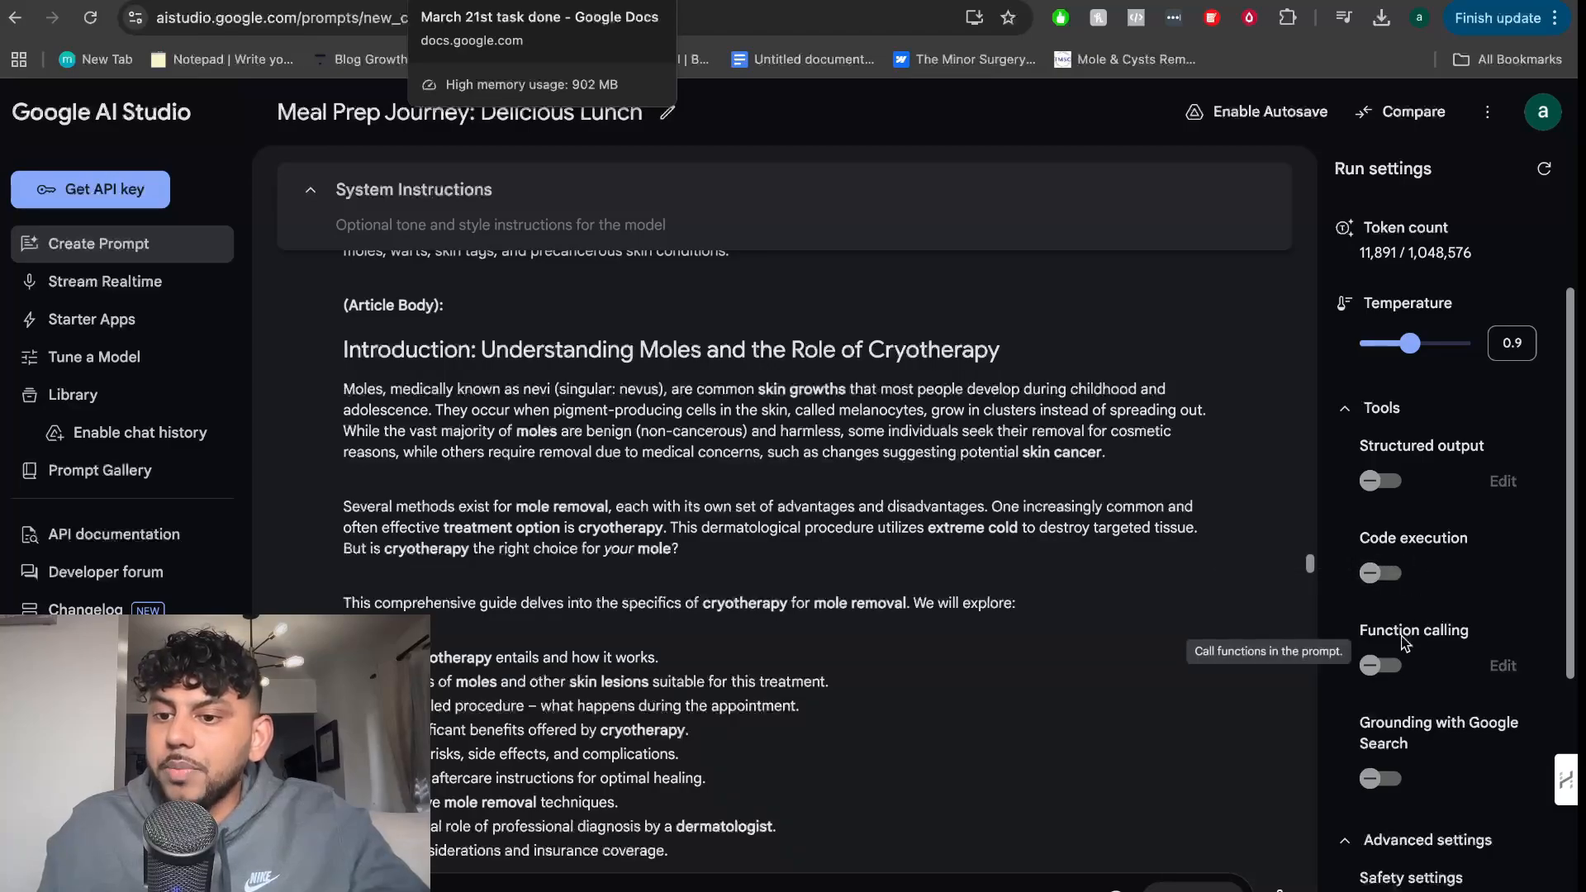
{"action": "scroll", "scroll_direction": "down", "scroll_amount": 3}
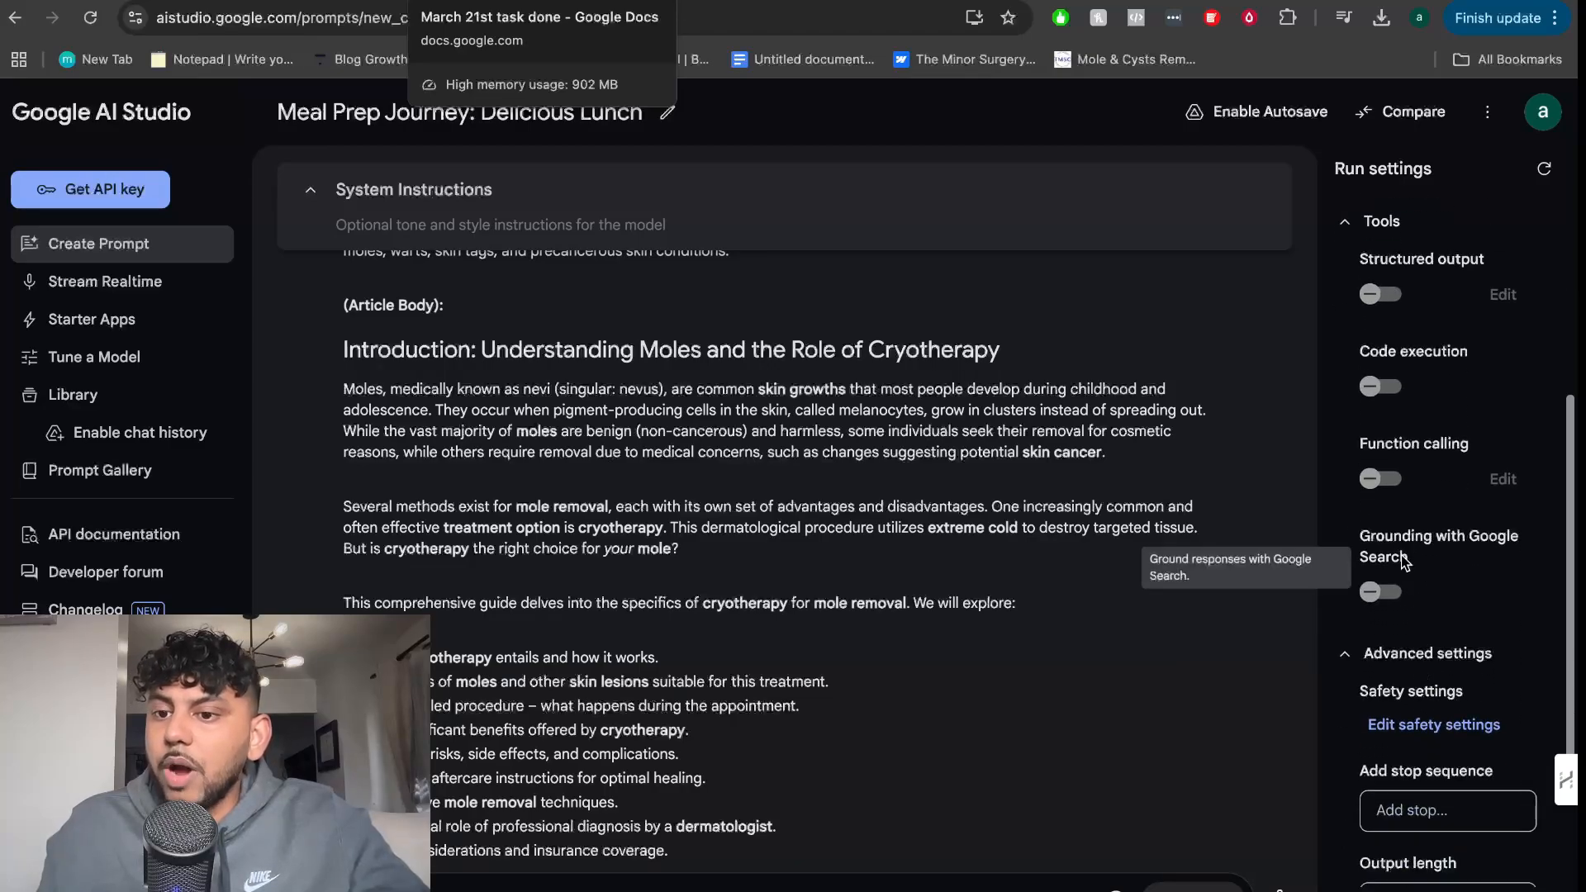
{"action": "left_click", "coordinate": [1381, 592]}
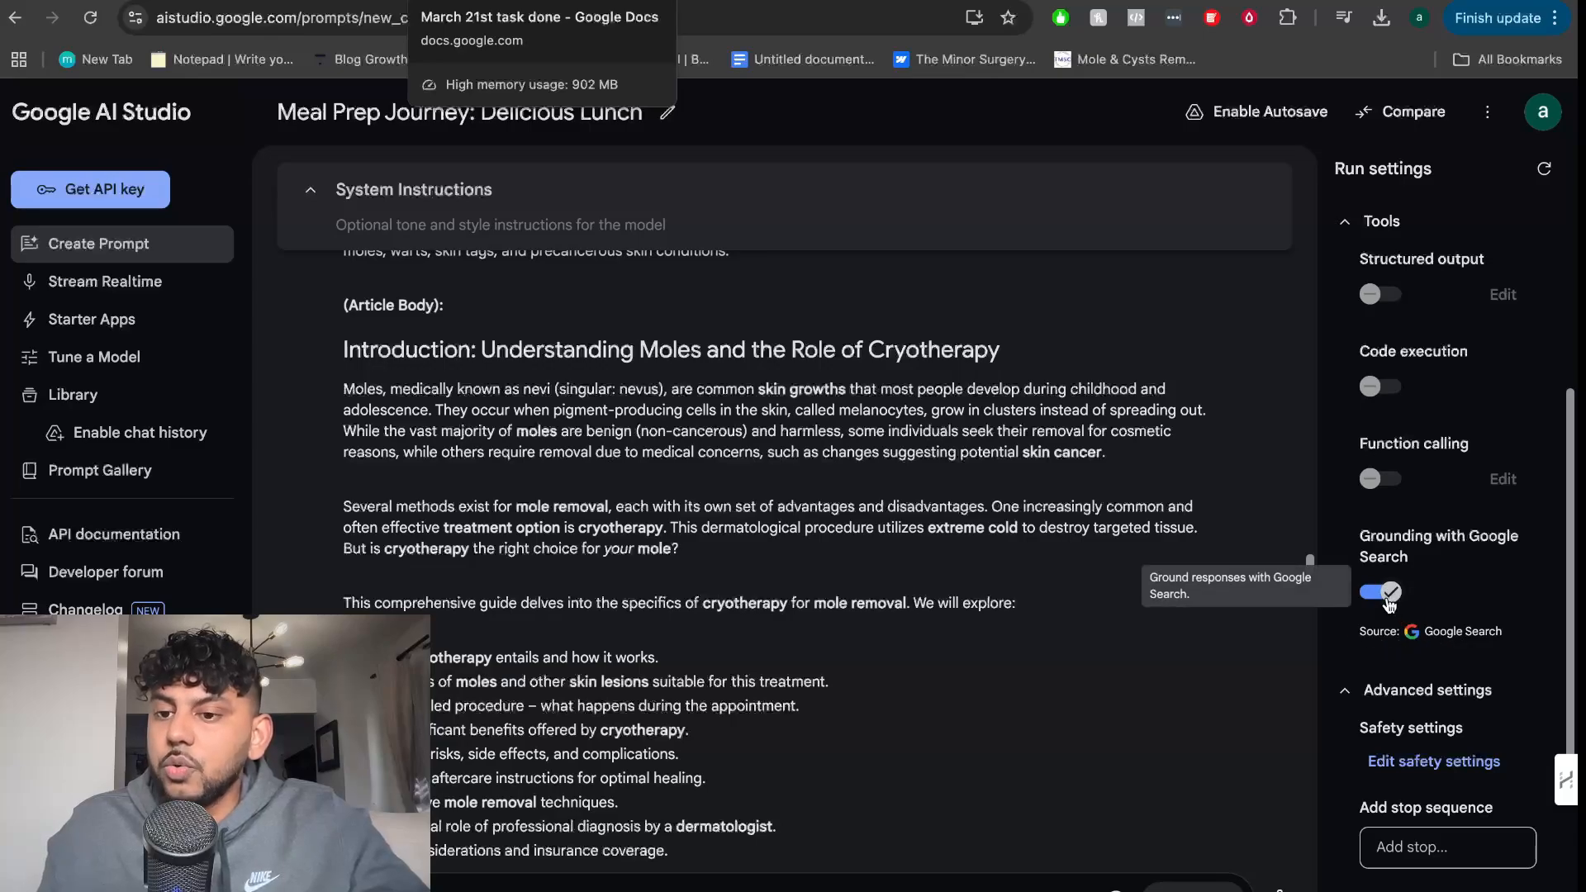
{"action": "left_click", "coordinate": [1380, 591]}
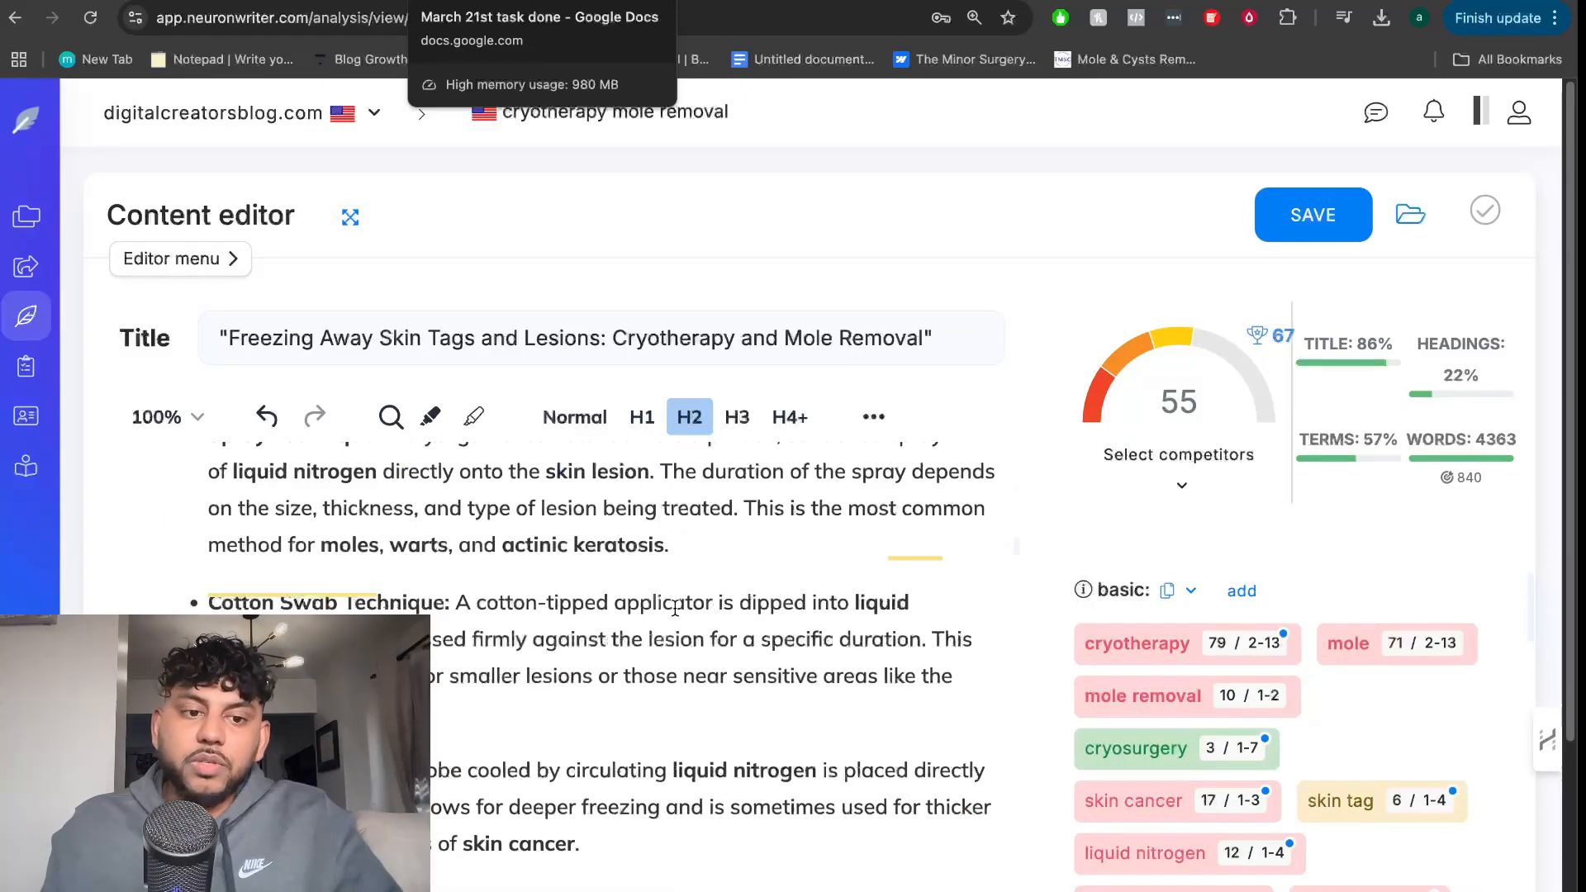
- Scroll through the cryotherapy article in NeuronWriter's editor, score 55 with 4363 words
{"action": "scroll", "scroll_direction": "down", "scroll_amount": 3}
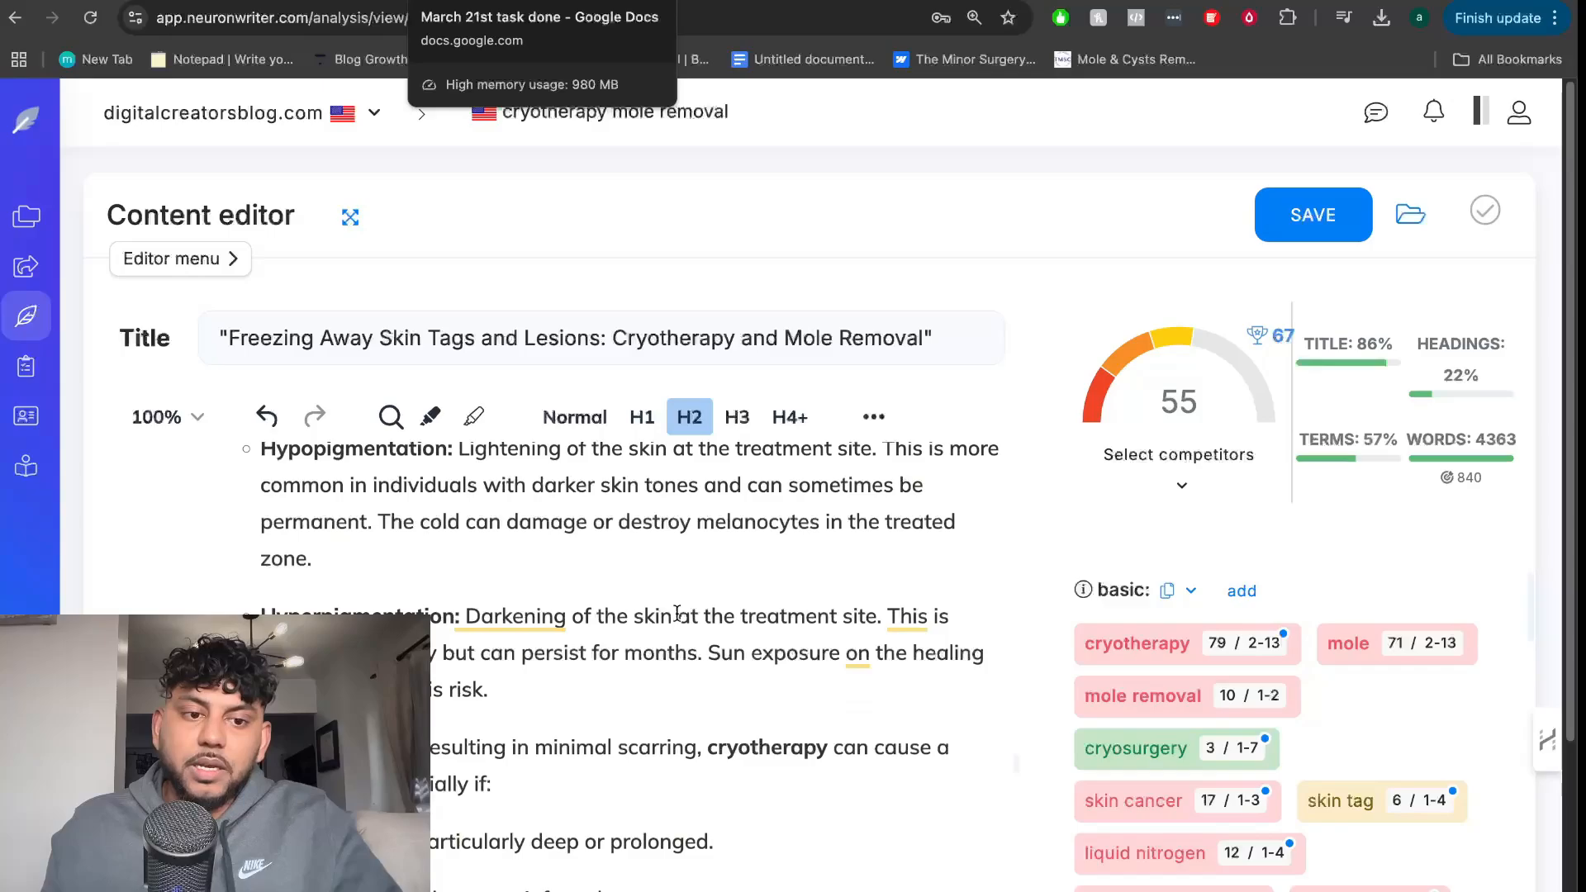
{"action": "scroll", "scroll_direction": "down", "scroll_amount": 3}
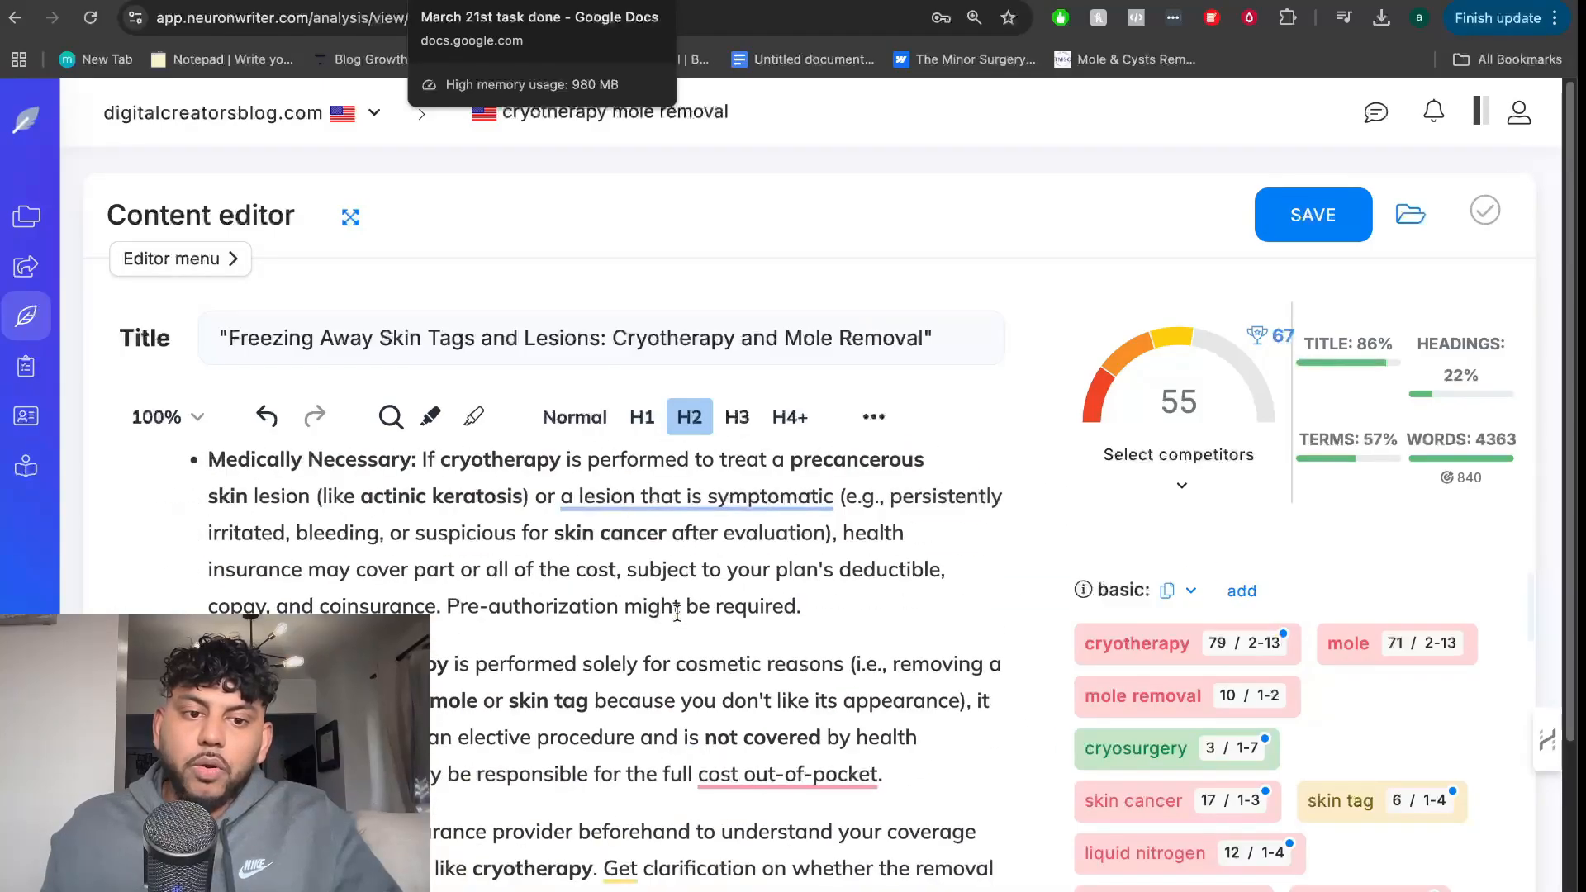
{"action": "scroll", "scroll_direction": "down", "scroll_amount": 3}
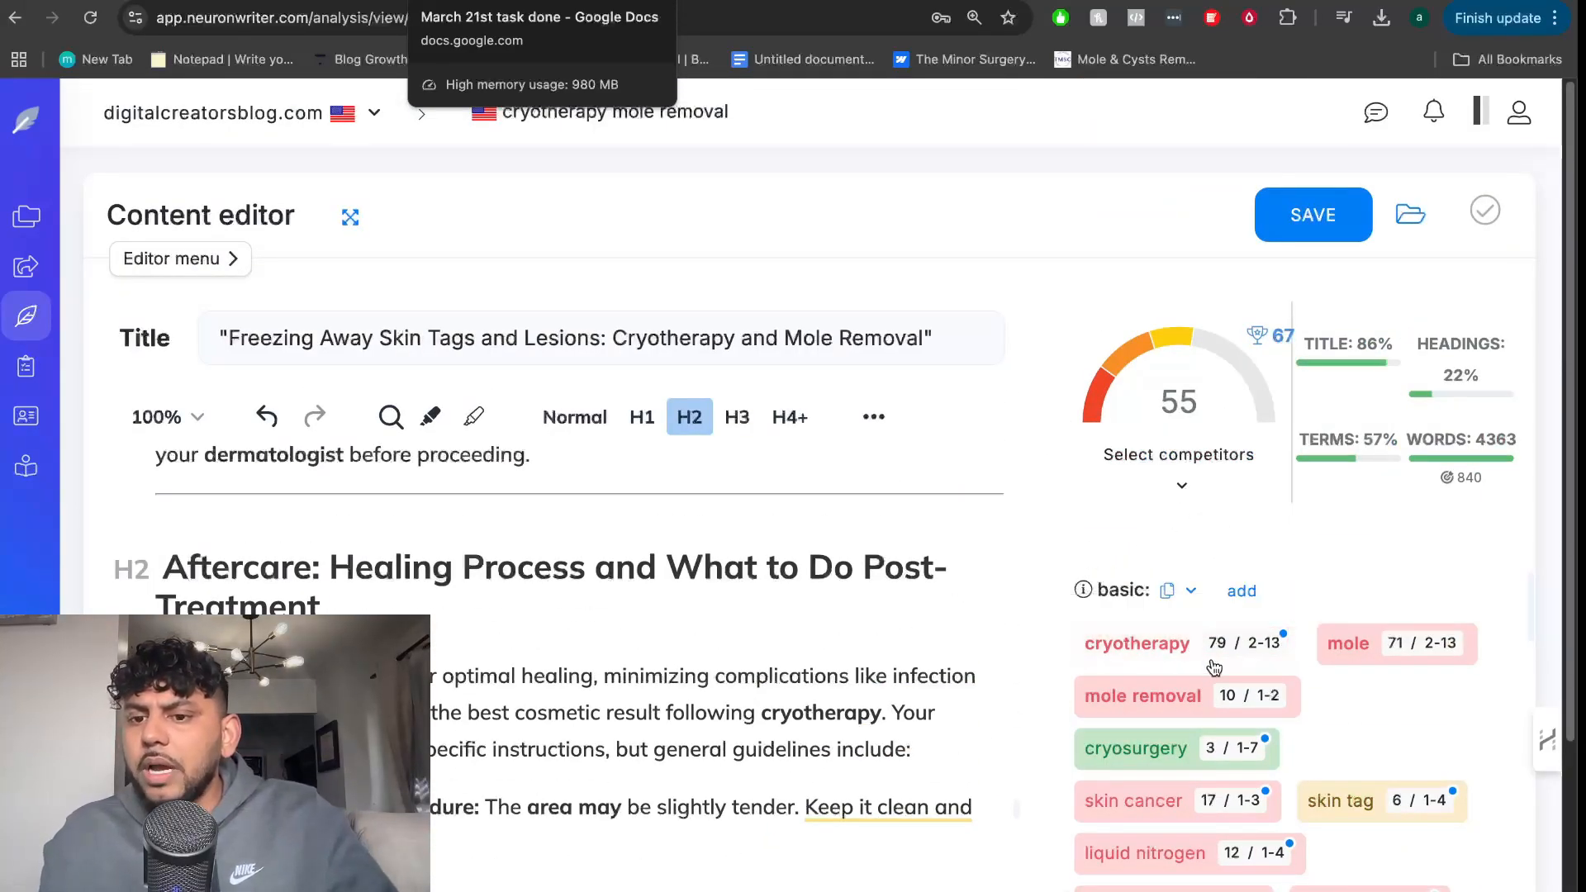
{"action": "scroll", "scroll_direction": "down", "scroll_amount": 3}
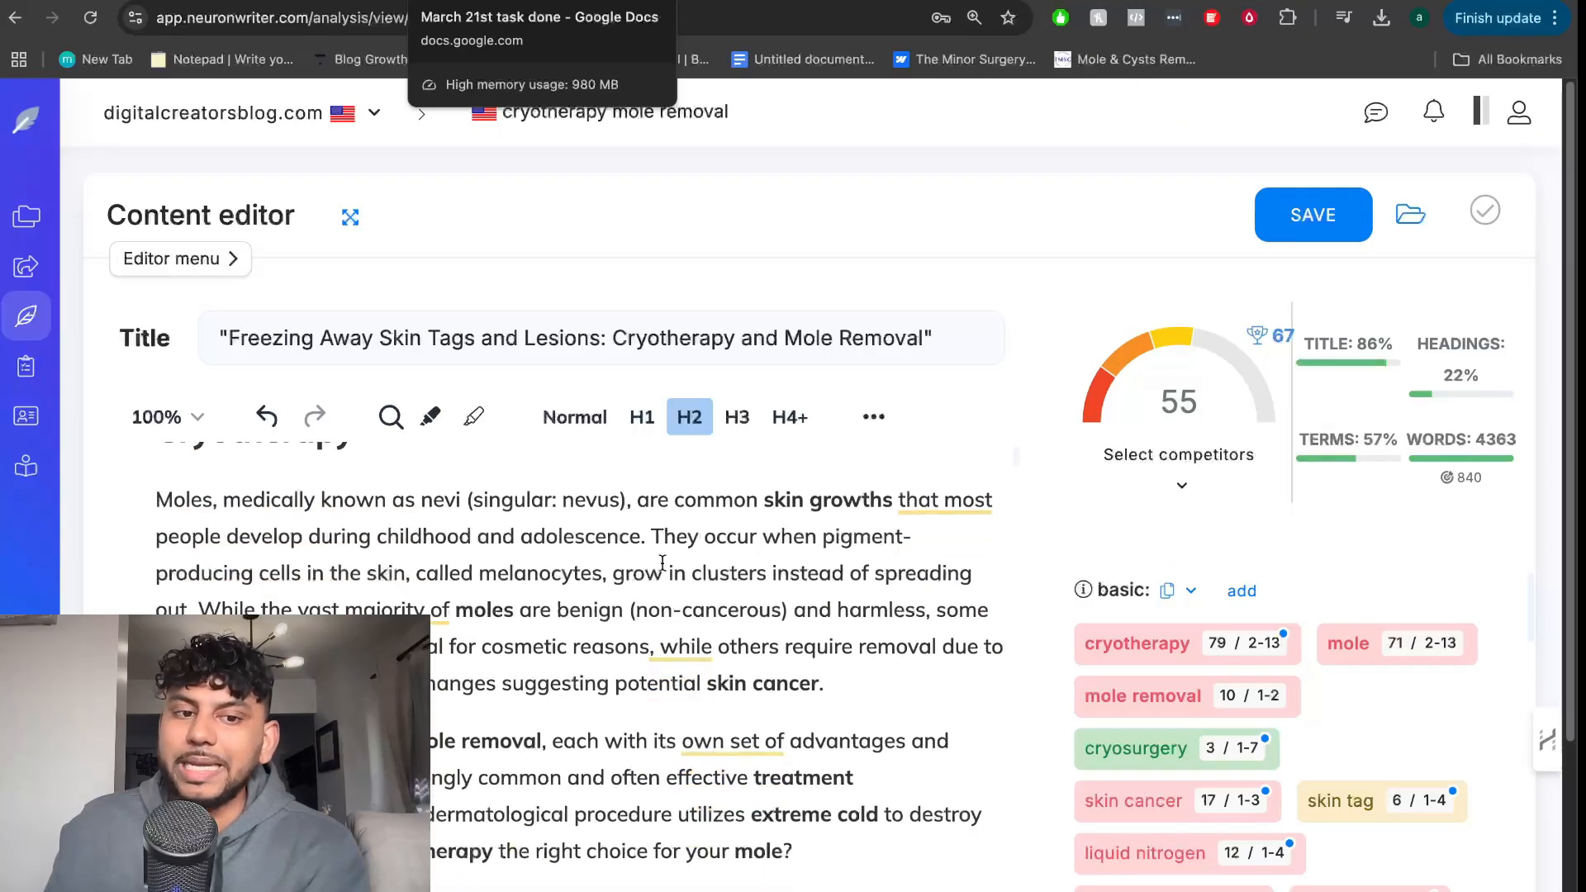
{"action": "scroll", "scroll_direction": "down", "scroll_amount": 3}
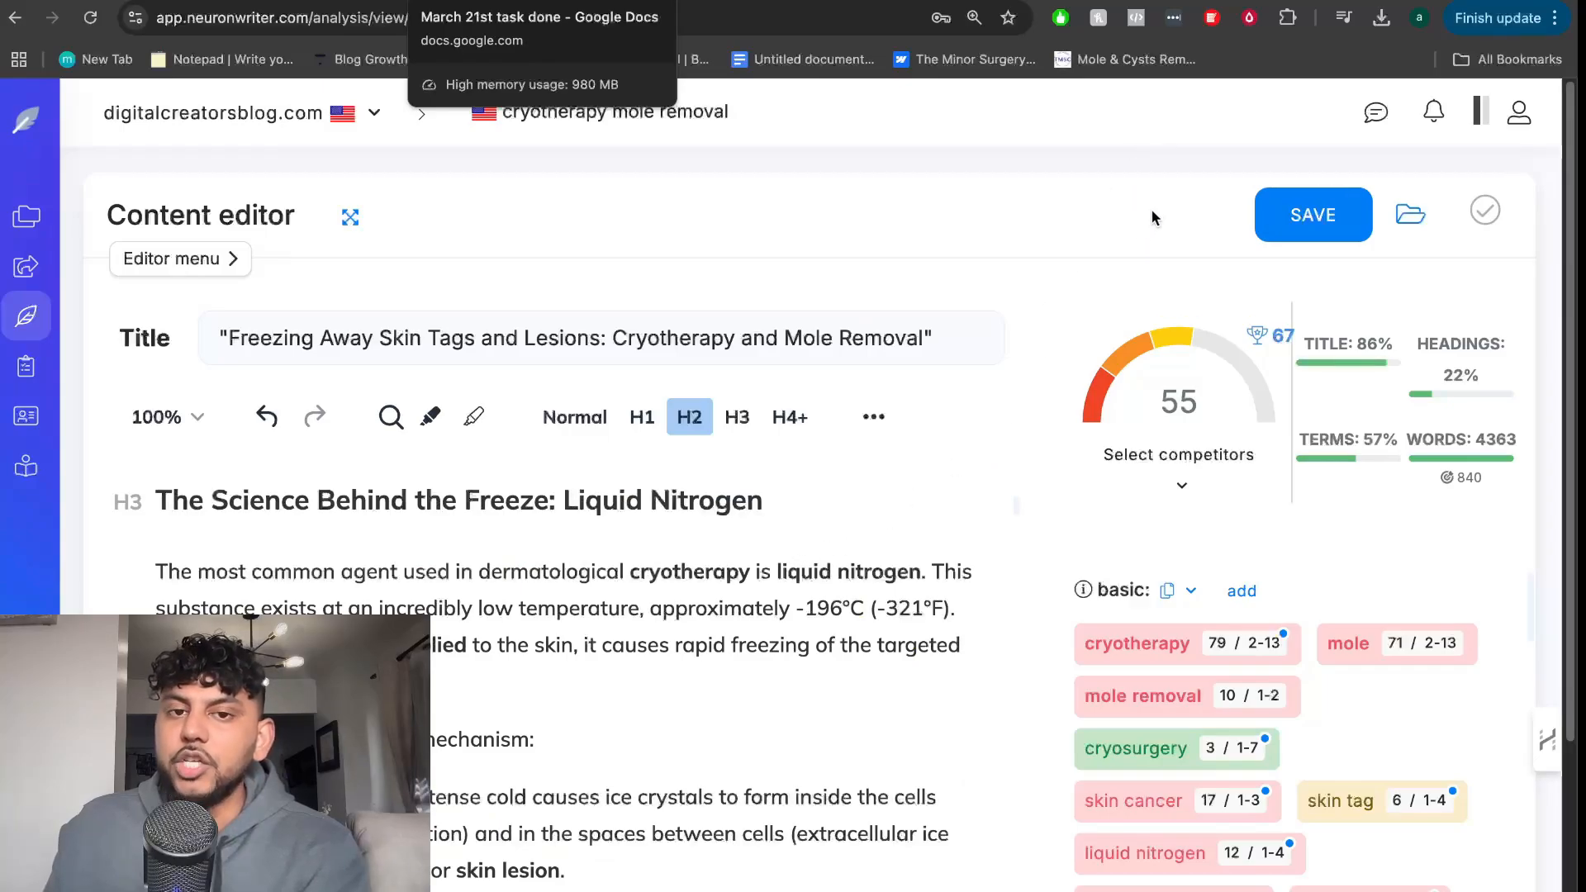
{"action": "mouse_move", "coordinate": [1048, 391]}
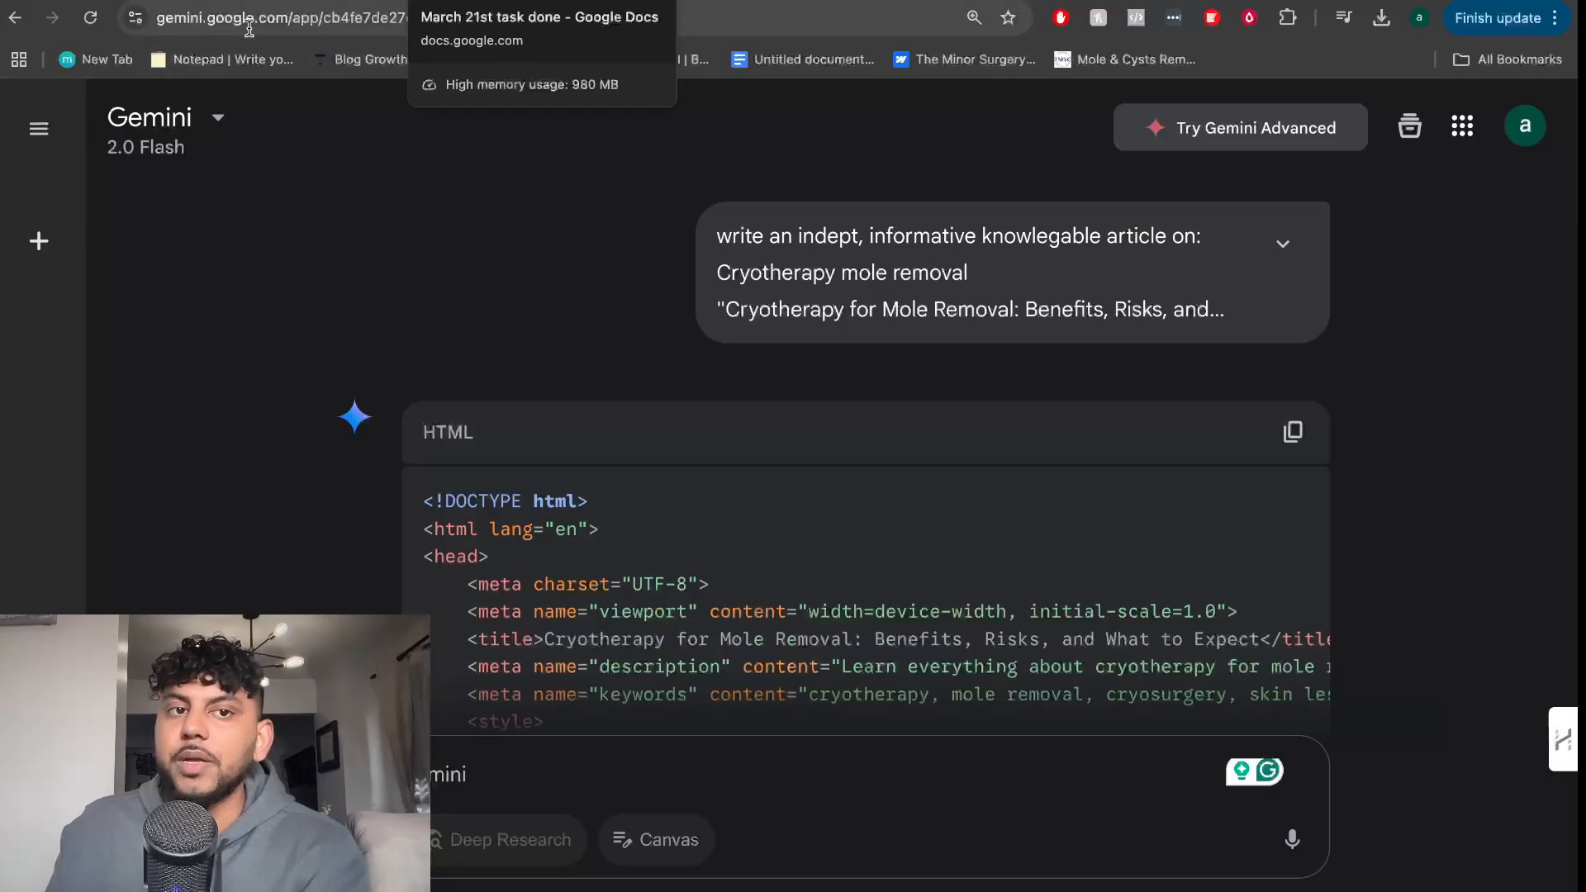
- Switch from the Gemini HTML article back to the Google AI Studio tab
{"action": "left_click", "coordinate": [167, 128]}
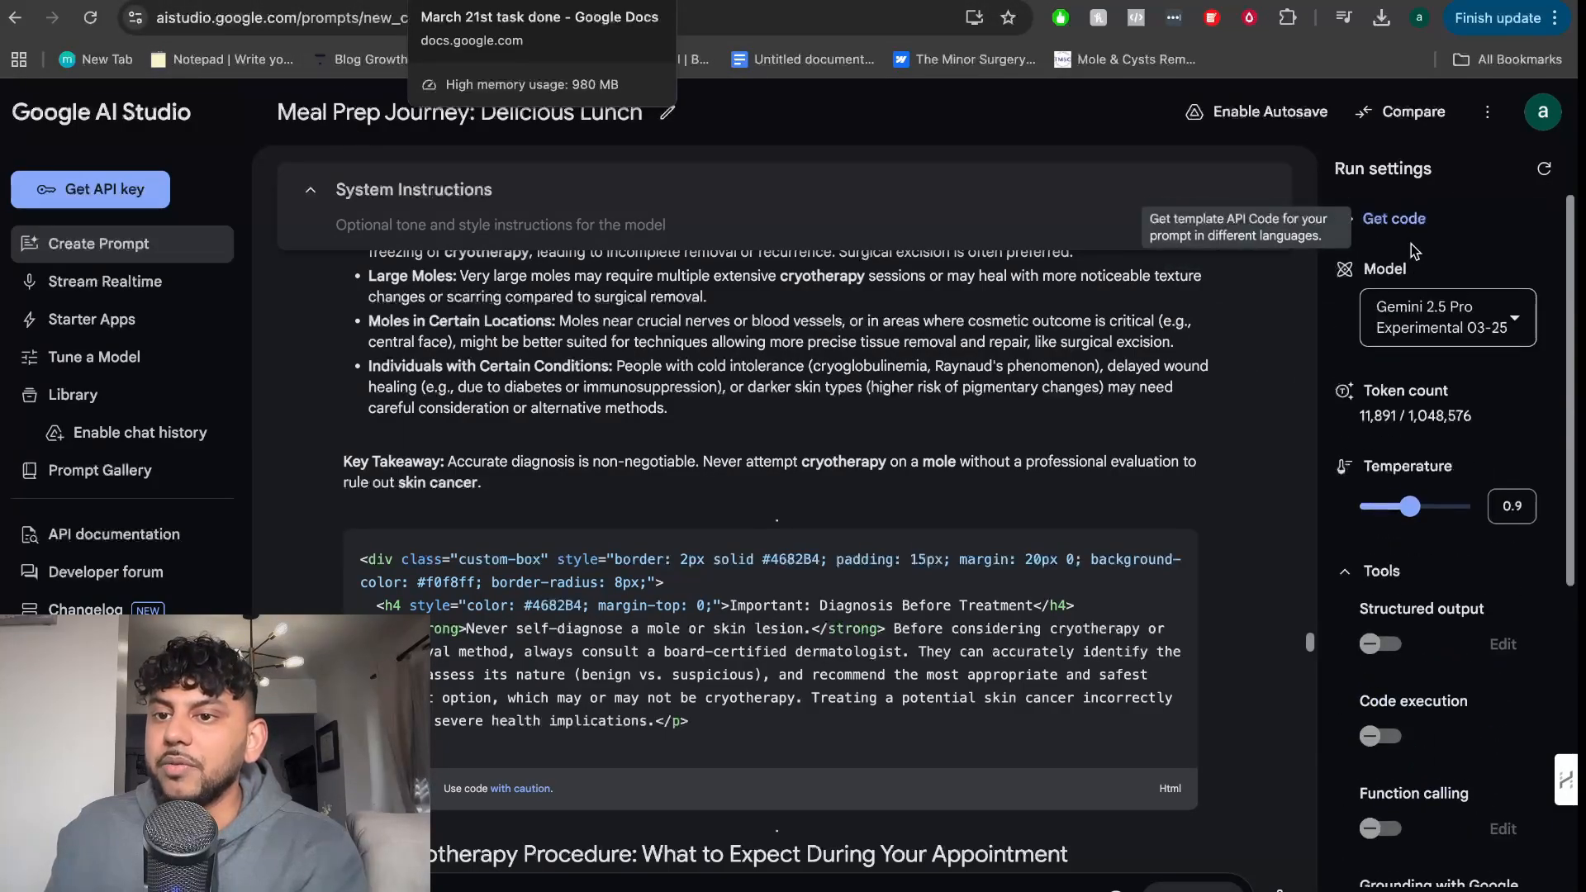
- Show the Gemini 2.5 Pro Experimental 03-25 model details in AI Studio's Model dropdown
{"action": "left_click", "coordinate": [1447, 318]}
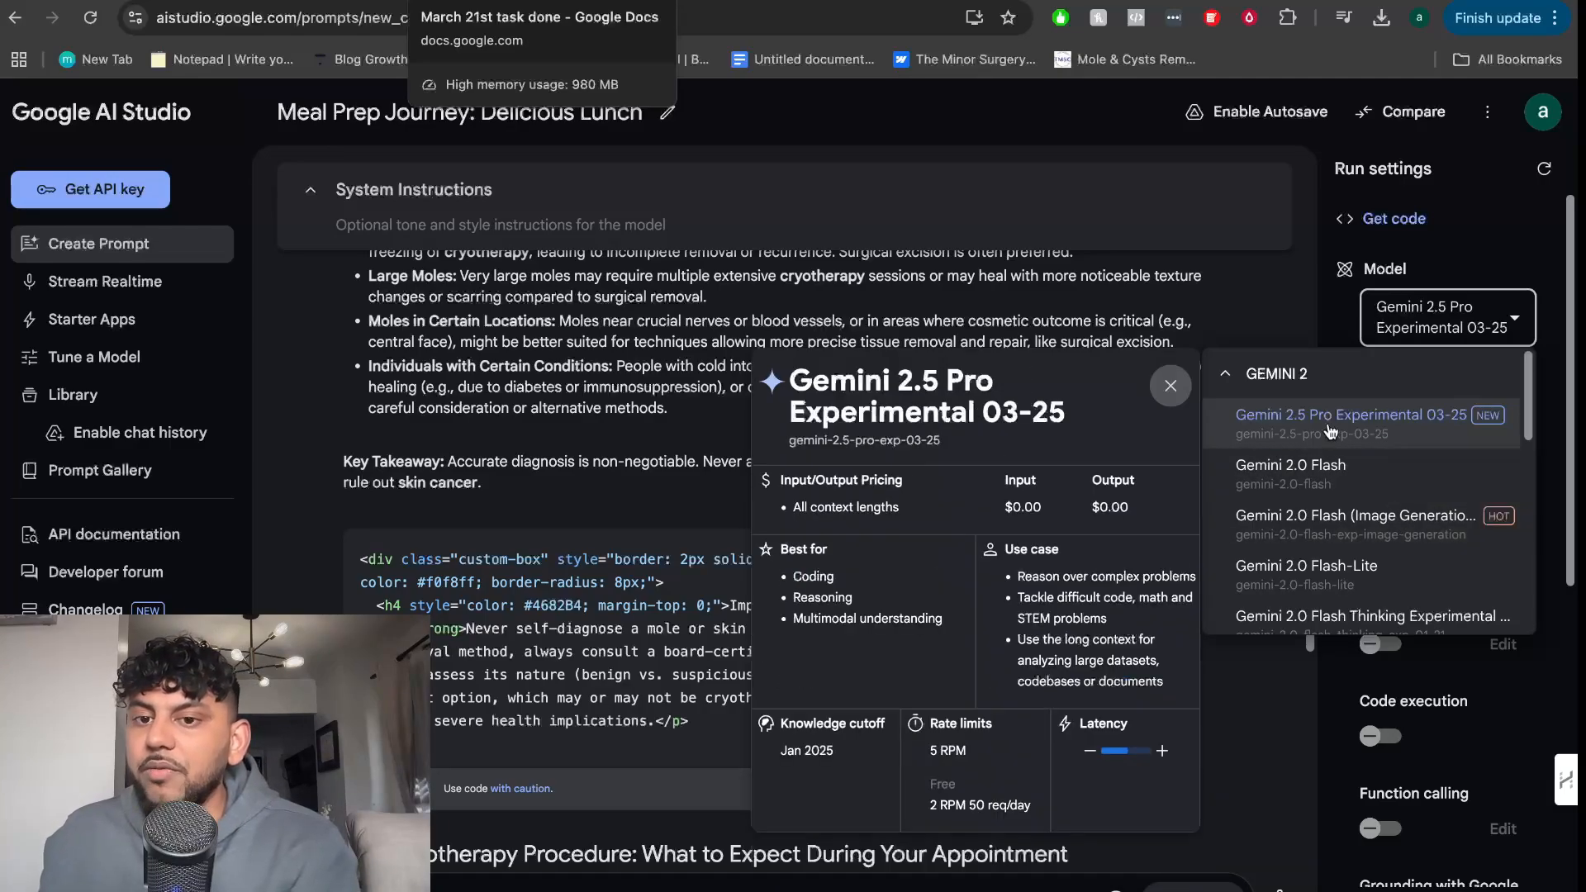
{"action": "mouse_move", "coordinate": [1374, 390]}
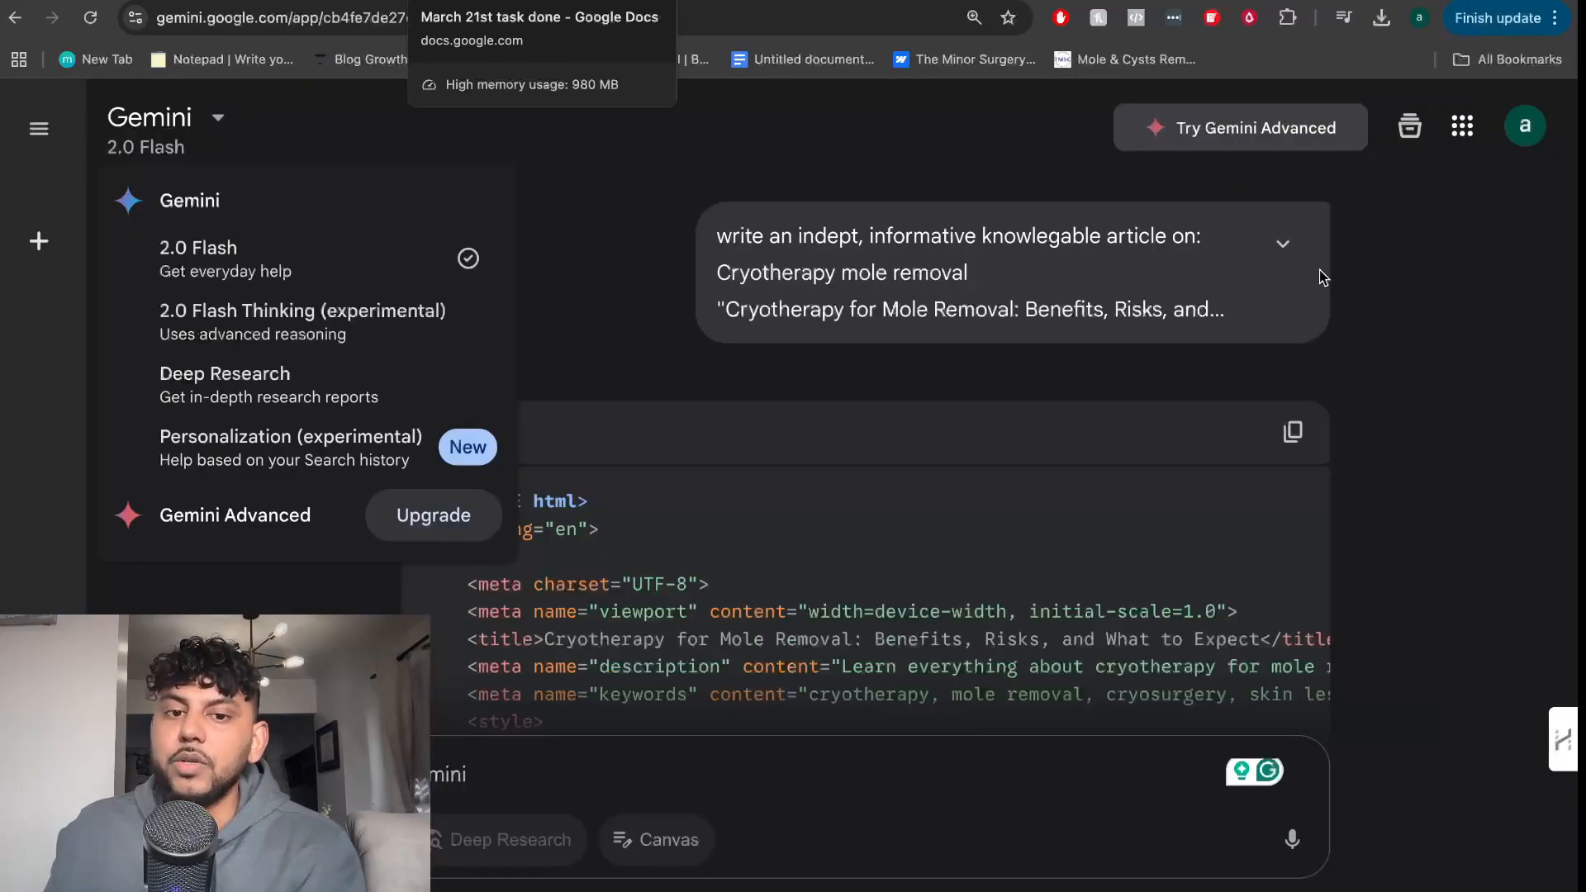
{"action": "mouse_move", "coordinate": [1401, 338]}
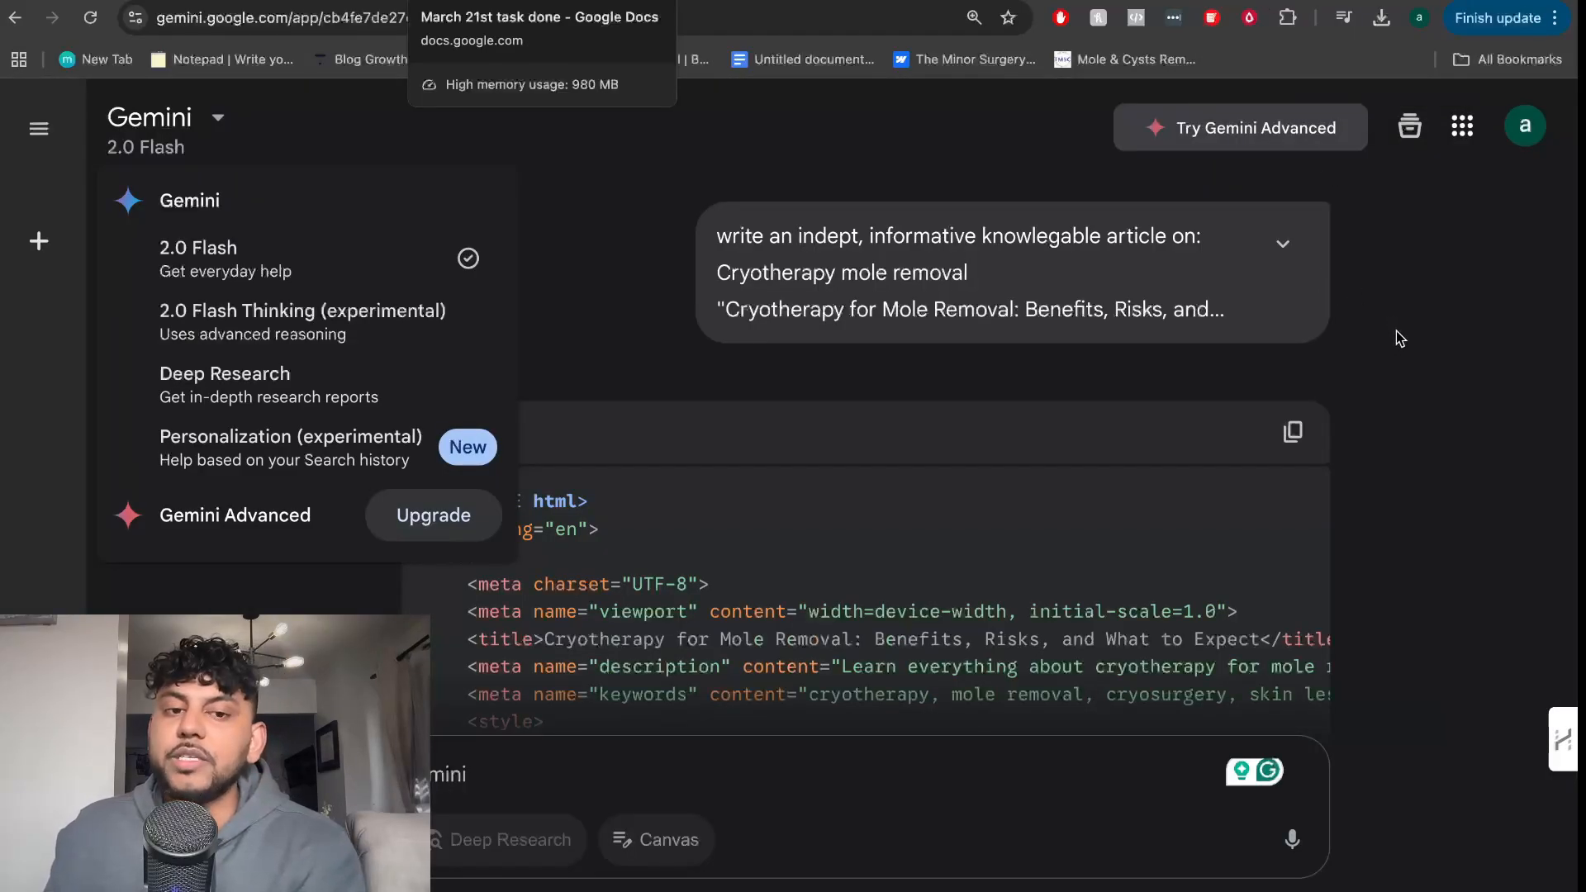